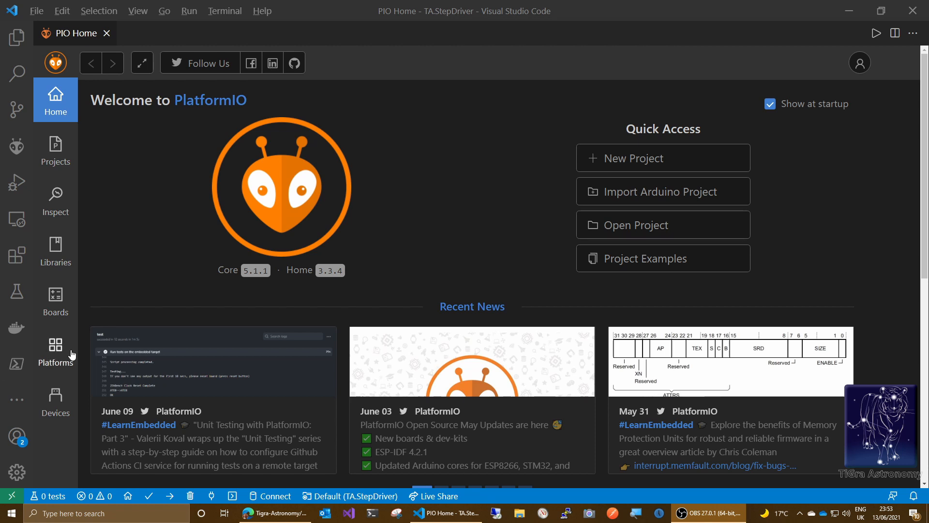
mouse_move(213, 249)
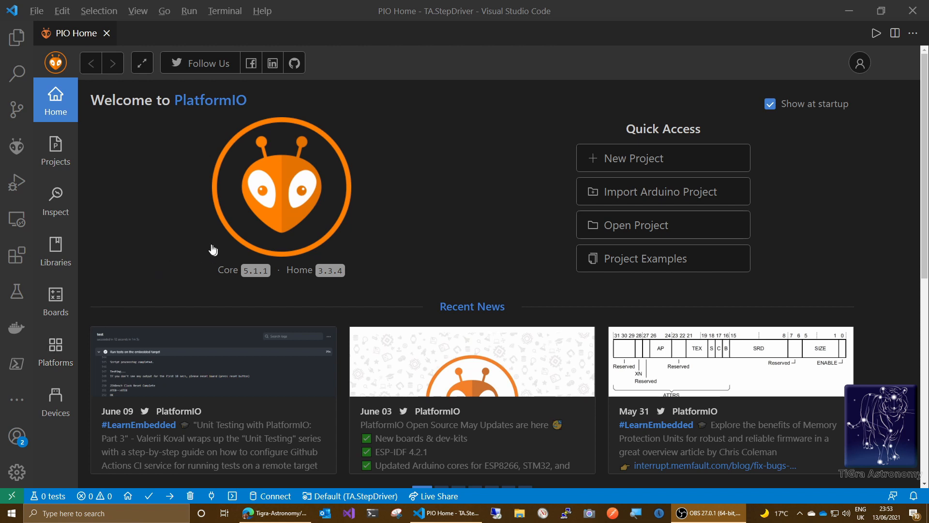
mouse_move(419, 179)
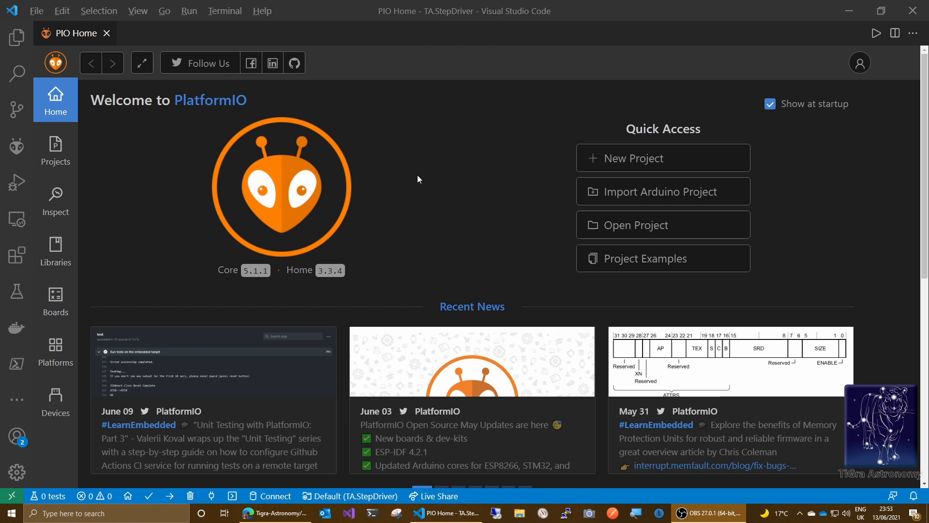
mouse_move(448, 180)
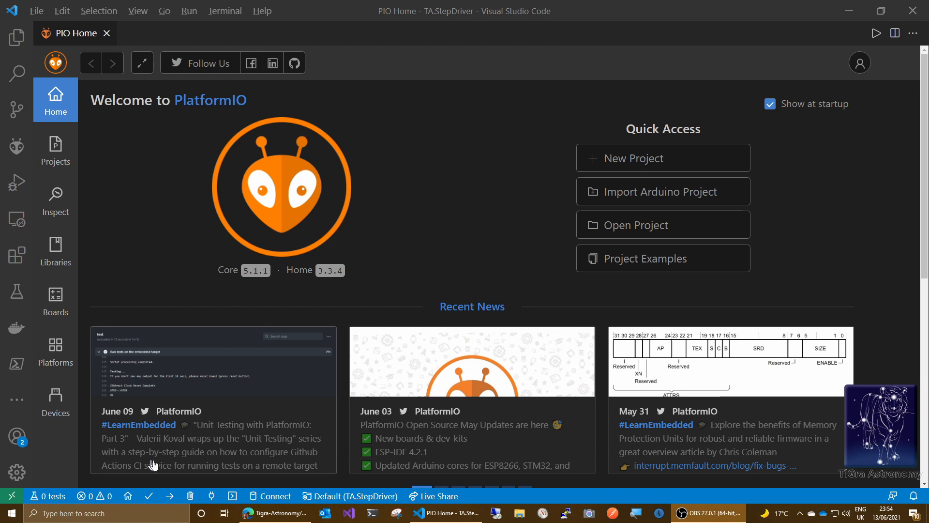
mouse_move(628, 451)
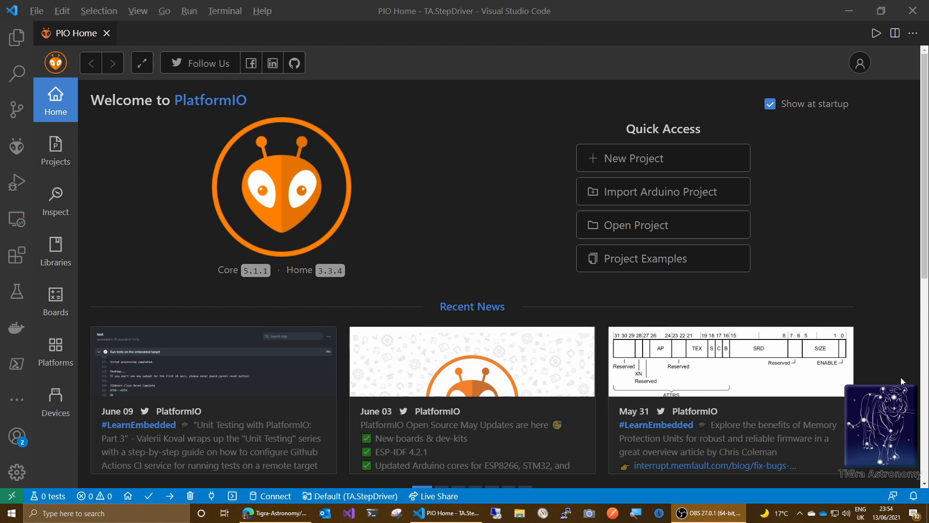
mouse_move(888, 276)
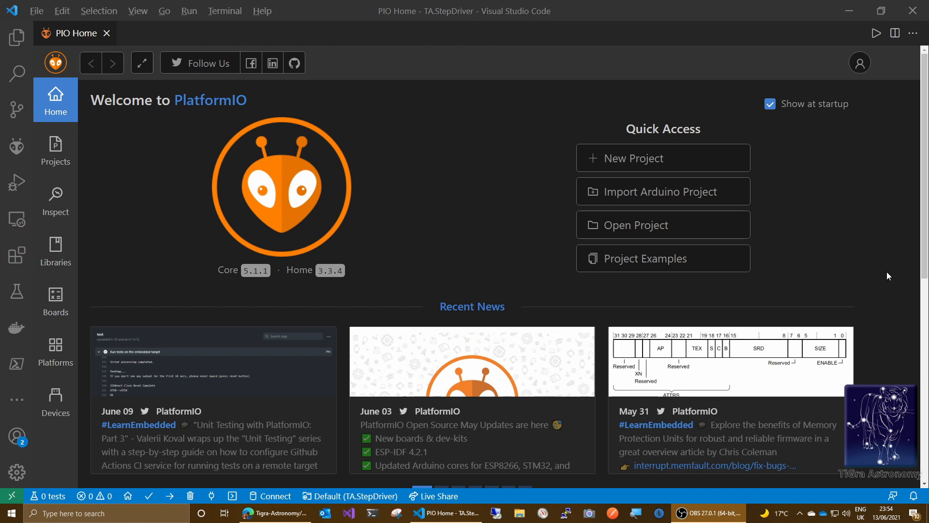
mouse_move(883, 144)
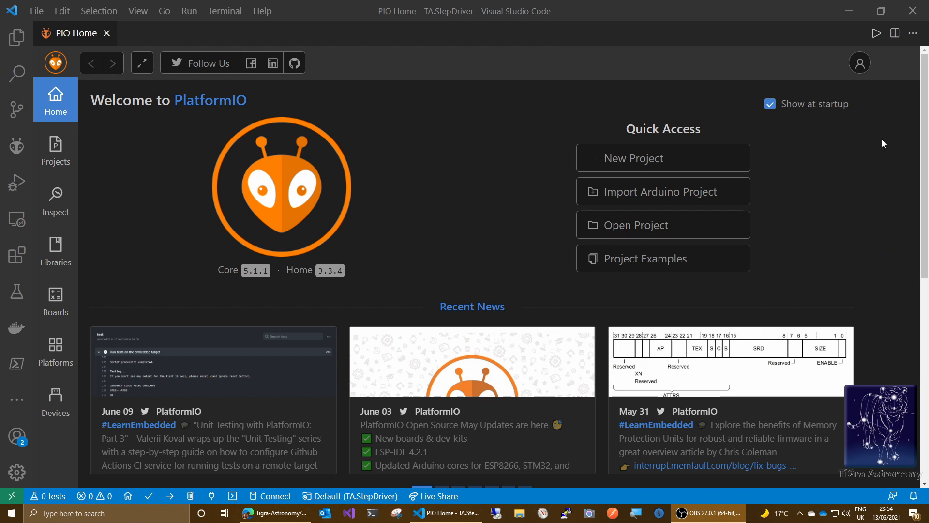
mouse_move(369, 110)
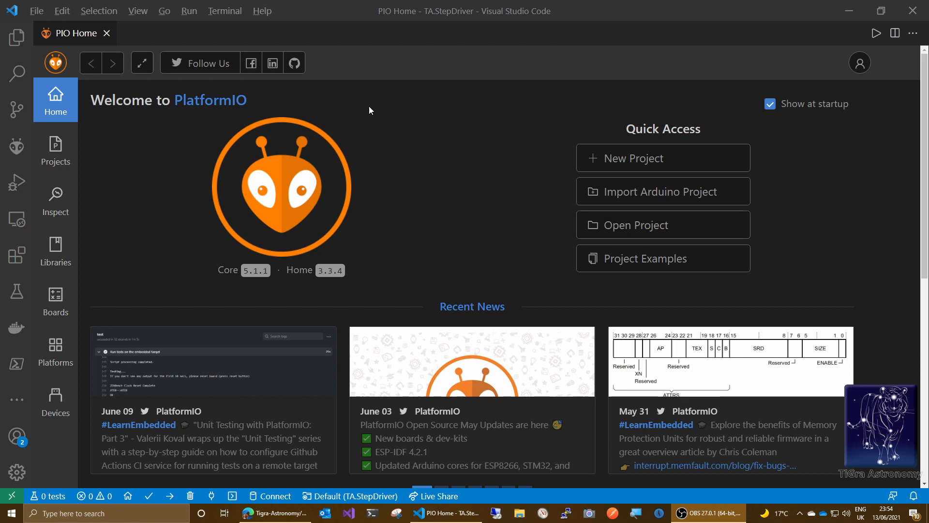
mouse_move(326, 112)
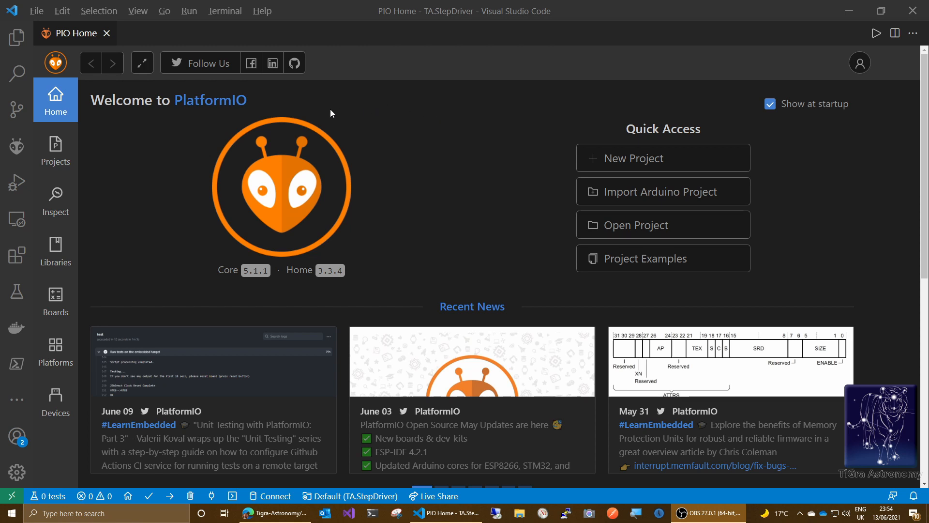
mouse_move(324, 122)
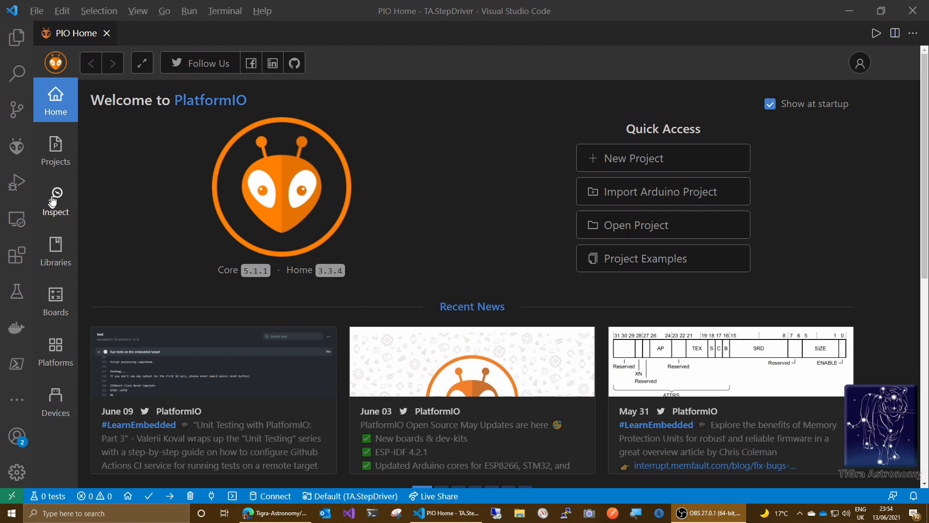
mouse_move(217, 108)
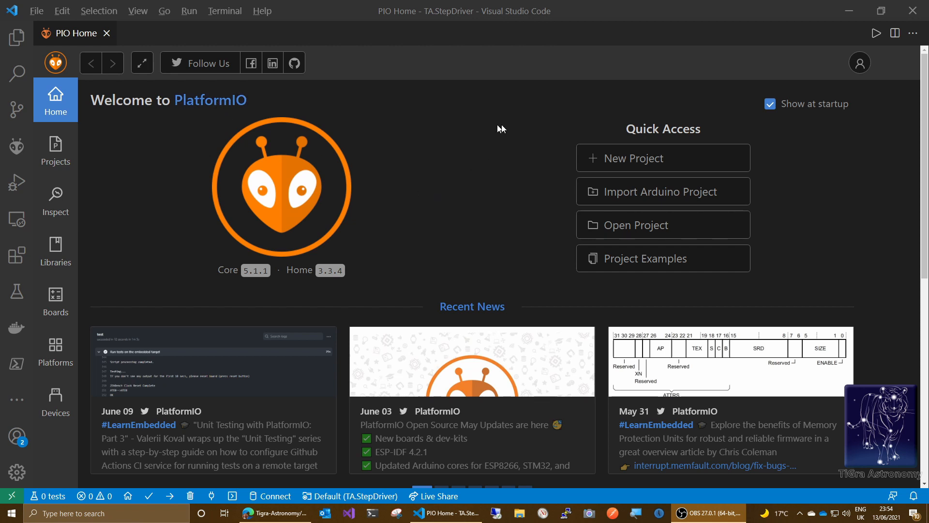
mouse_move(475, 153)
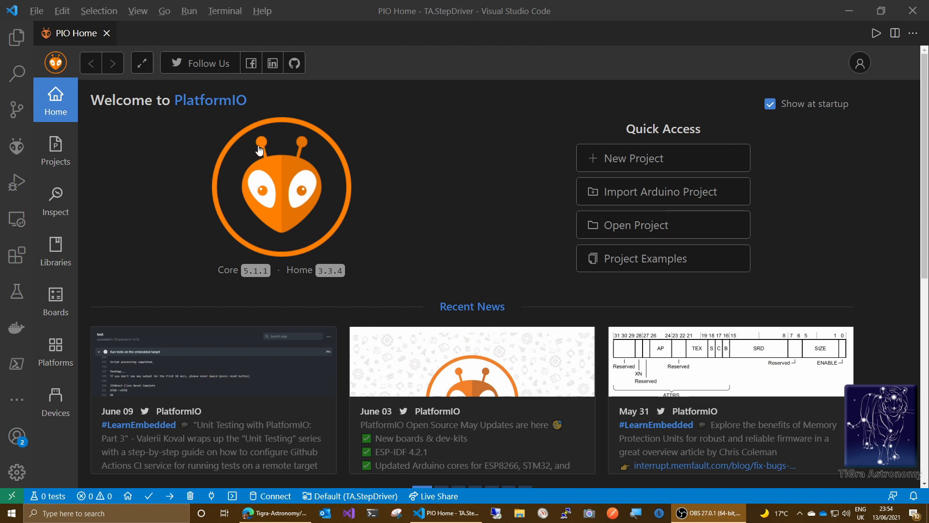
mouse_move(303, 147)
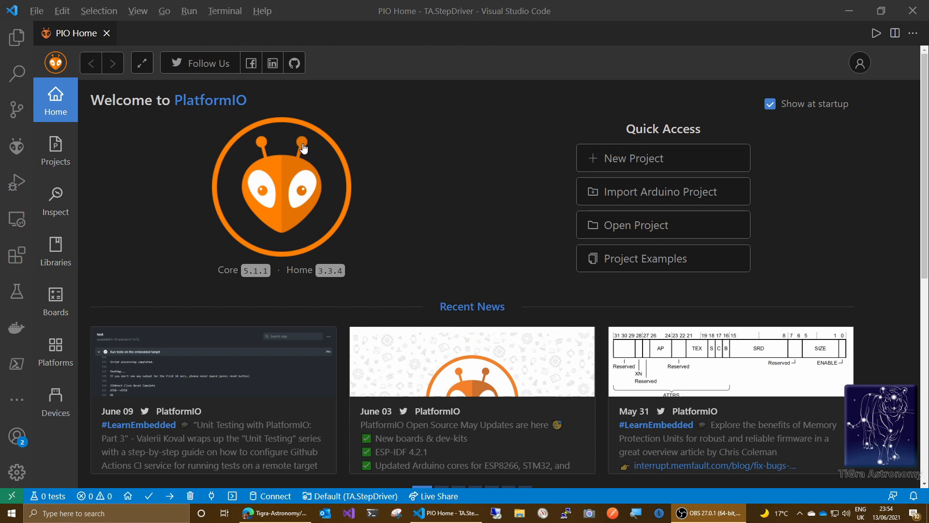
mouse_move(307, 154)
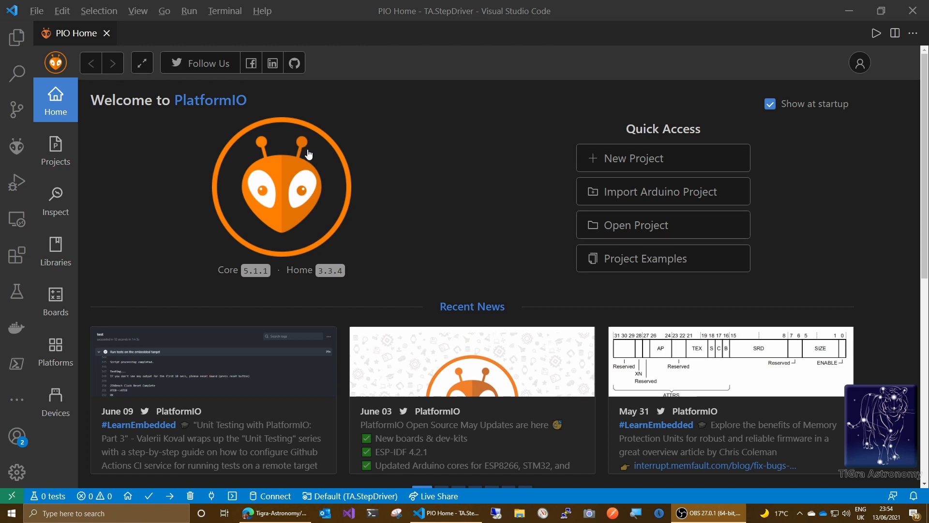
mouse_move(249, 140)
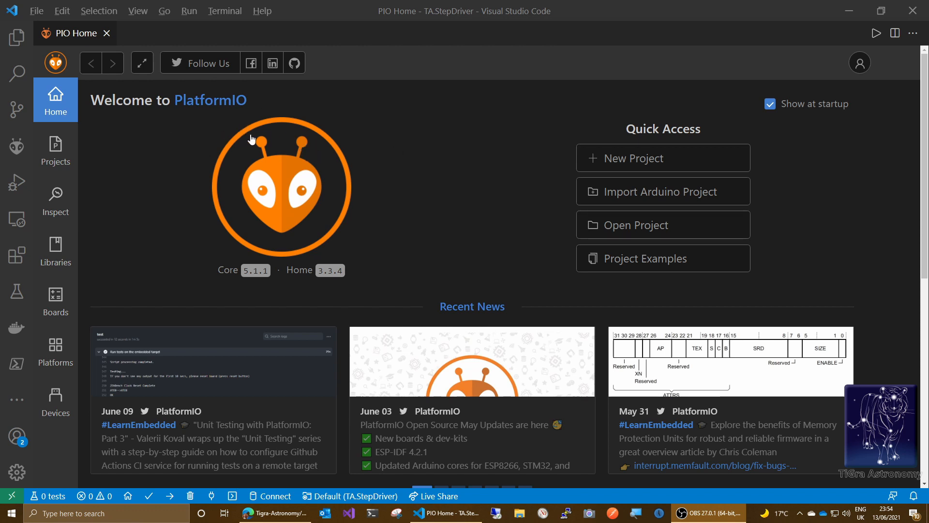
mouse_move(347, 236)
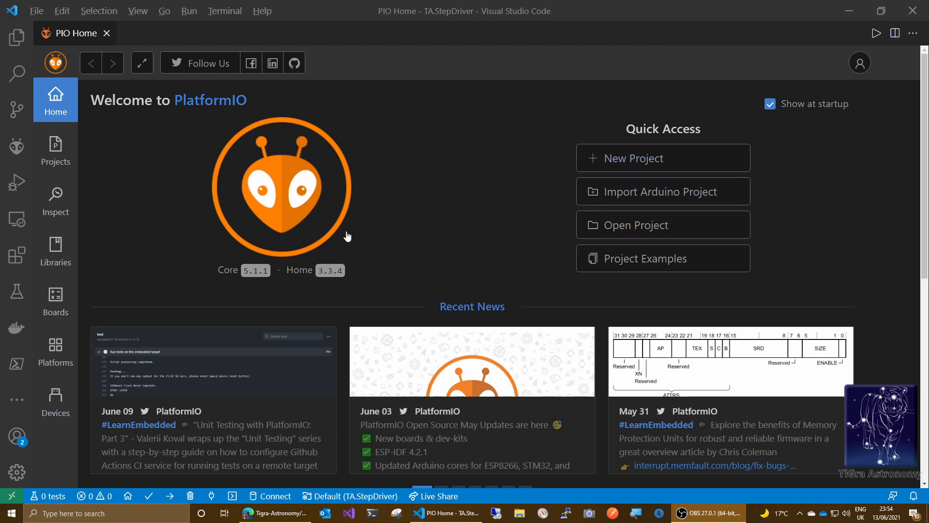
Step: Start a new PlatformIO project and name it TimerDemo
click(632, 158)
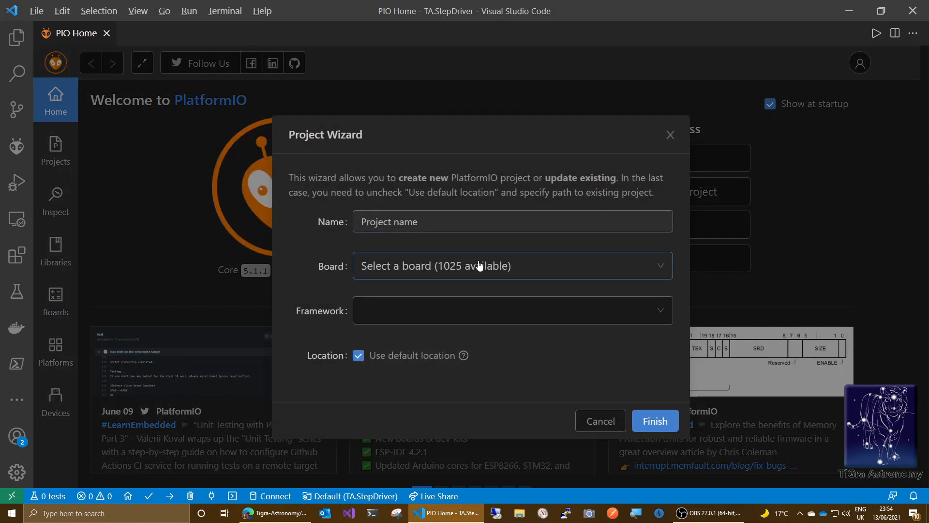
click(511, 221)
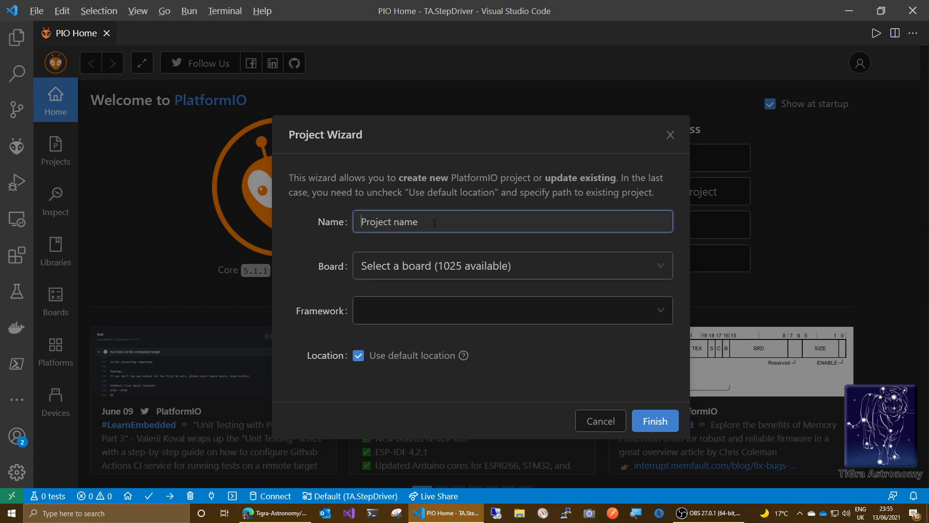
text(Timer)
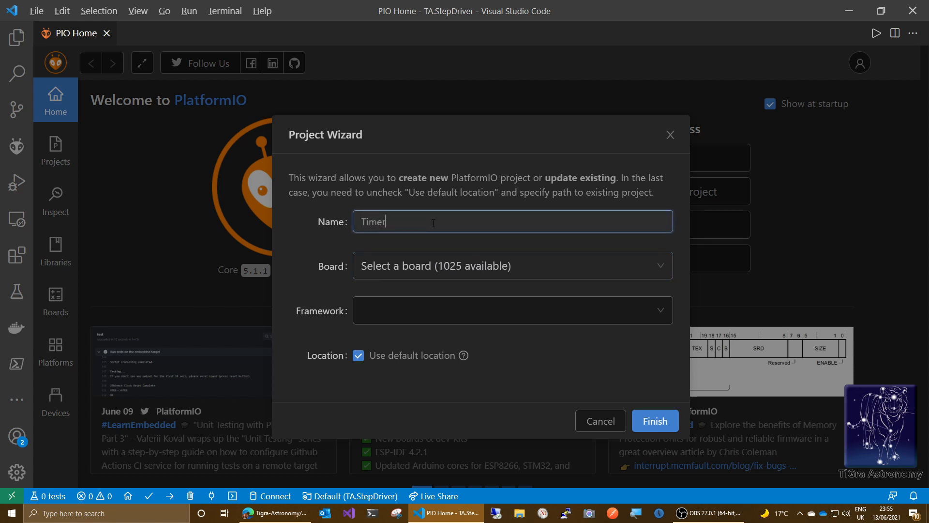
text(Demo)
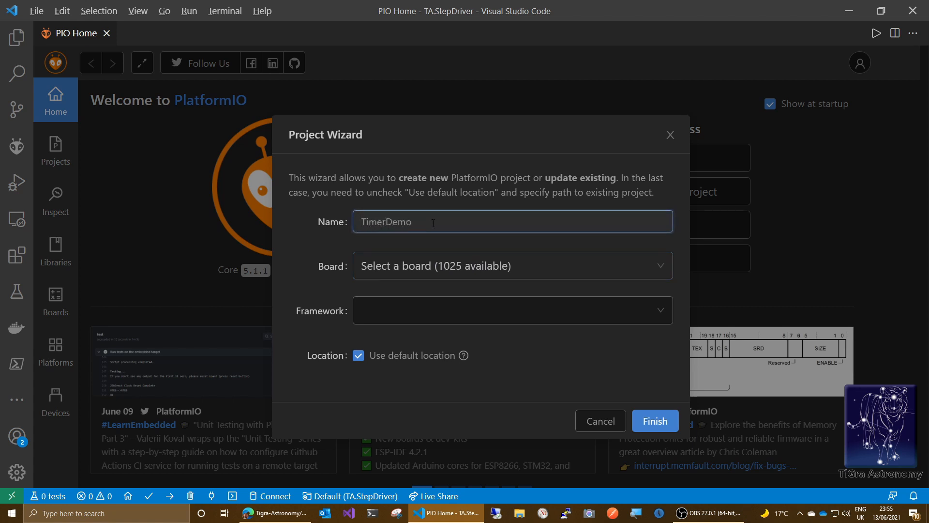
mouse_move(395, 289)
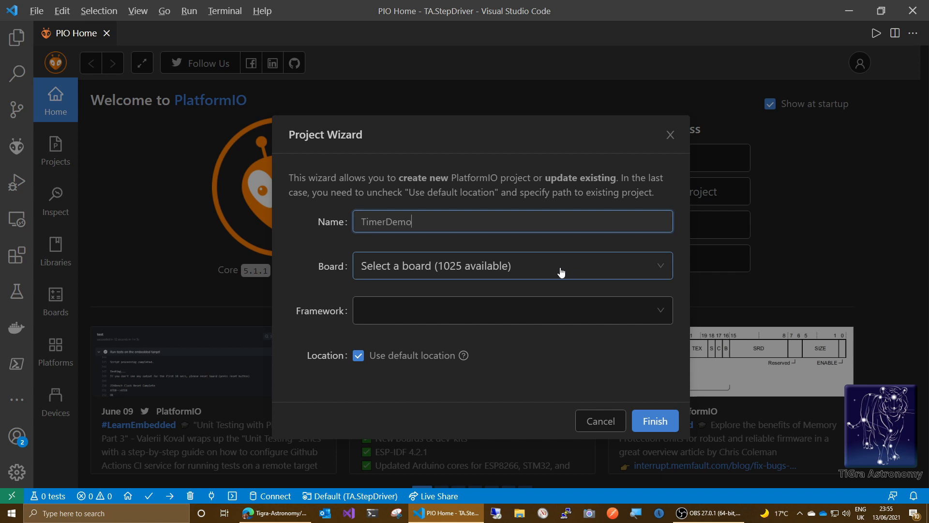
mouse_move(562, 269)
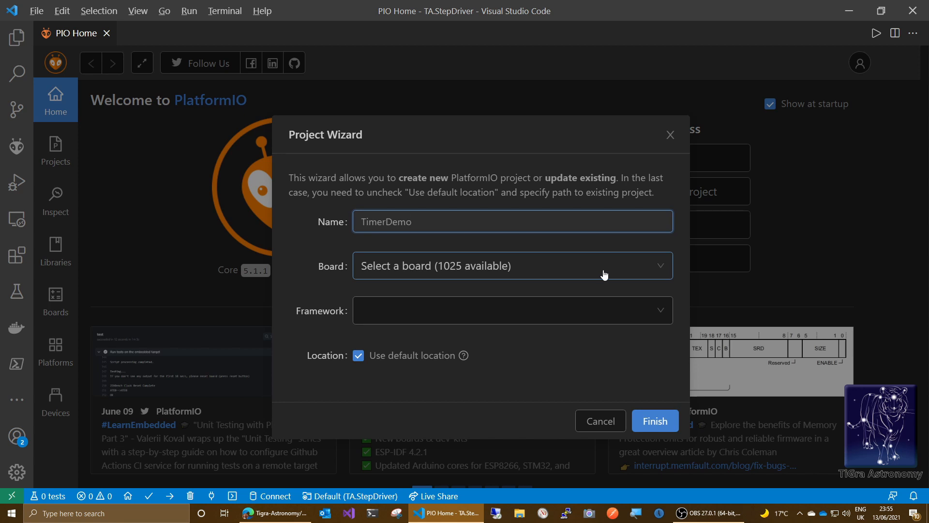
Step: Choose the Arduino MKR WiFi 1010 board (searching MKR) and the Arduino framework
click(511, 265)
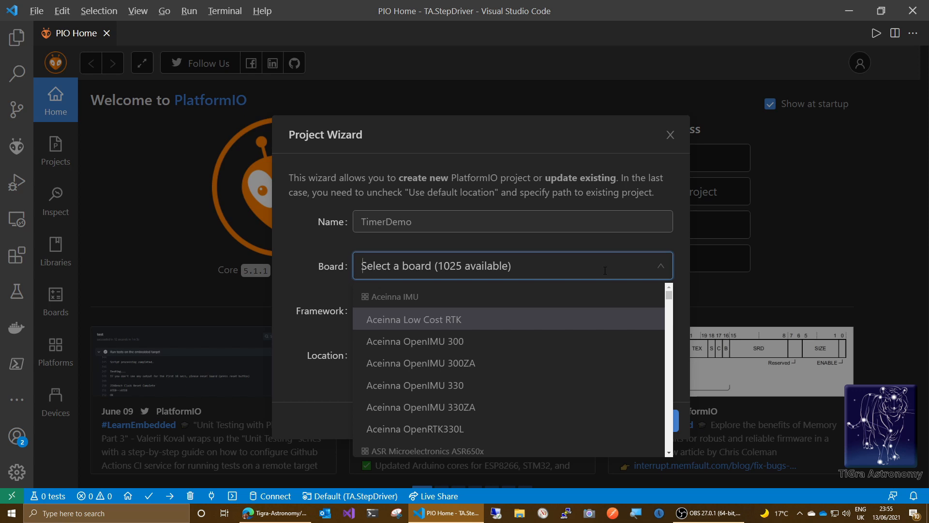
text(MKR)
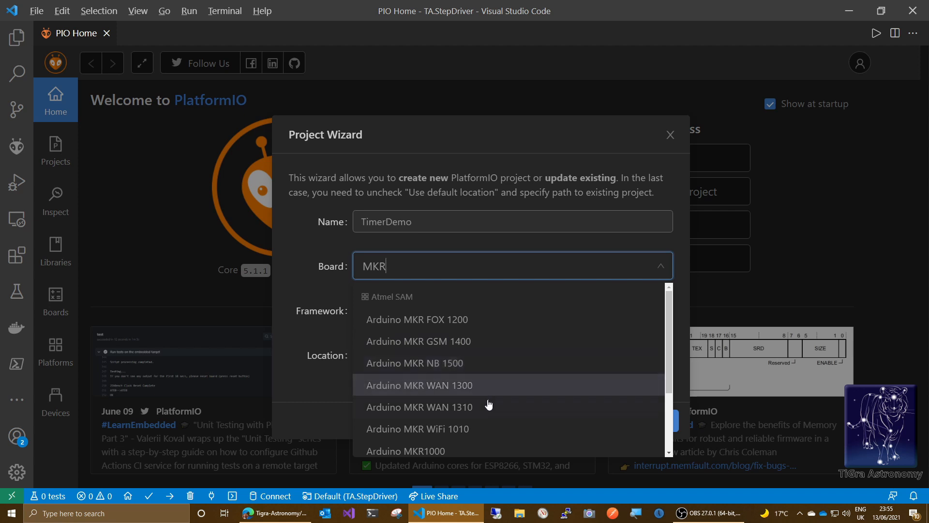
mouse_move(435, 432)
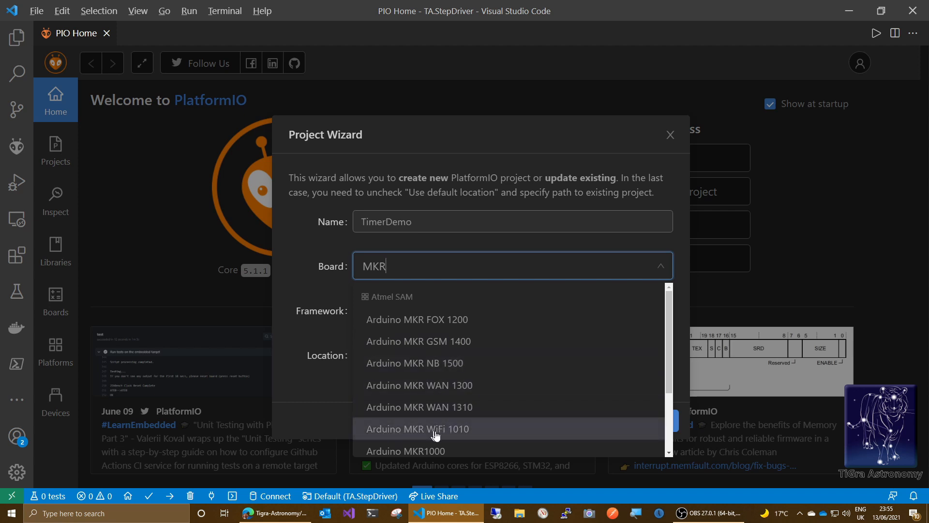
click(417, 429)
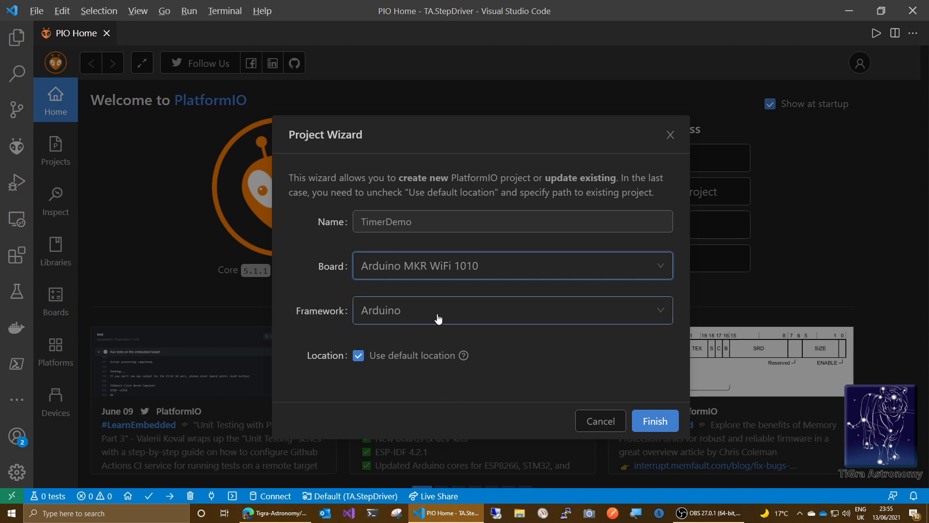
click(511, 310)
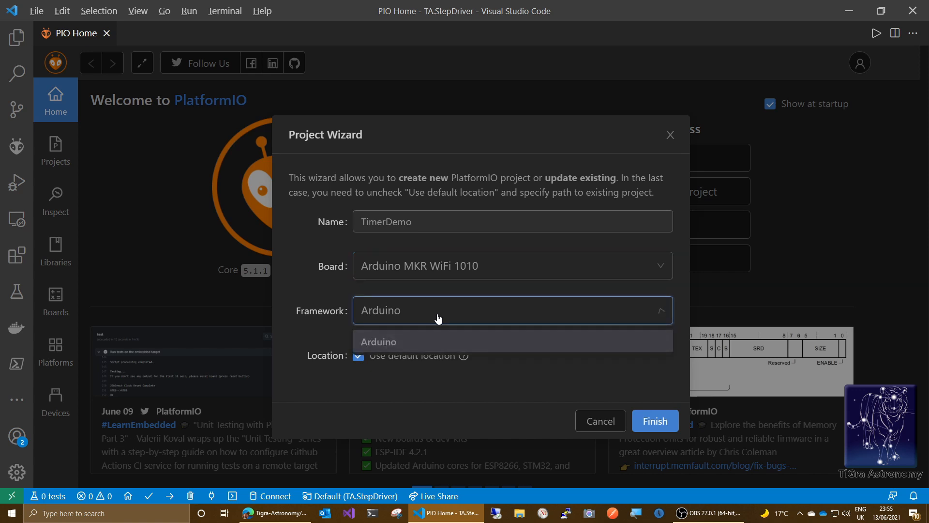
click(380, 342)
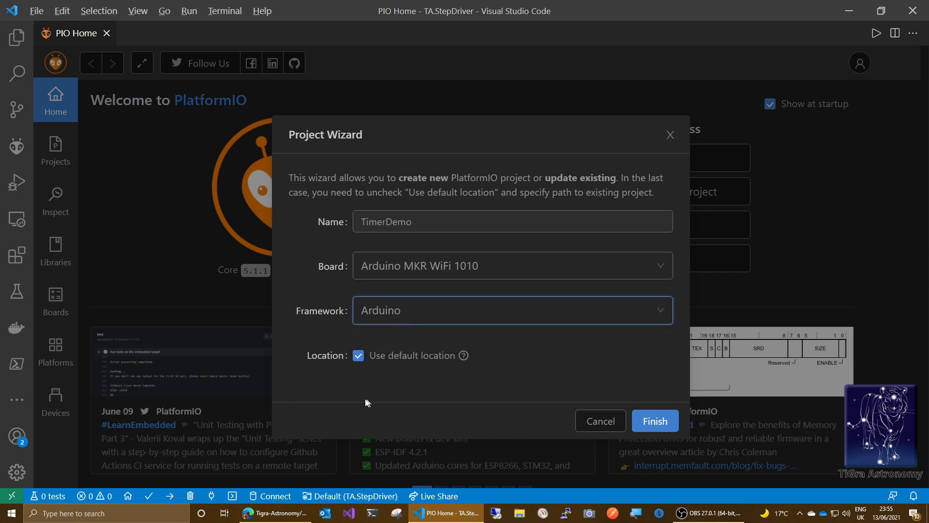
mouse_move(655, 422)
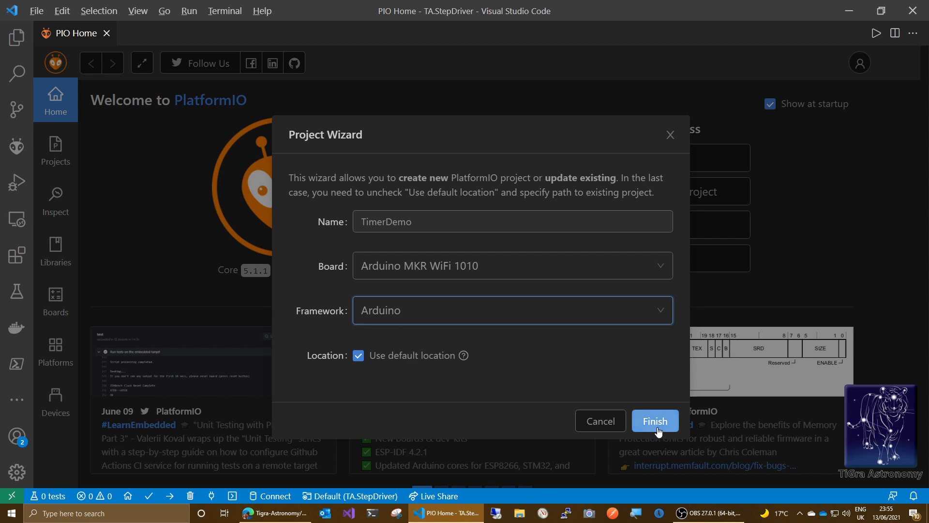
Step: Finish the wizard so TimerDemo is created and its platformio.ini opens
click(654, 421)
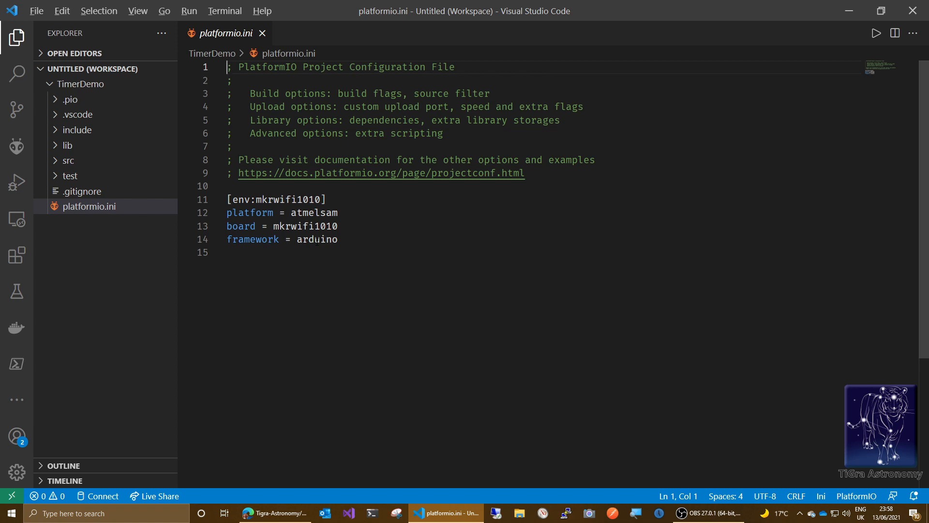
Step: Expand the src folder and bring main.cpp into the editor
click(262, 33)
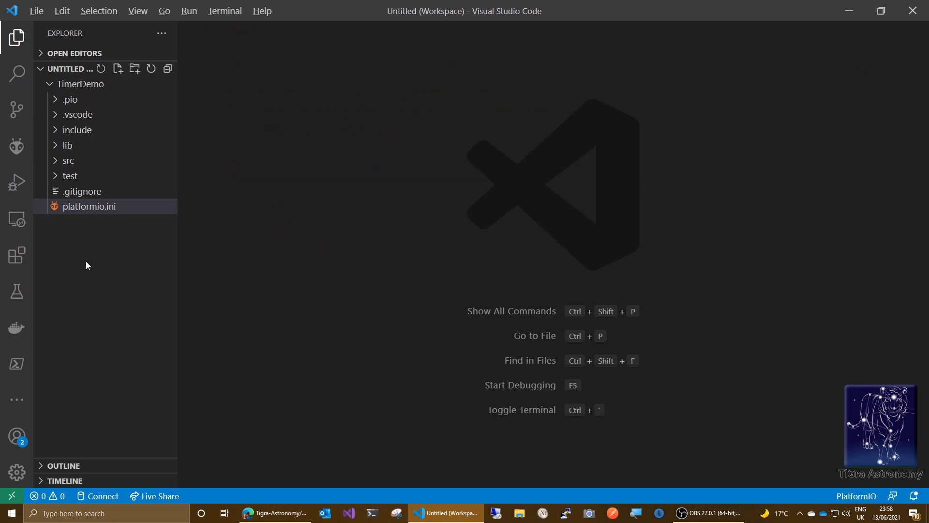
click(68, 160)
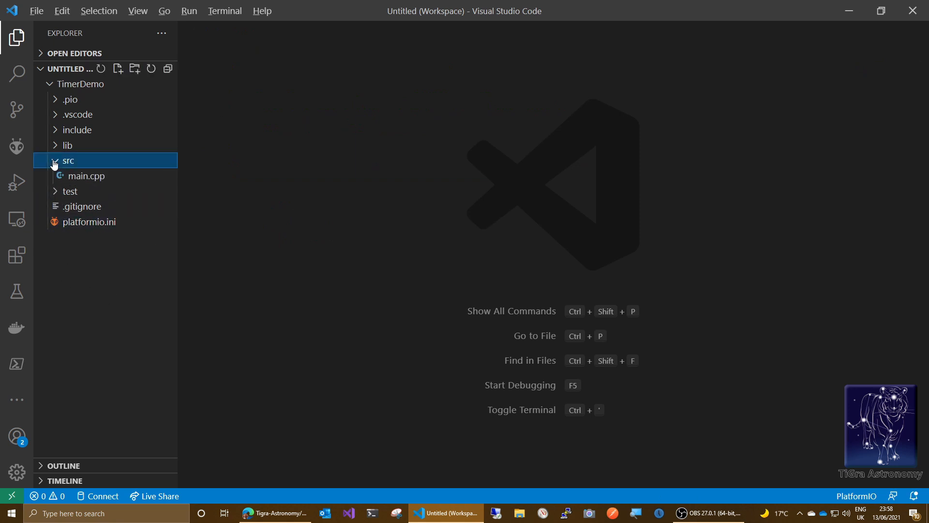
double_click(86, 175)
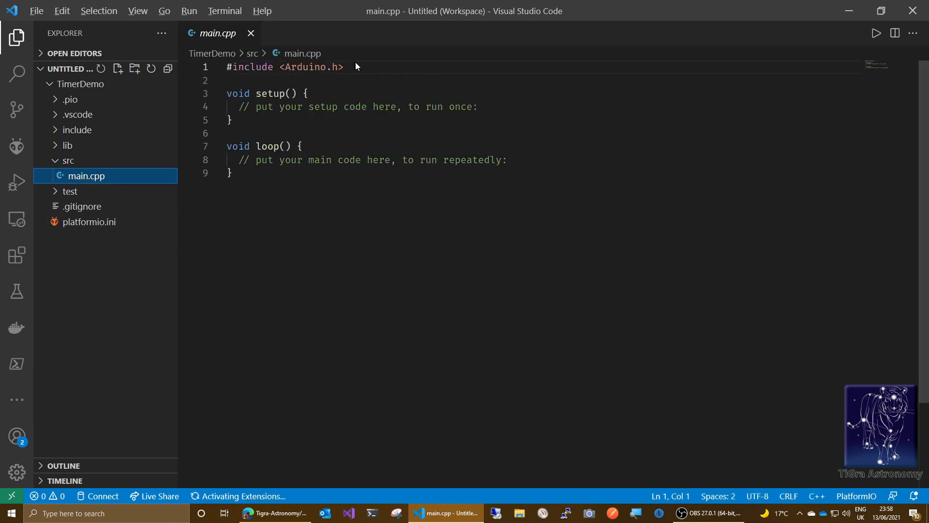
mouse_move(361, 169)
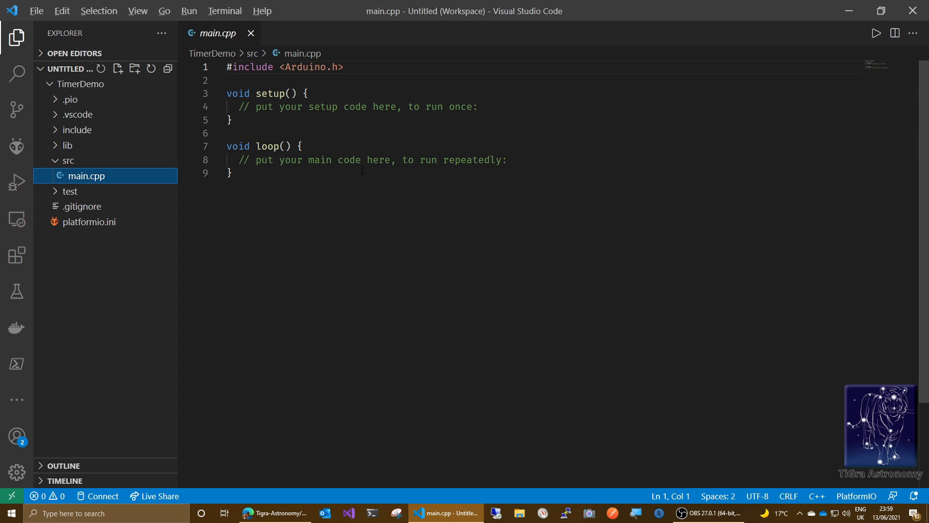
mouse_move(216, 67)
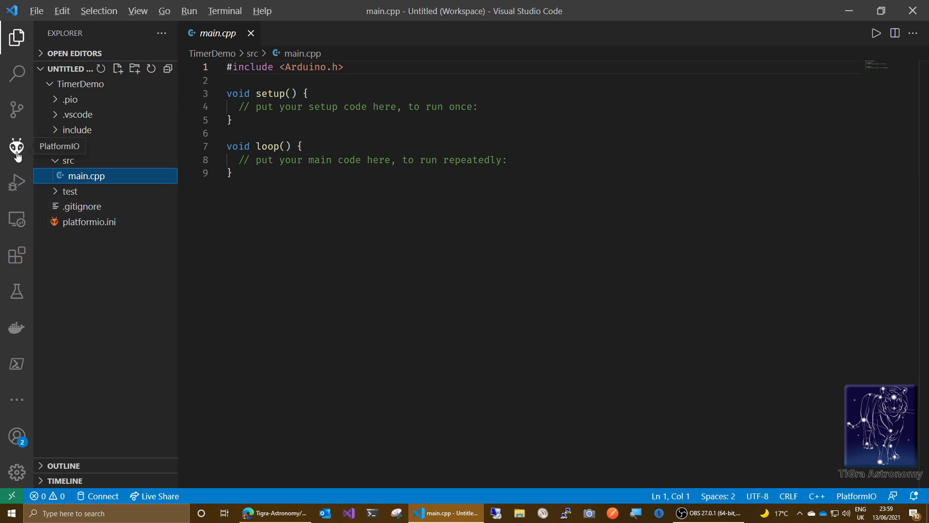
Step: Search the PlatformIO library registry for TA.Arduino and view the TA.Arduino.Timer page
click(17, 148)
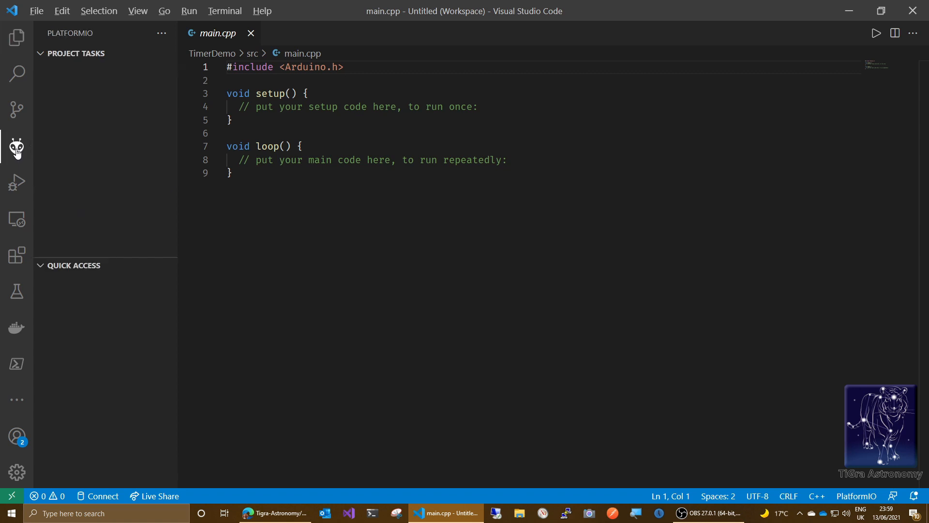
mouse_move(16, 147)
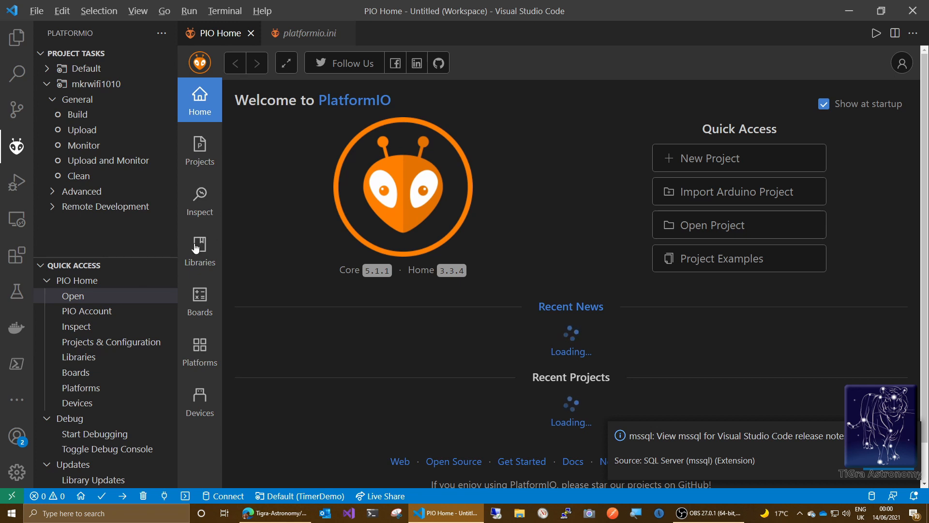
click(199, 249)
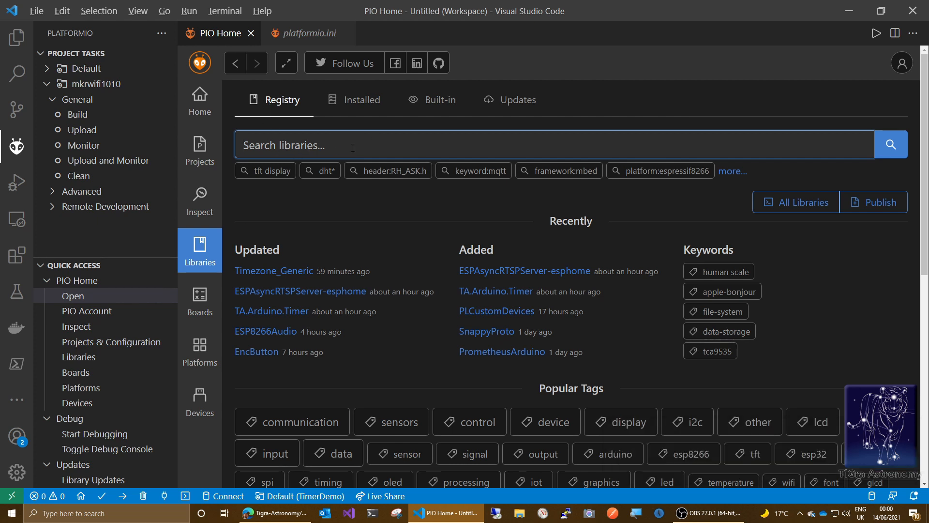
text(TA.Ardui)
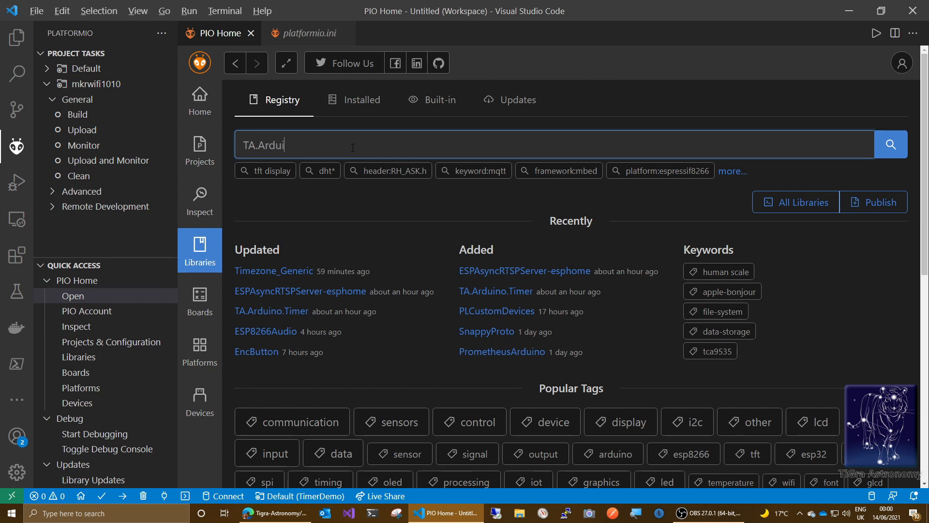
text(no)
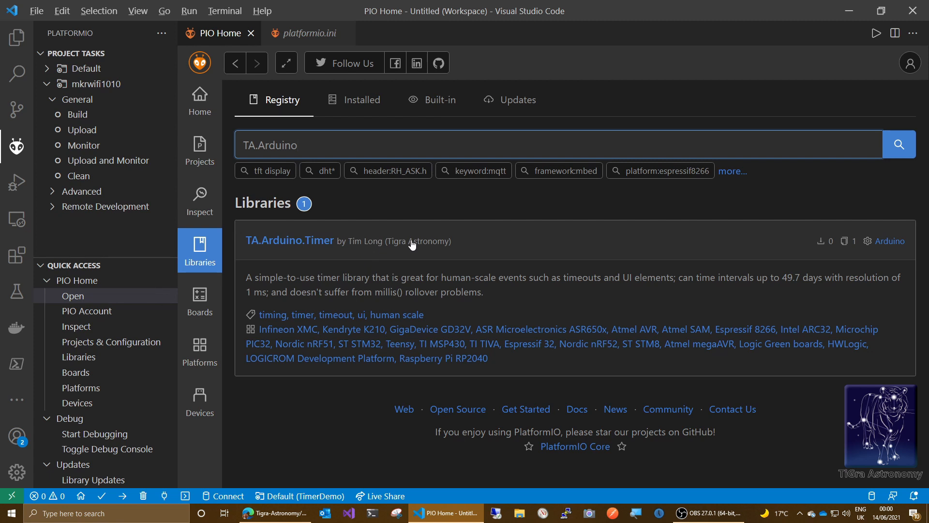
mouse_move(391, 253)
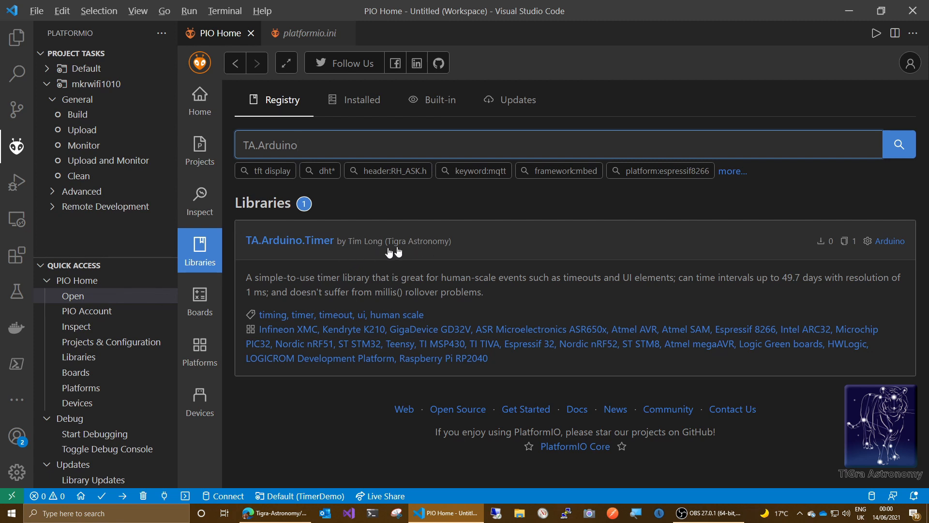
click(290, 241)
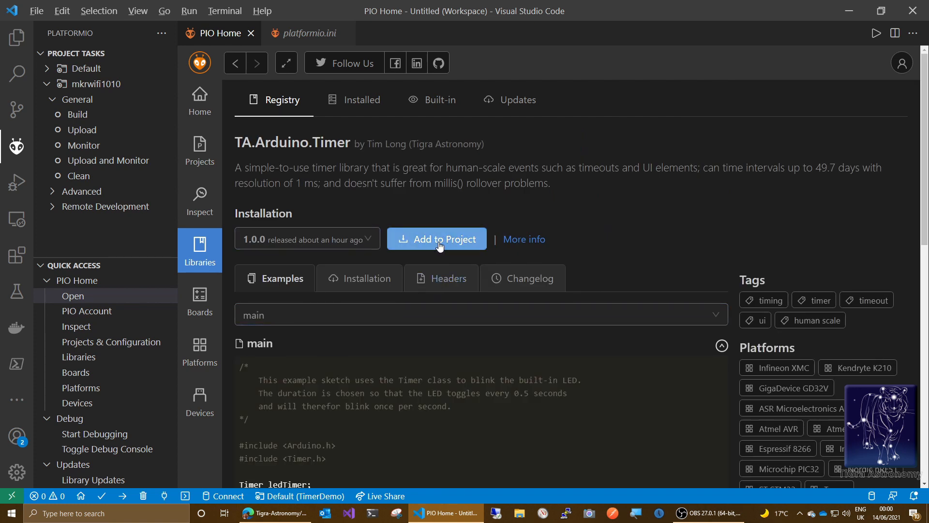
Step: Add TA.Arduino.Timer 1.0.0 to Projects\TimerDemo and dismiss the Congrats notice
click(437, 239)
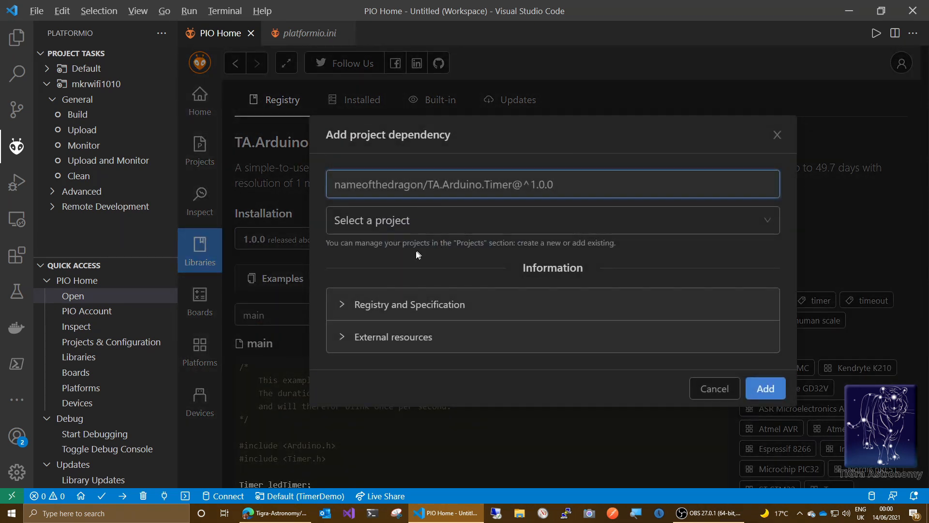
click(551, 220)
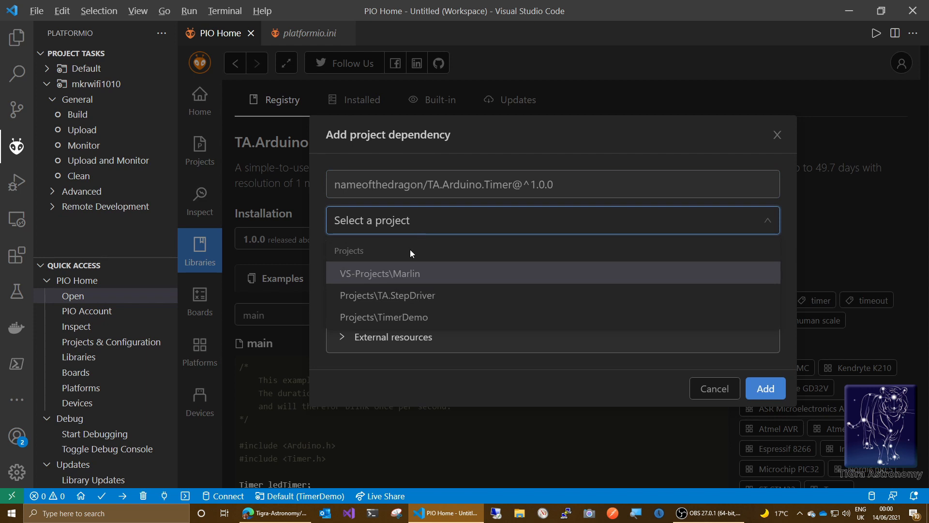
click(383, 317)
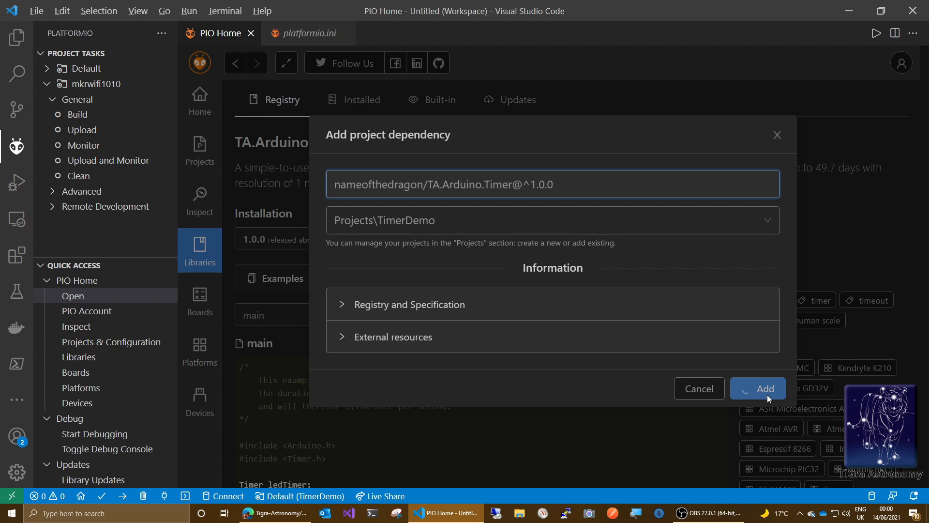
click(757, 388)
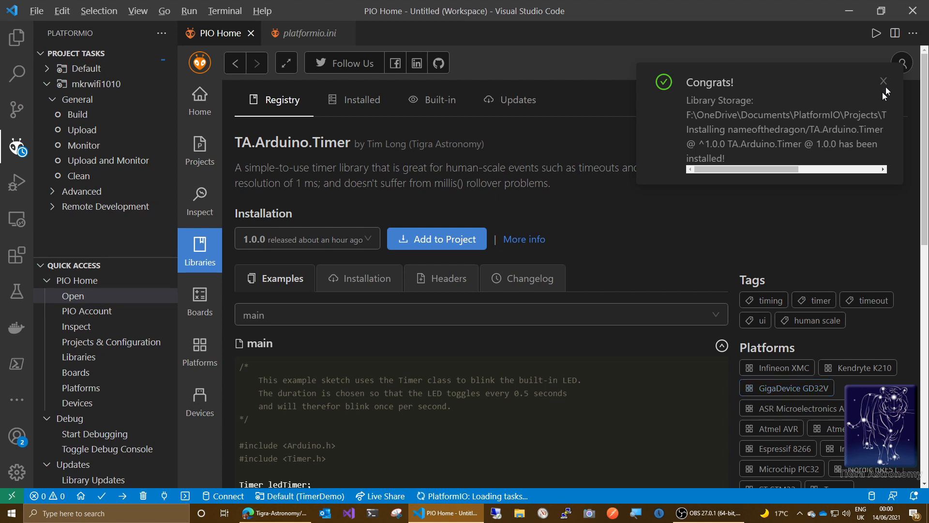
click(884, 82)
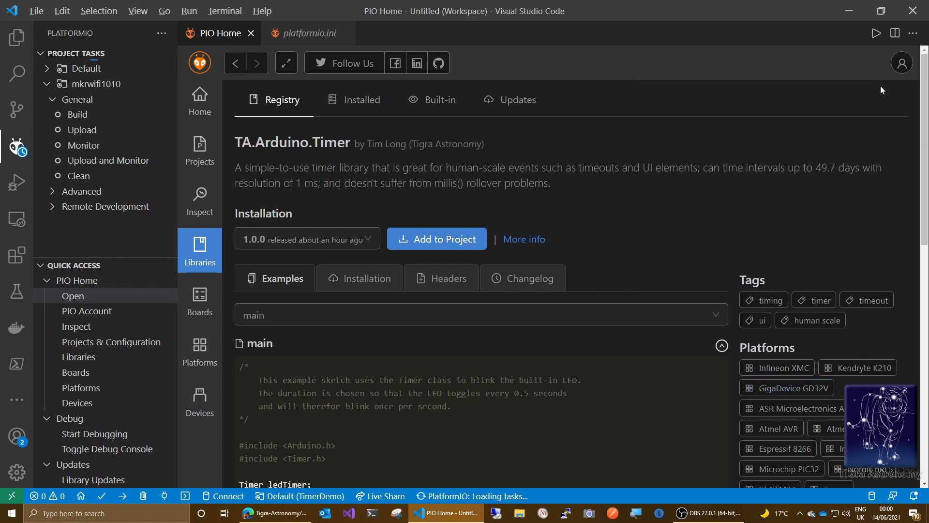
mouse_move(303, 33)
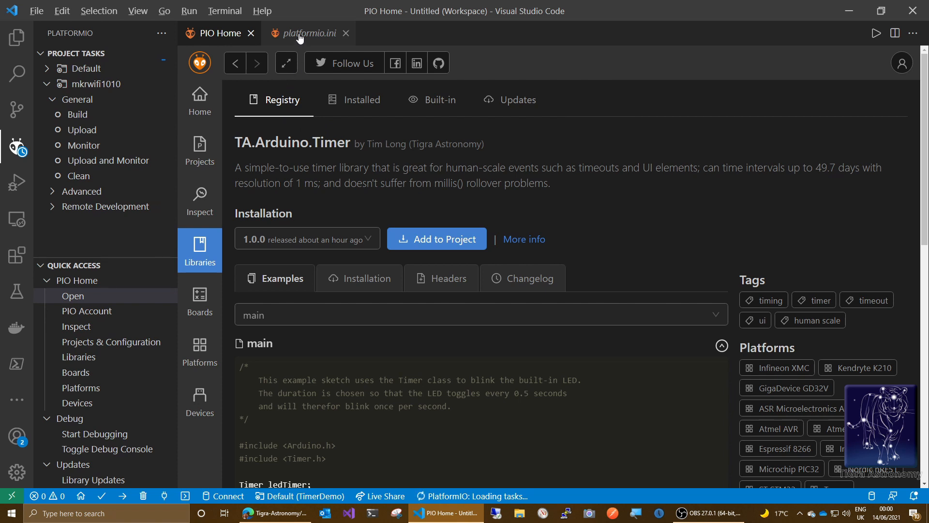
Step: Review platformio.ini's lib_deps line listing nameofthedragon/TA.Arduino.Timer@^1.0.0
click(303, 32)
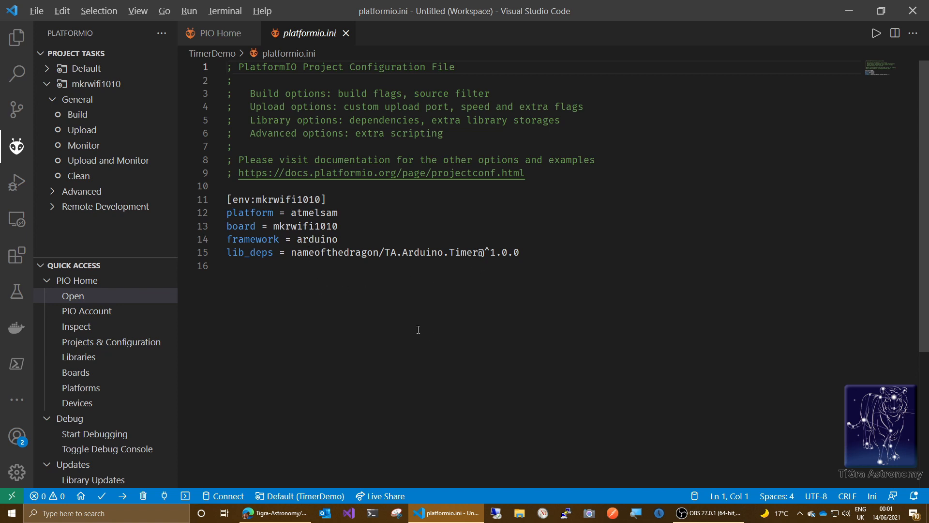
mouse_move(455, 314)
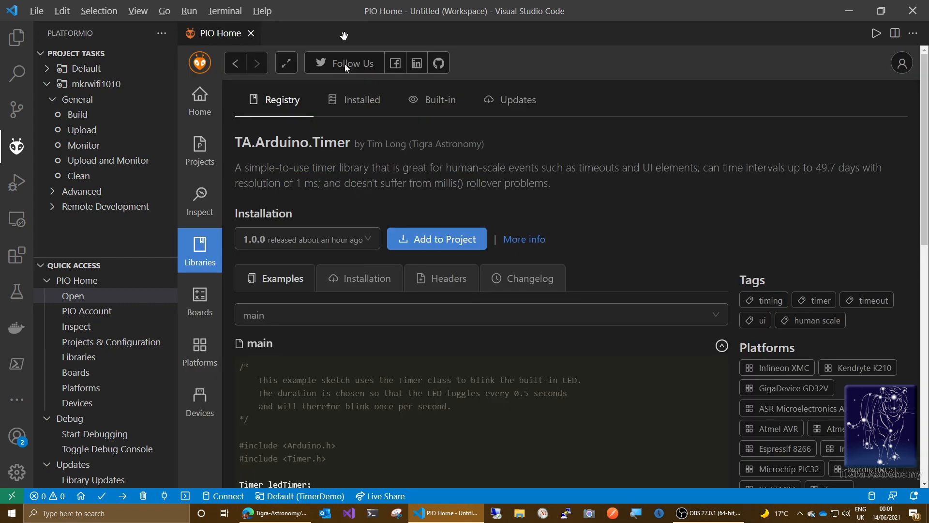
Step: Add '#include <Timer.h>' to main.cpp on a new line after the Arduino include
click(16, 38)
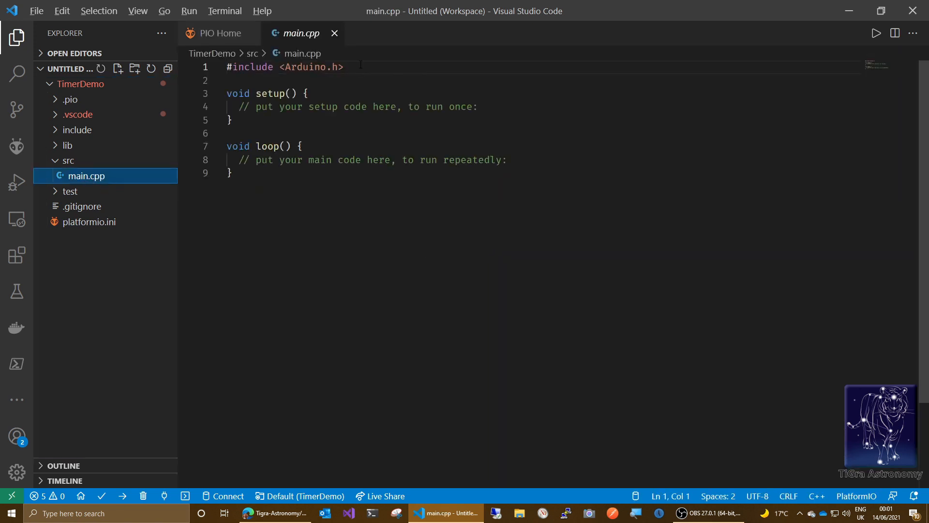
key(enter)
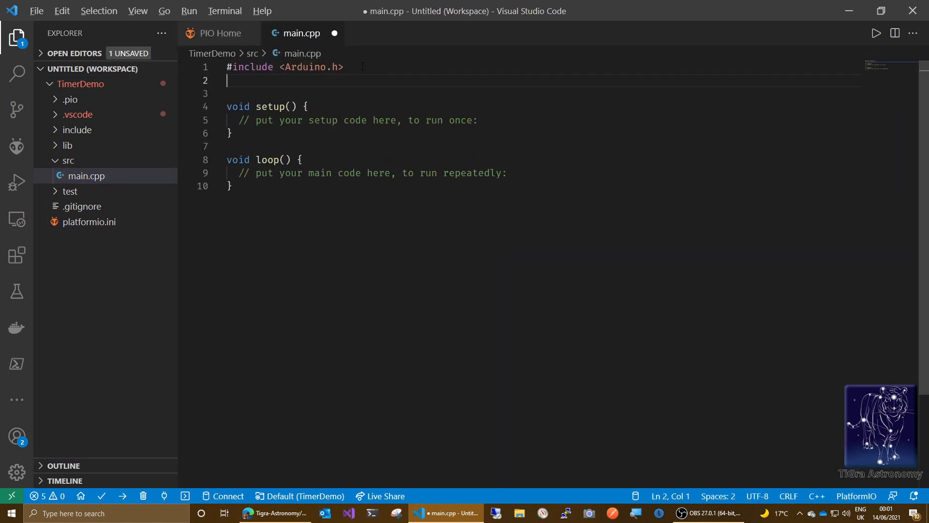
text(#incl)
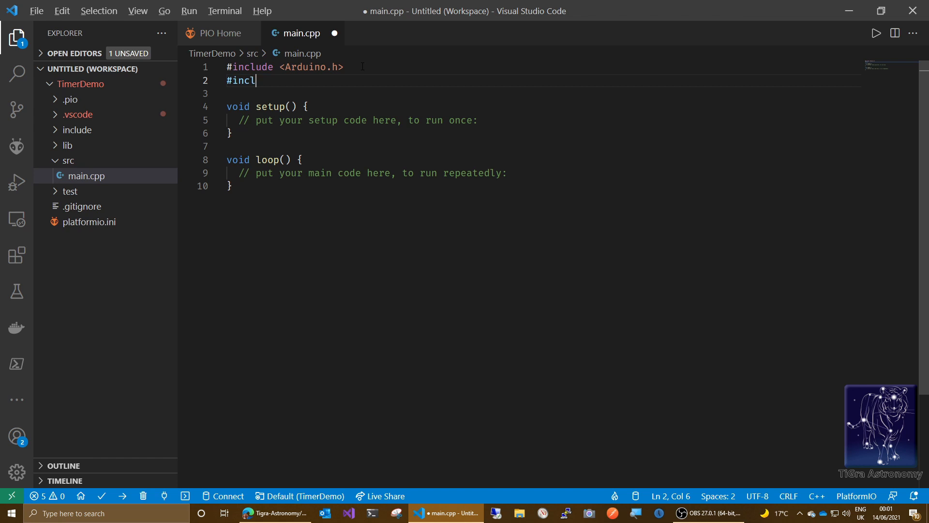
text(ude)
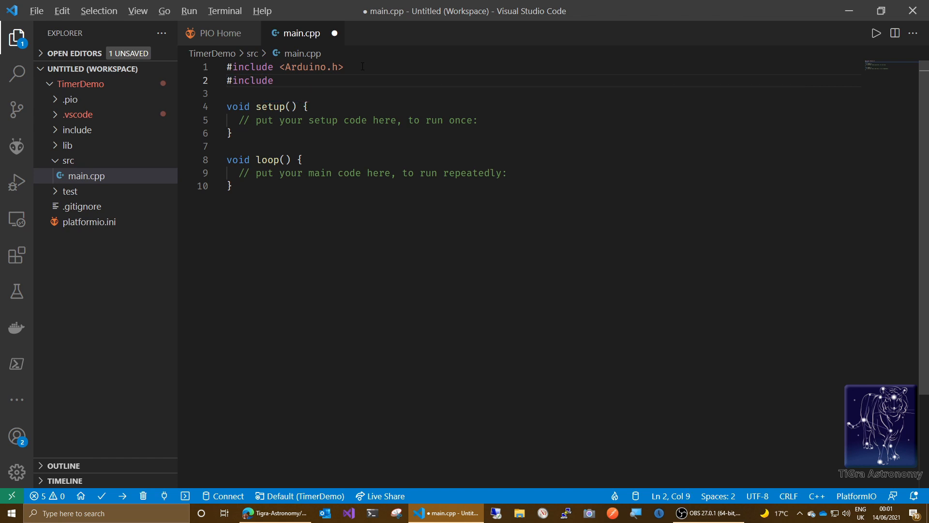
text(<Timer.h>)
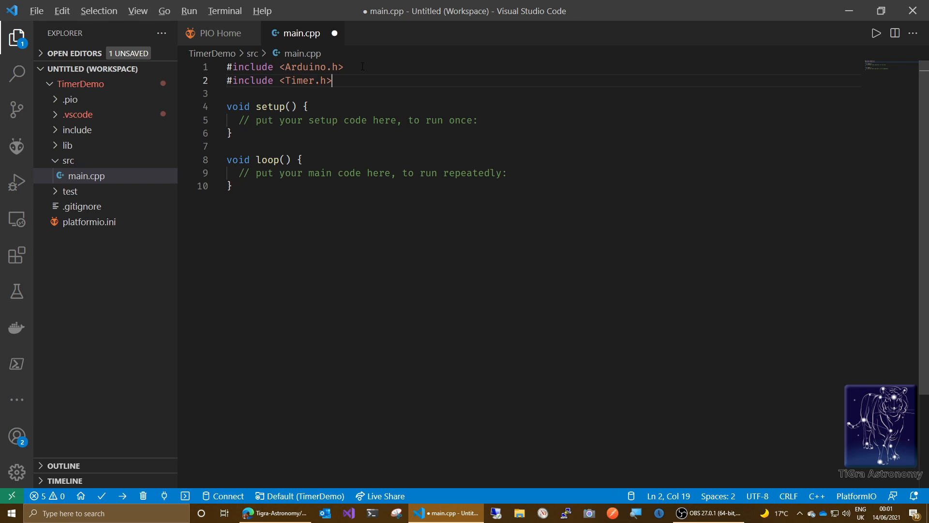
Step: Run Build for the mkrwifi1010 environment until the terminal reports SUCCESS
click(17, 147)
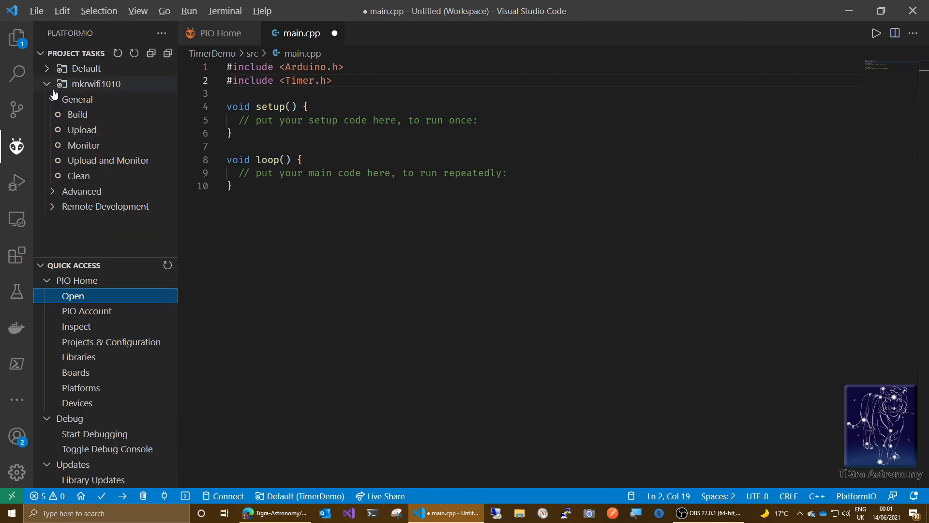
mouse_move(77, 114)
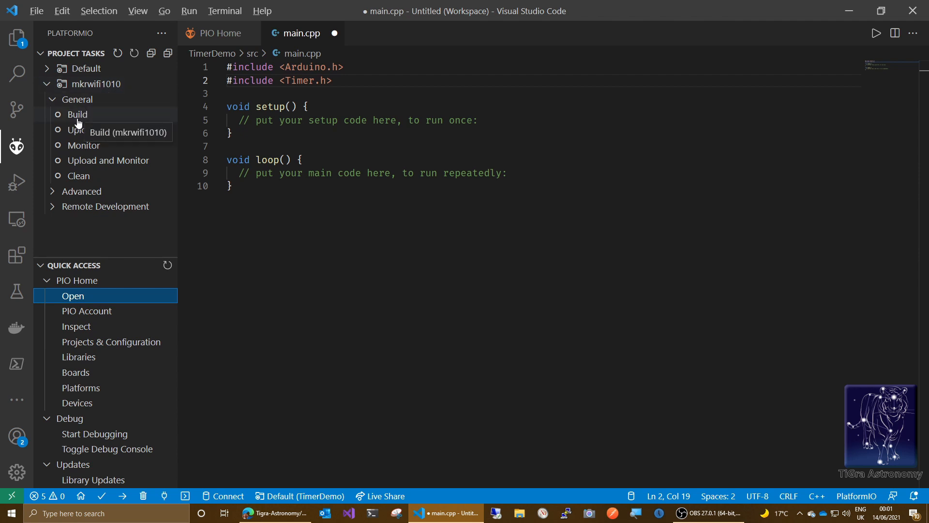
click(77, 114)
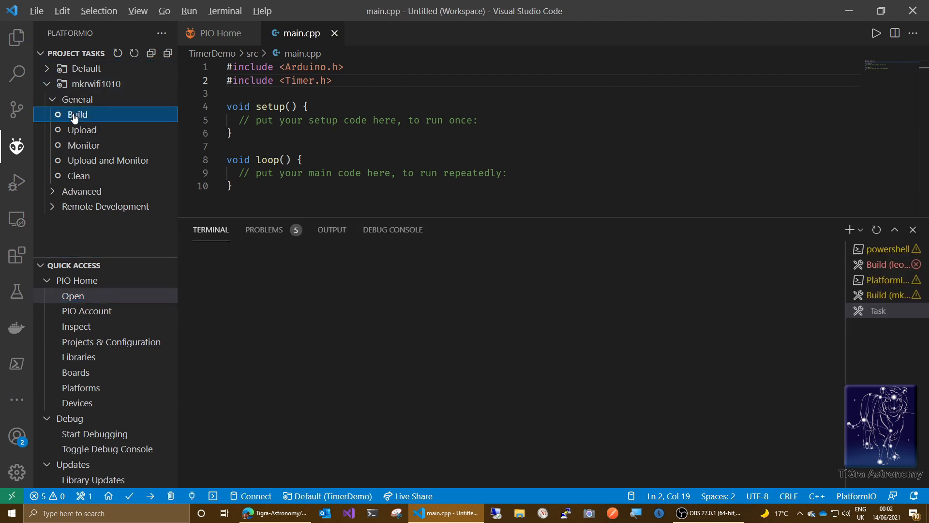
click(77, 114)
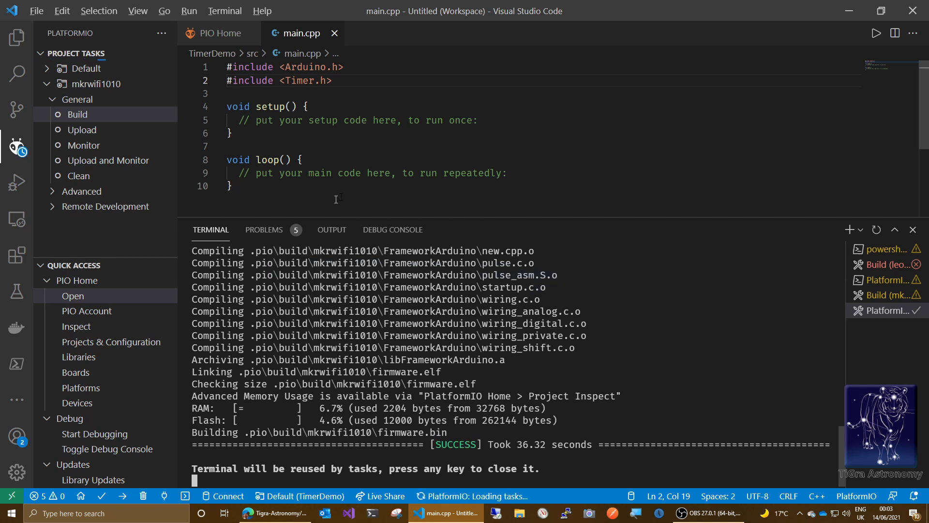
mouse_move(80, 130)
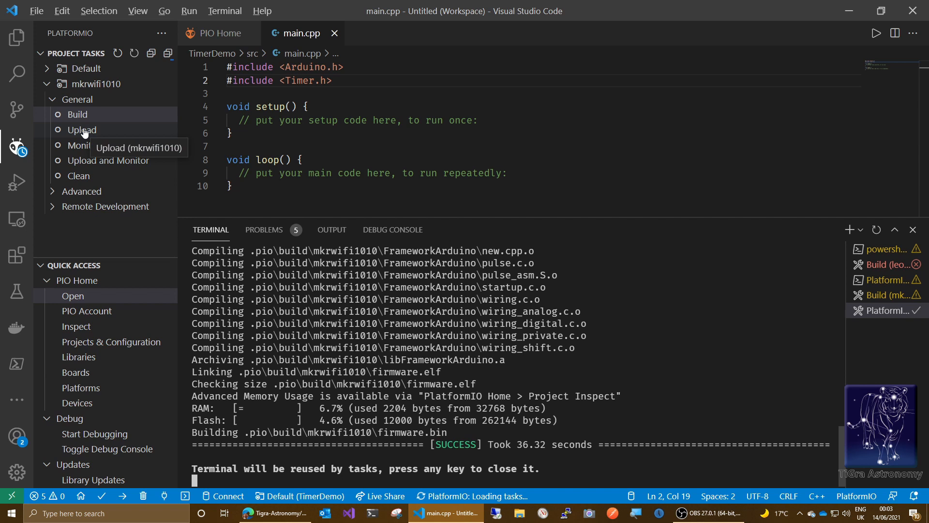
Step: Run Upload for mkrwifi1010 to flash the board, then return to main.cpp below the includes
click(82, 129)
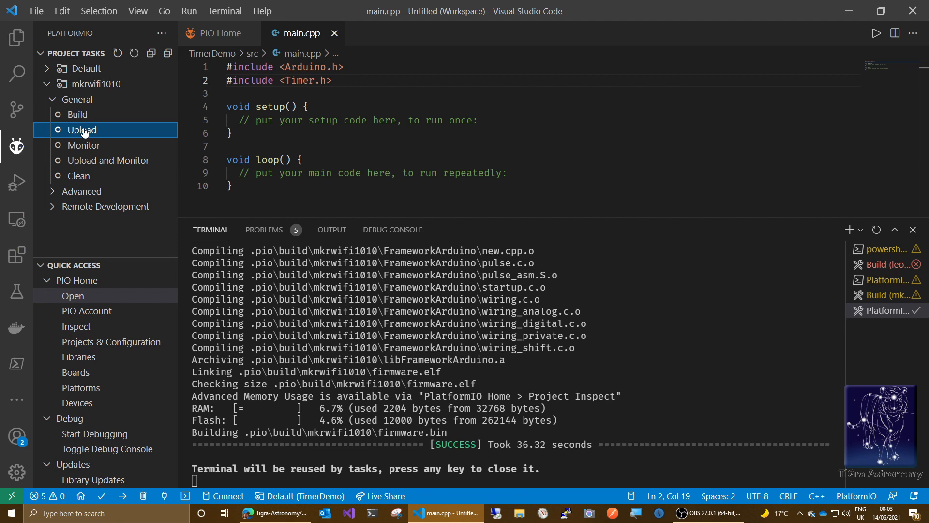
mouse_move(81, 129)
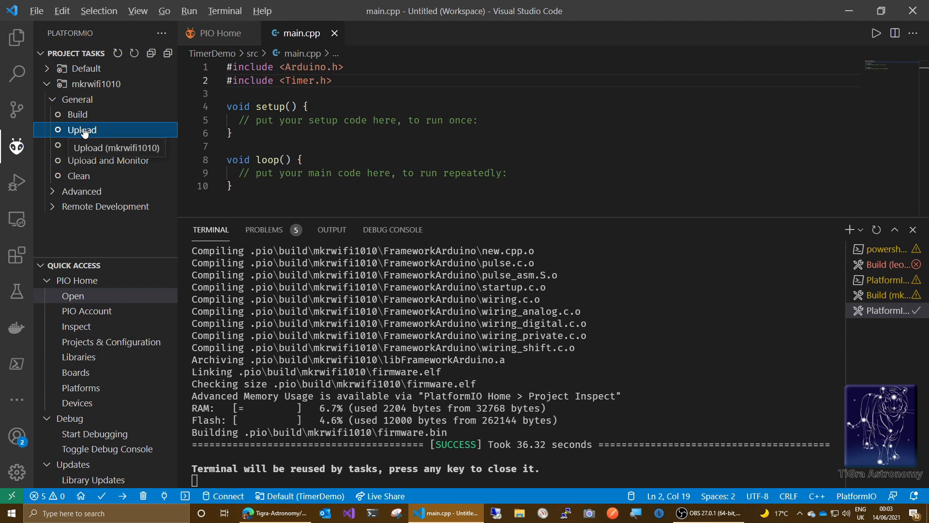
click(80, 129)
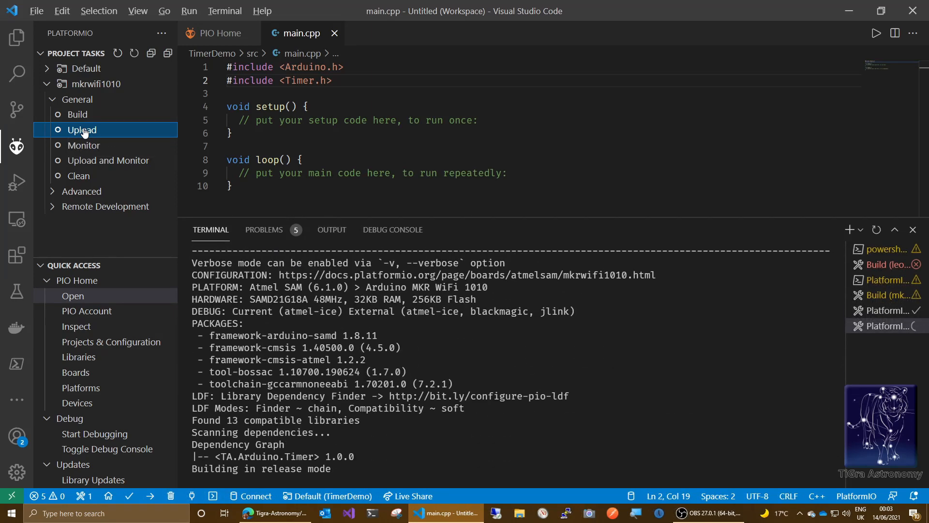
click(81, 129)
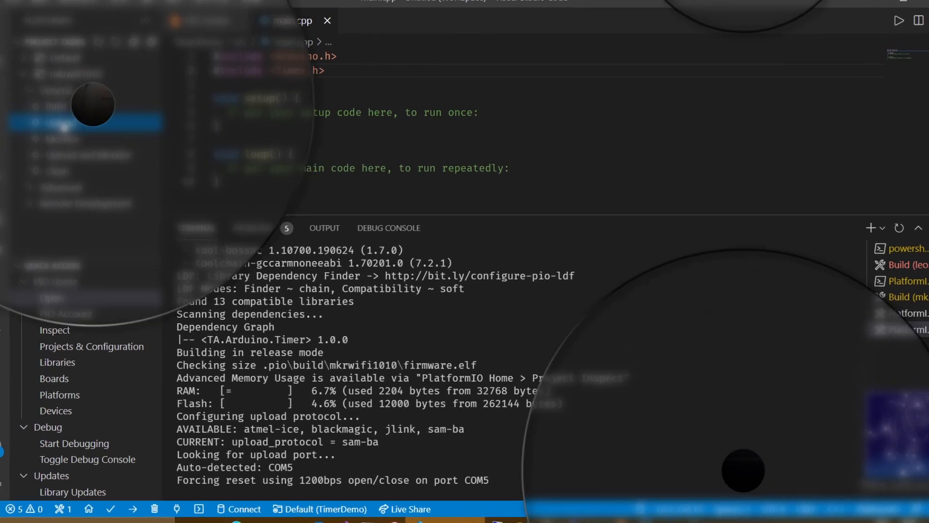
click(81, 129)
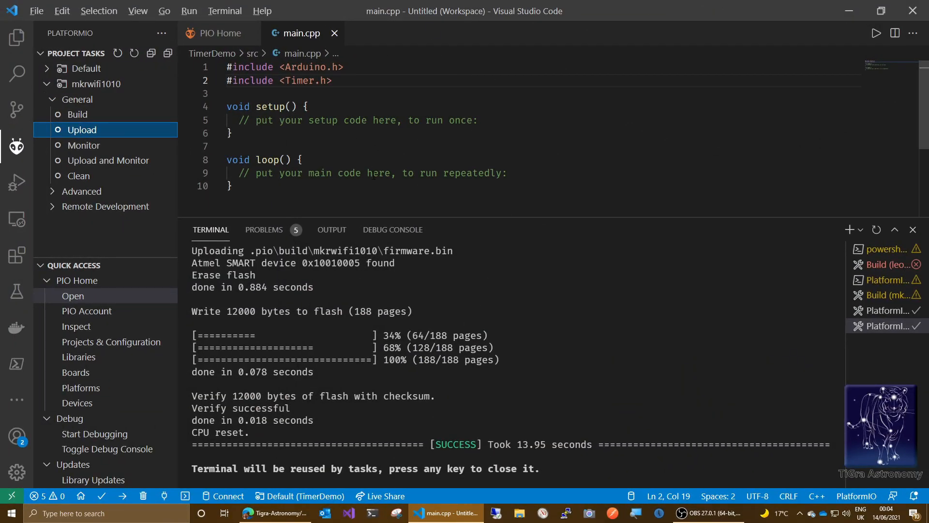
click(913, 229)
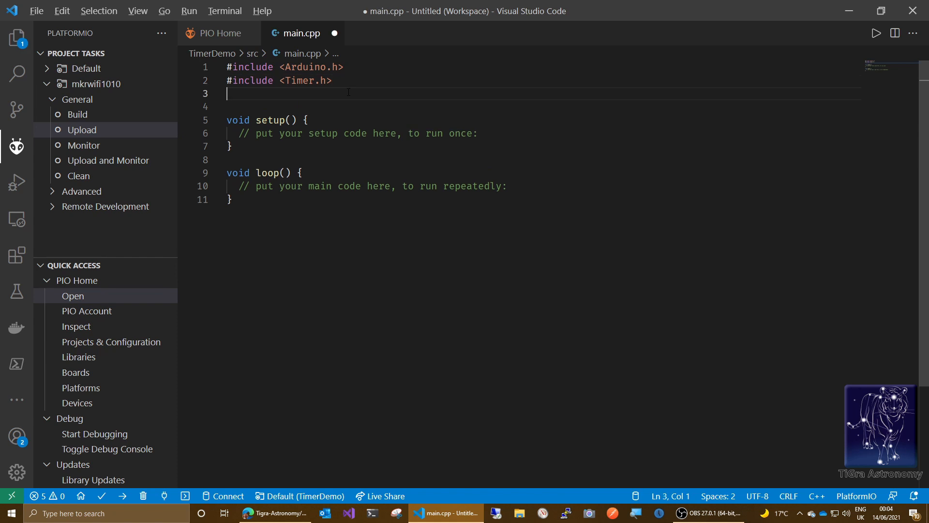
Step: Declare 'Timer ledToggle;' below the includes
key(Enter)
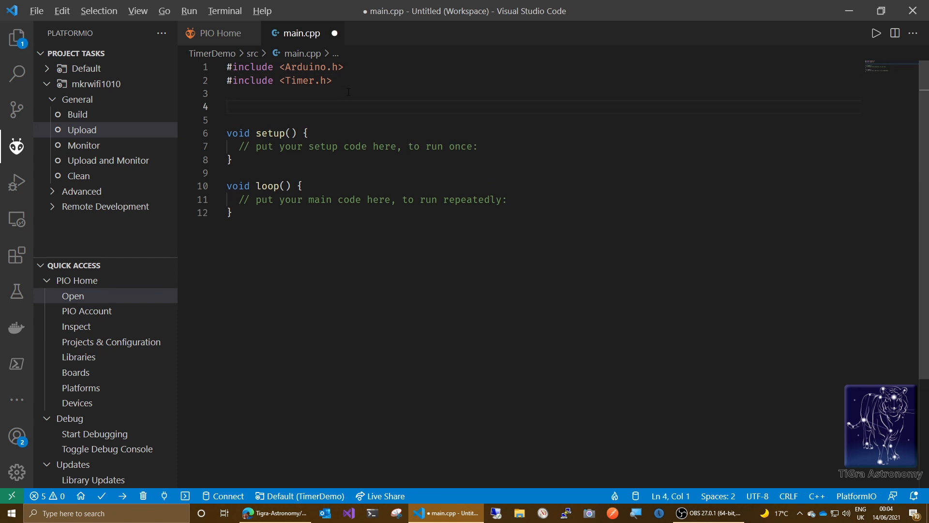
text(T)
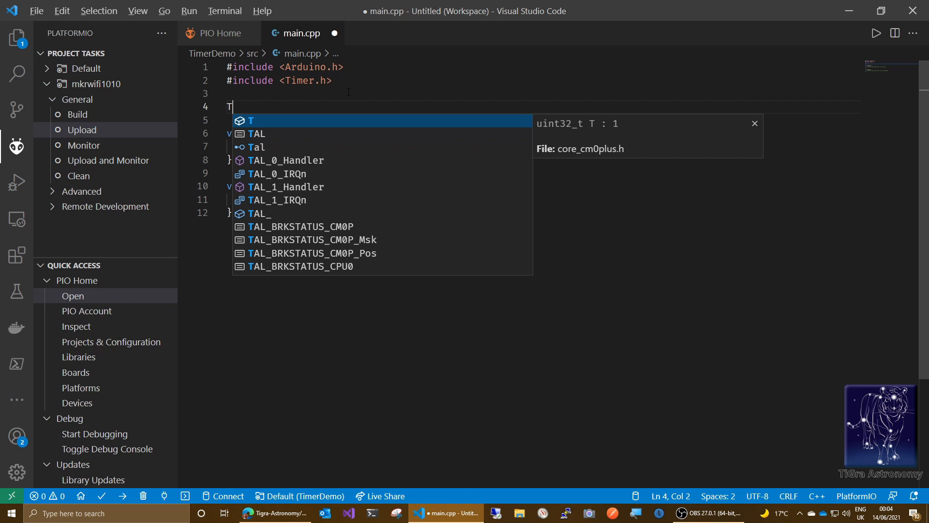
text(imer)
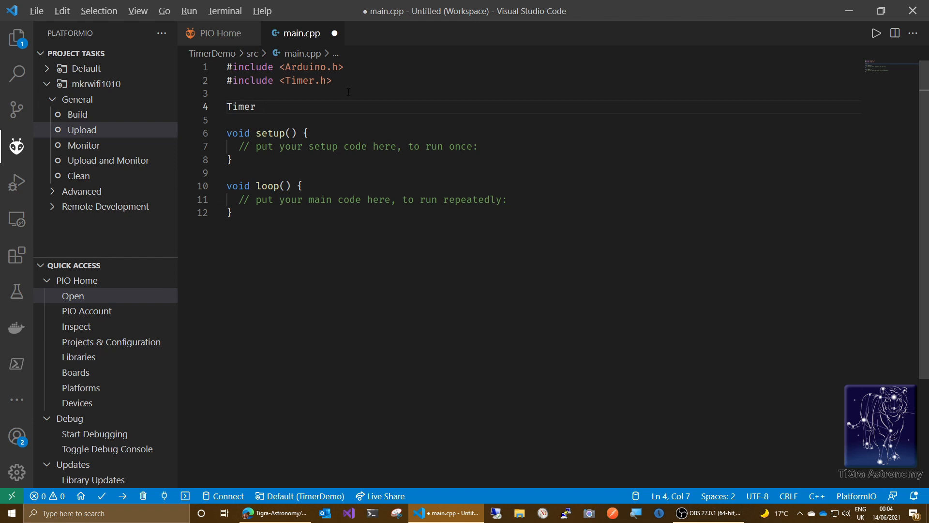
text(ledT)
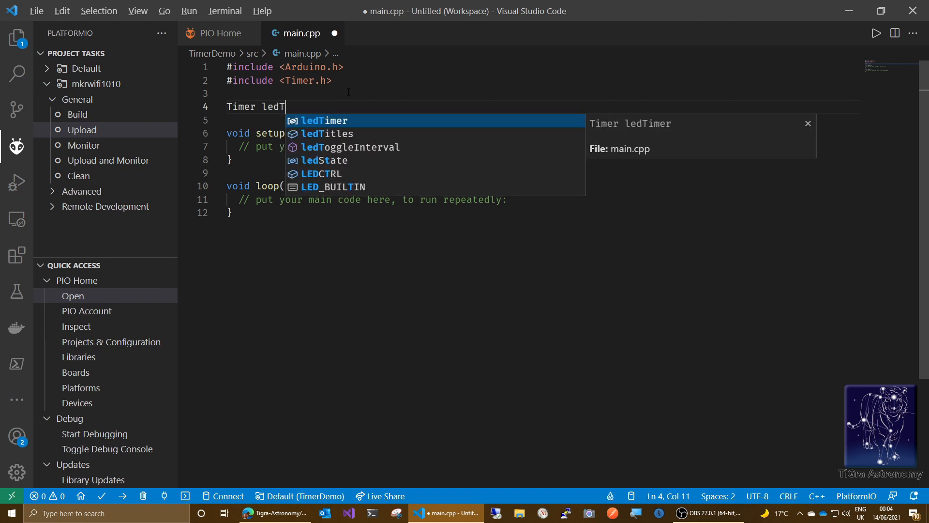
text(oggle;)
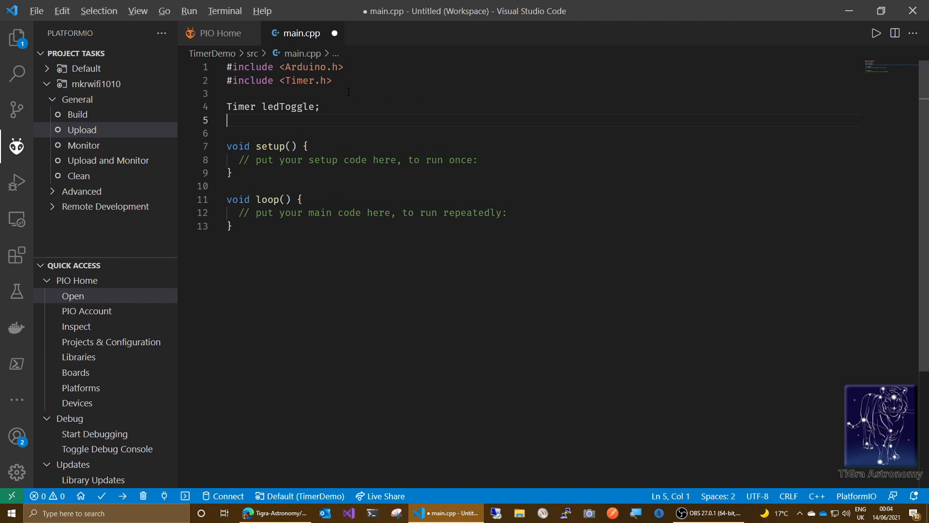
Step: Begin 'const Duration ledToggleInterval(Timer::Seconds' using IntelliSense completions
text(const)
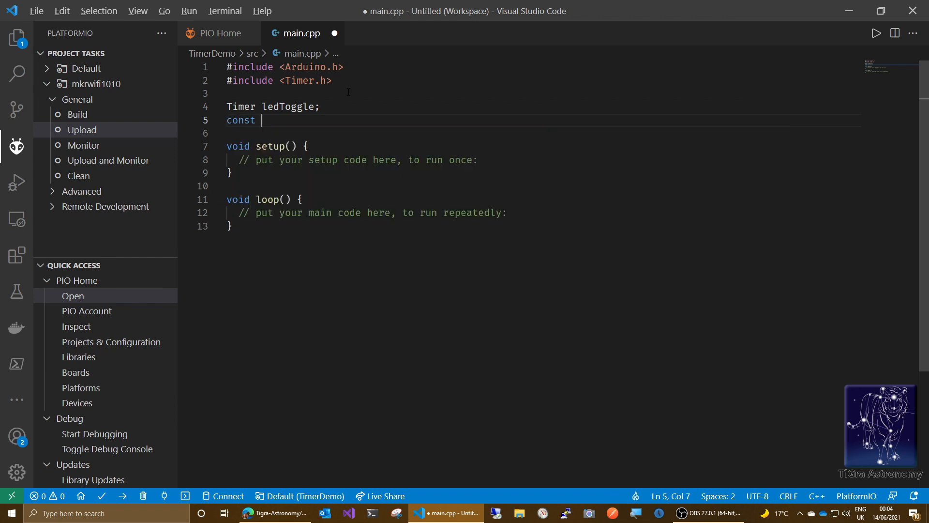
text(Dura)
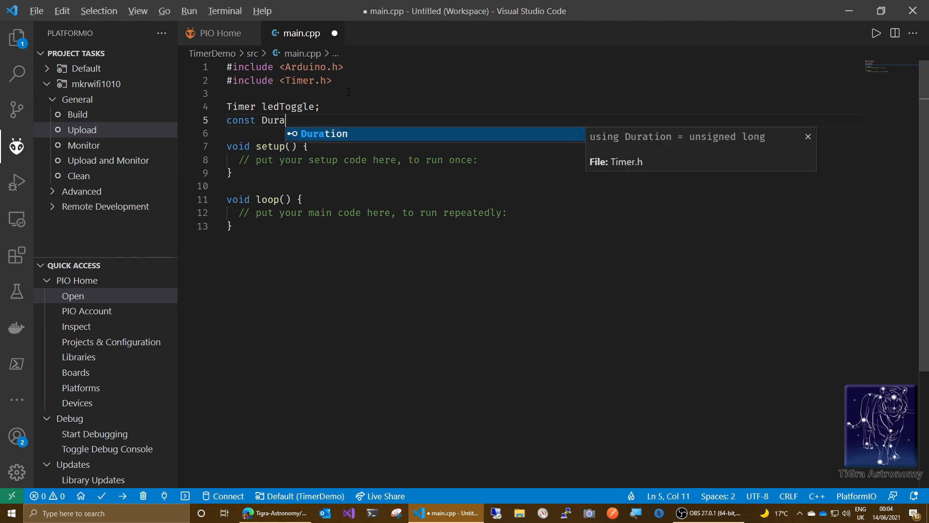
text(tion)
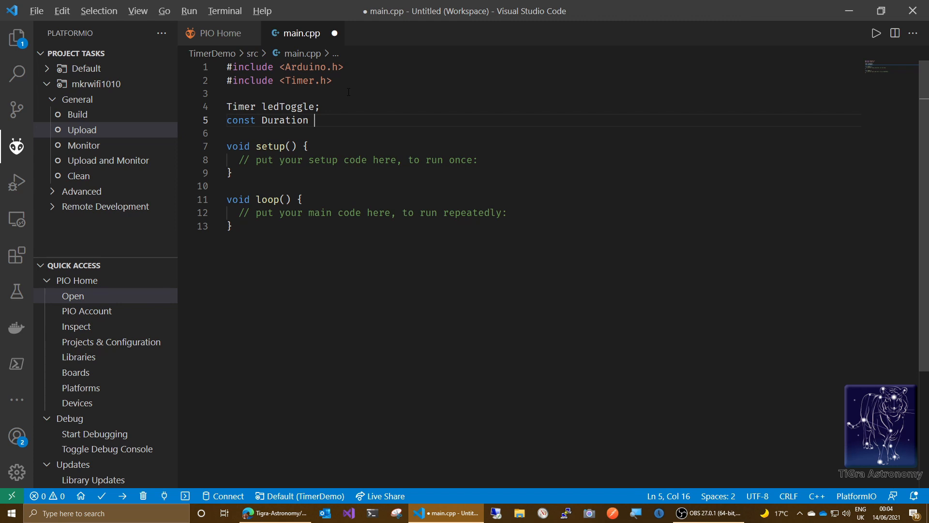
text(ledTo)
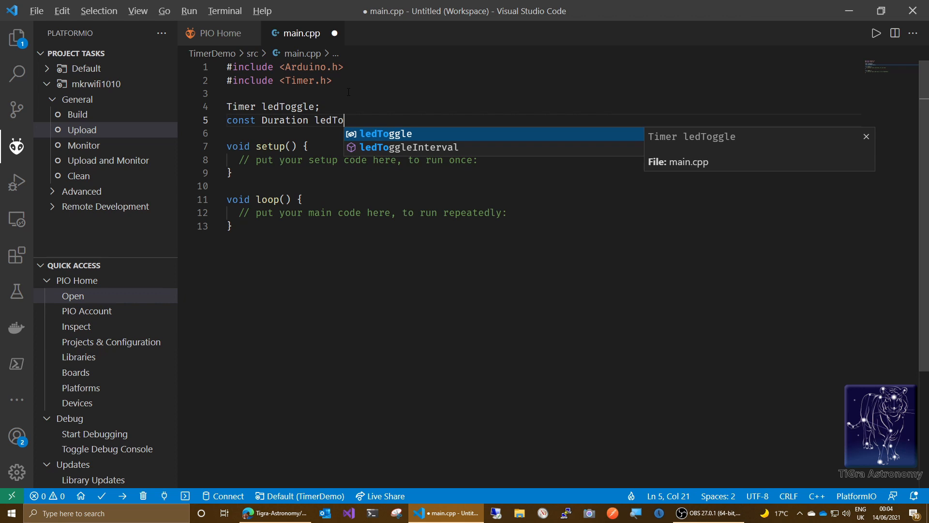
text(ggle)
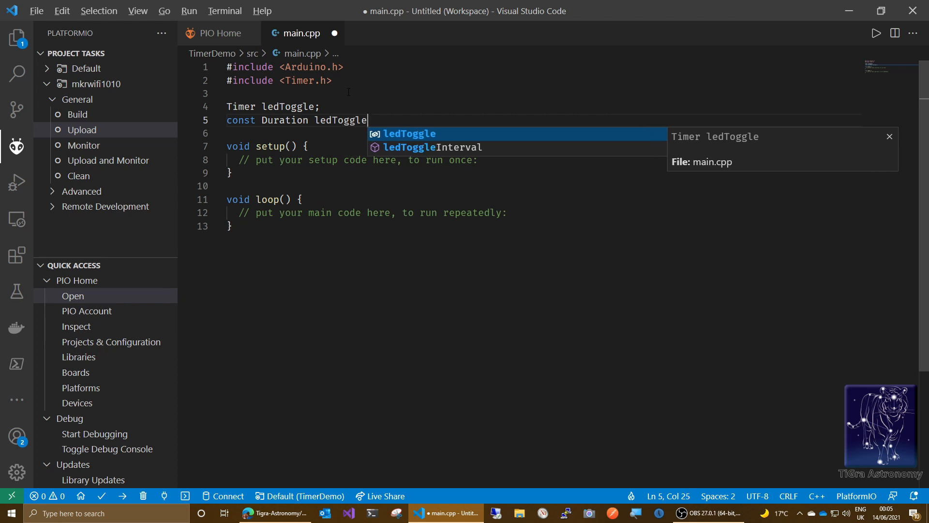
text(Interval()
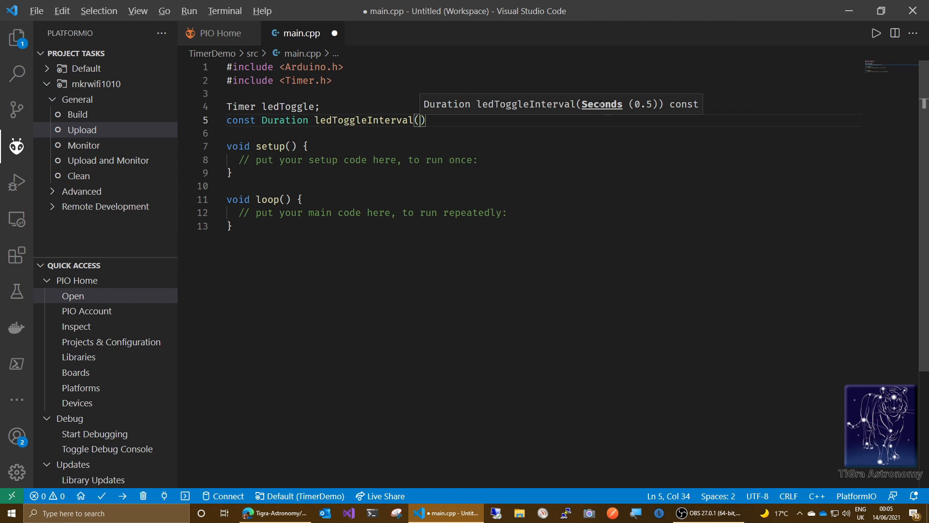
text(S)
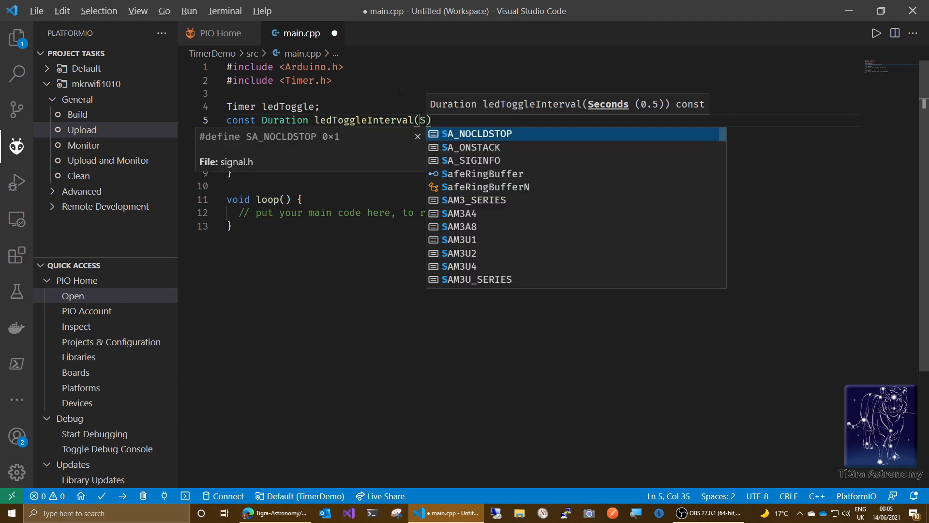
text(eco)
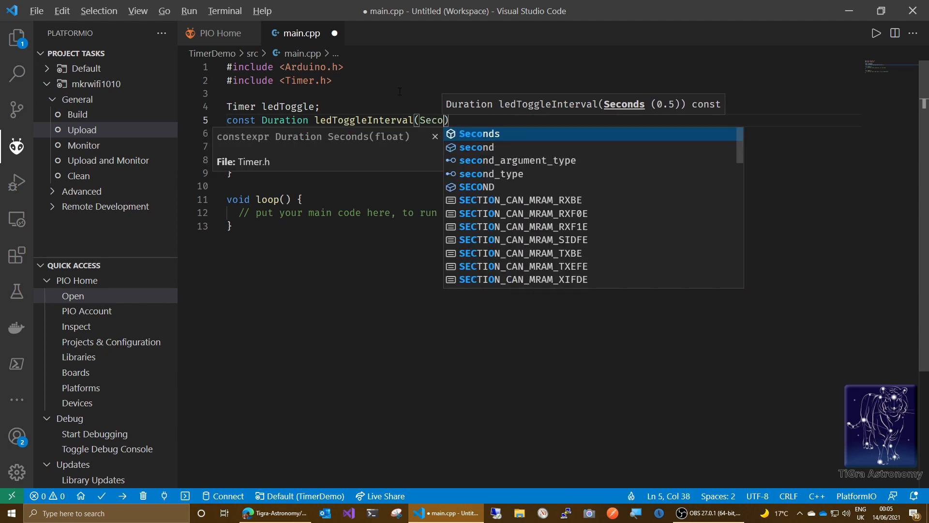
text(nds)
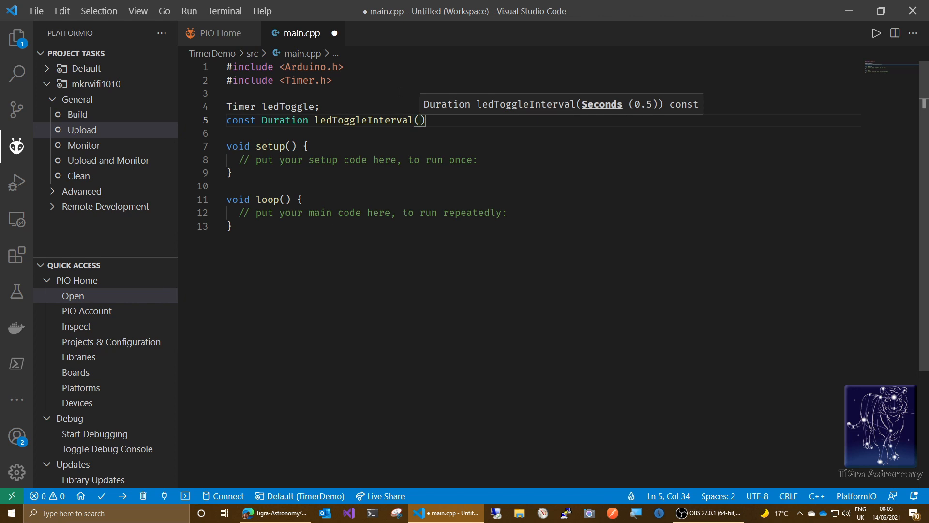
text(Timer)
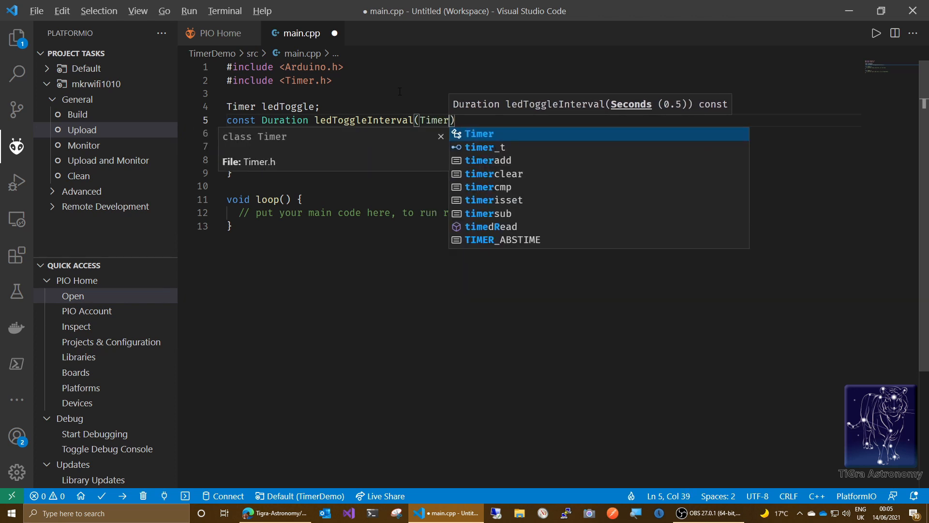
text(::)
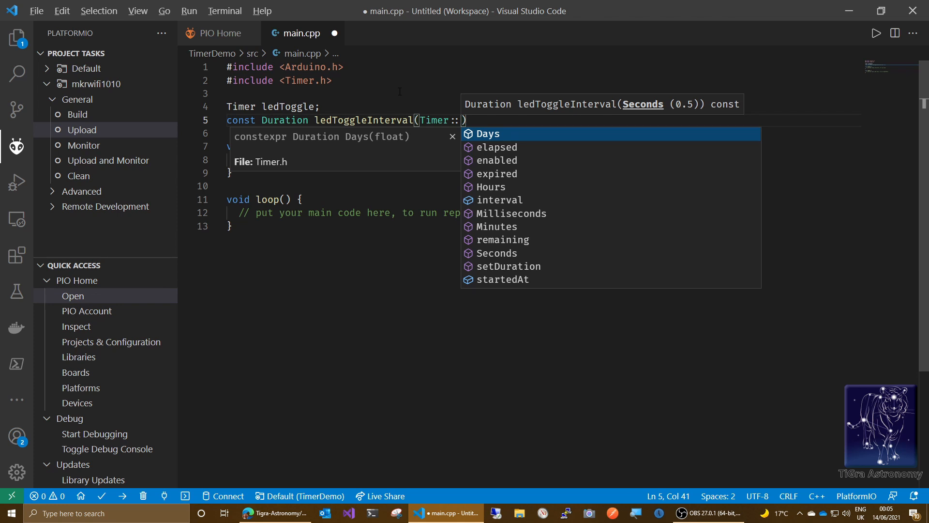
text(S)
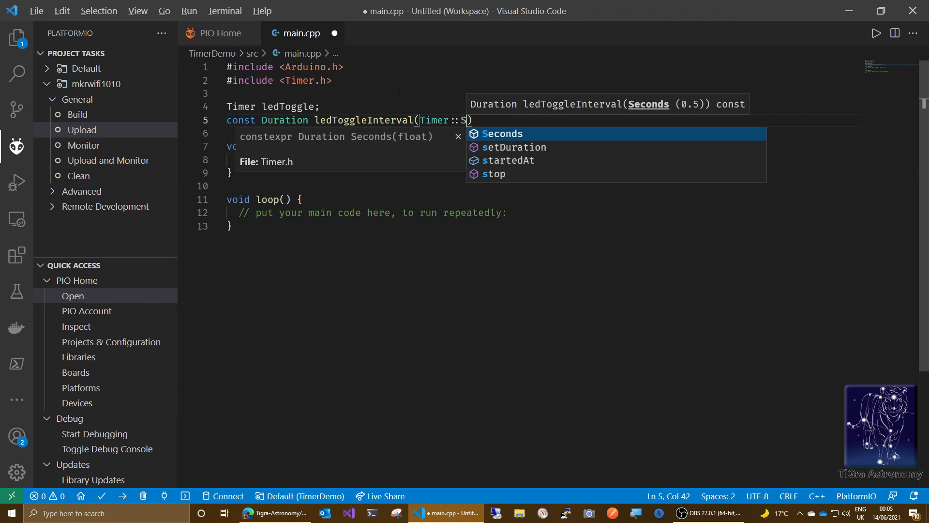
text(econds(0.5)
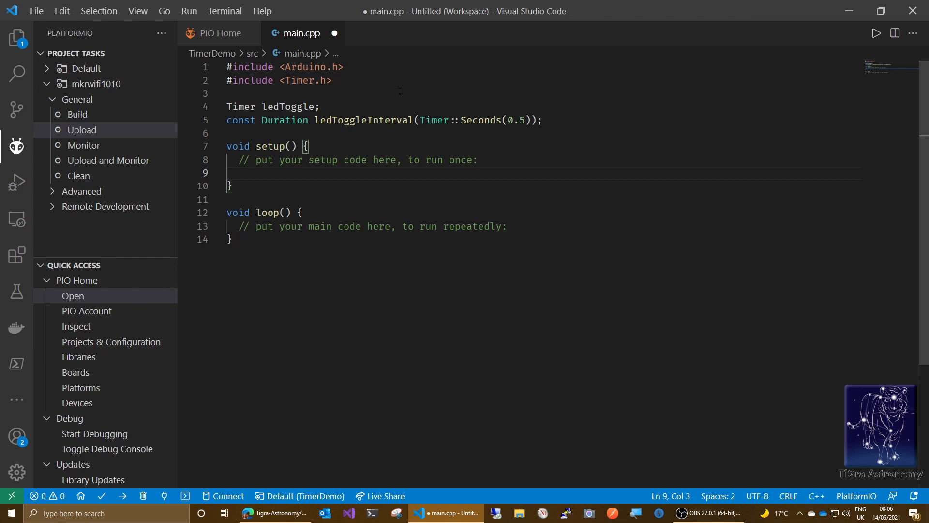
Step: Add ledToggle.setDuration(ledToggleInterval); inside setup() using IntelliSense completions
text(le)
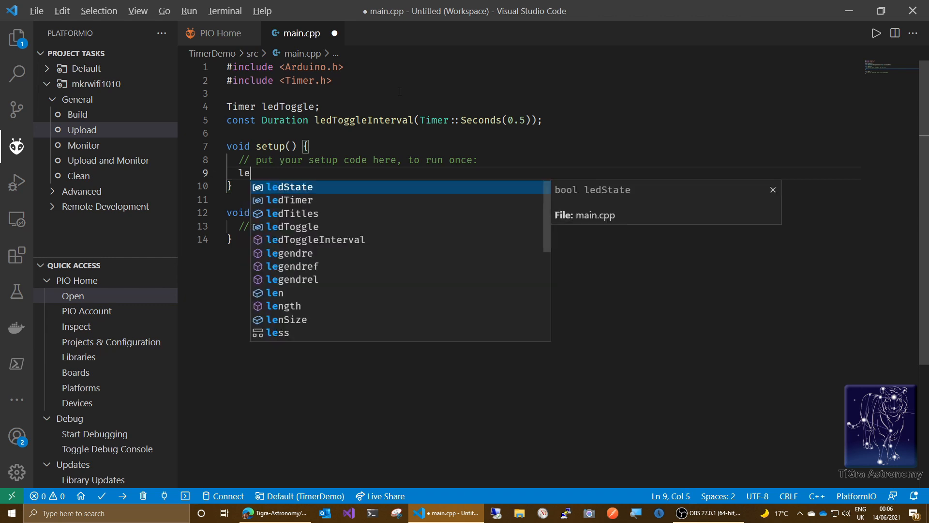
text(T)
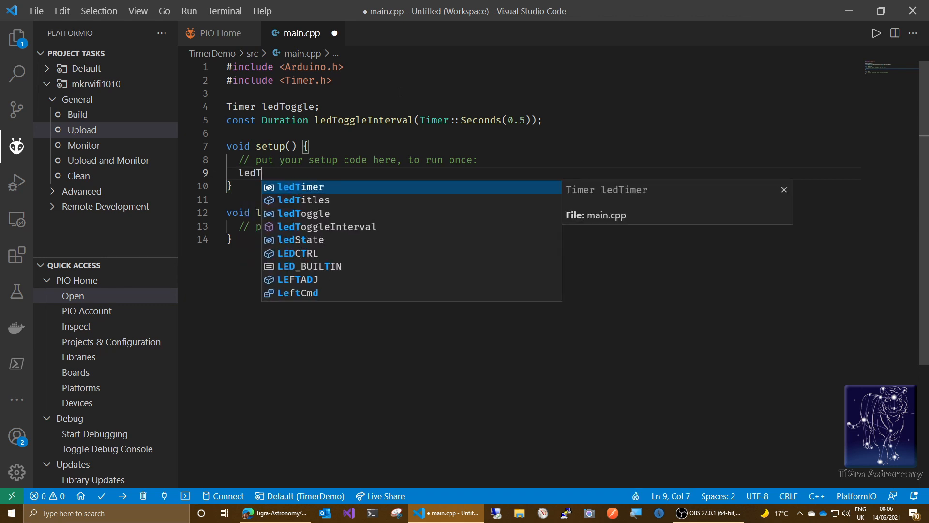
text(oggle)
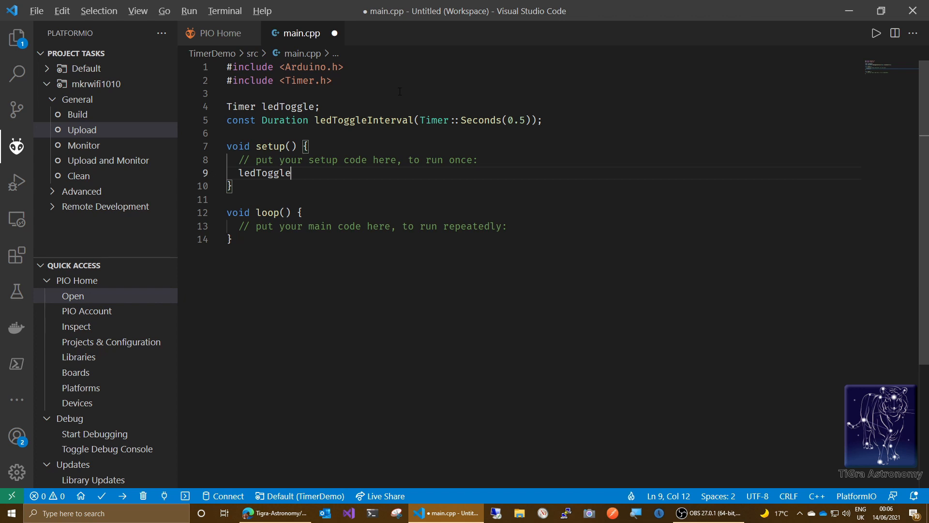
text(.set)
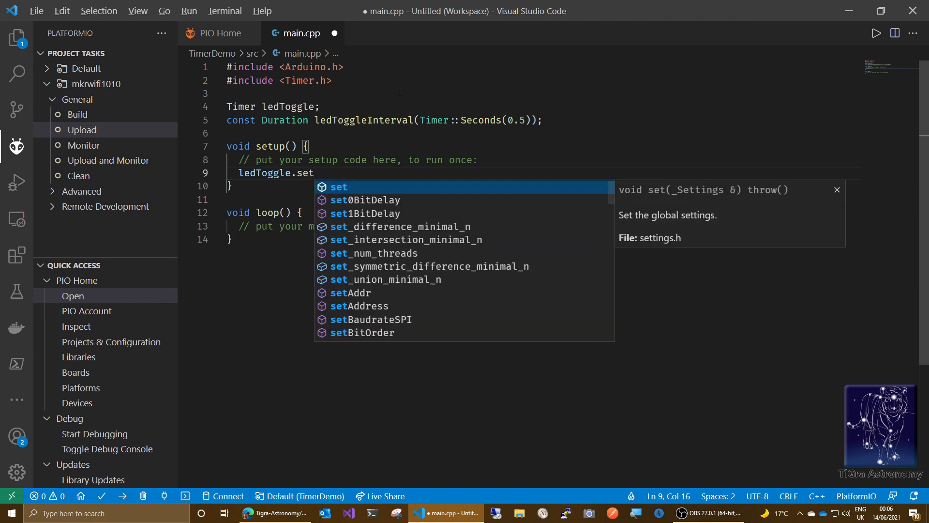
text(D)
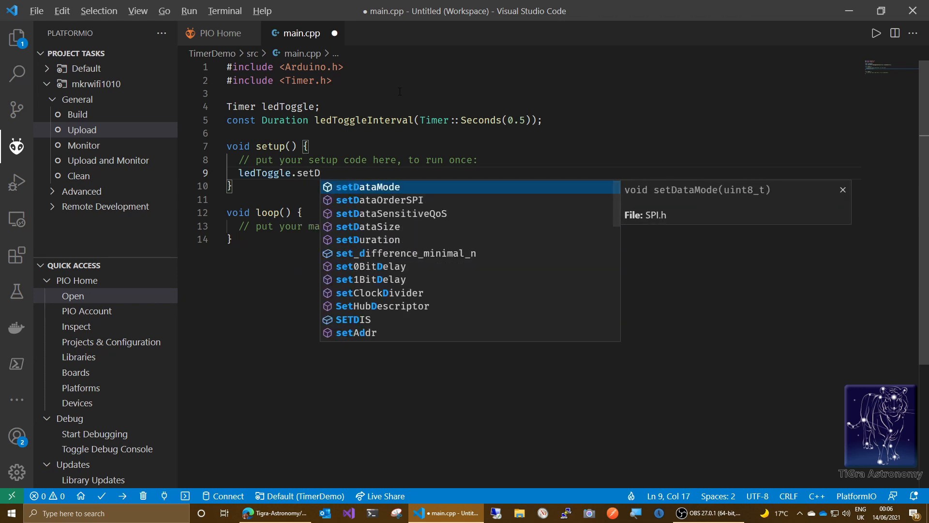
text(uration()
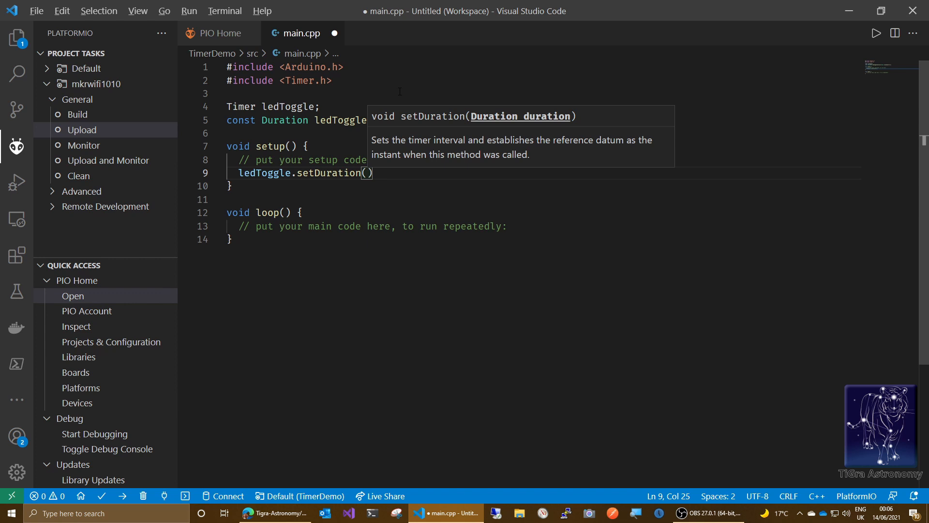
text(ledToggleInterval)
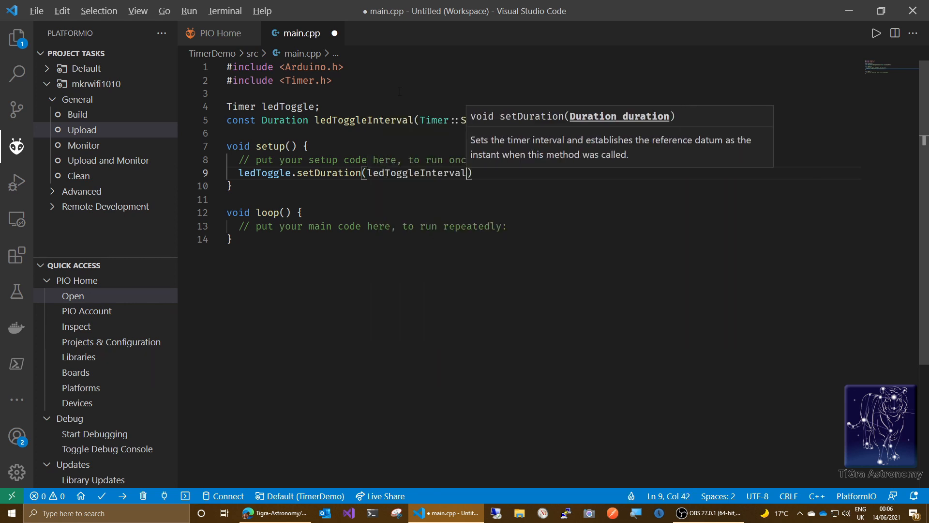
text(;)
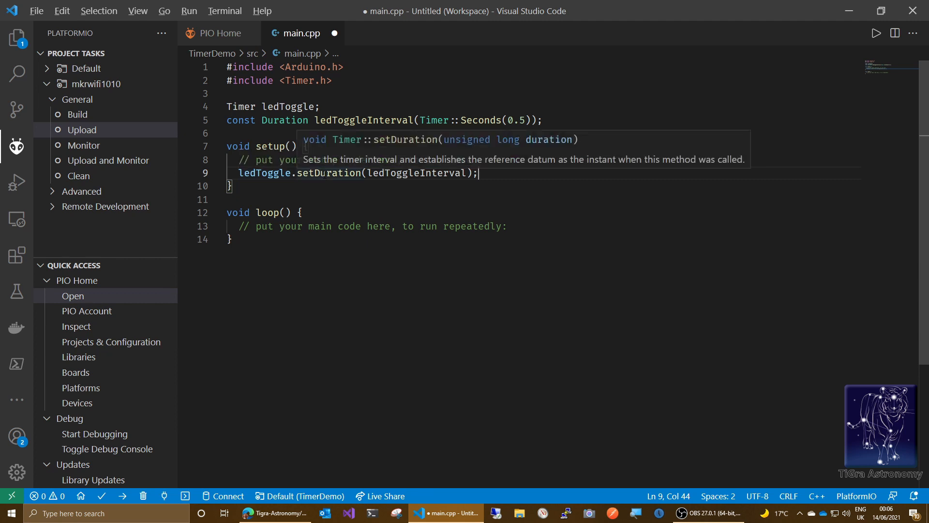
mouse_move(459, 184)
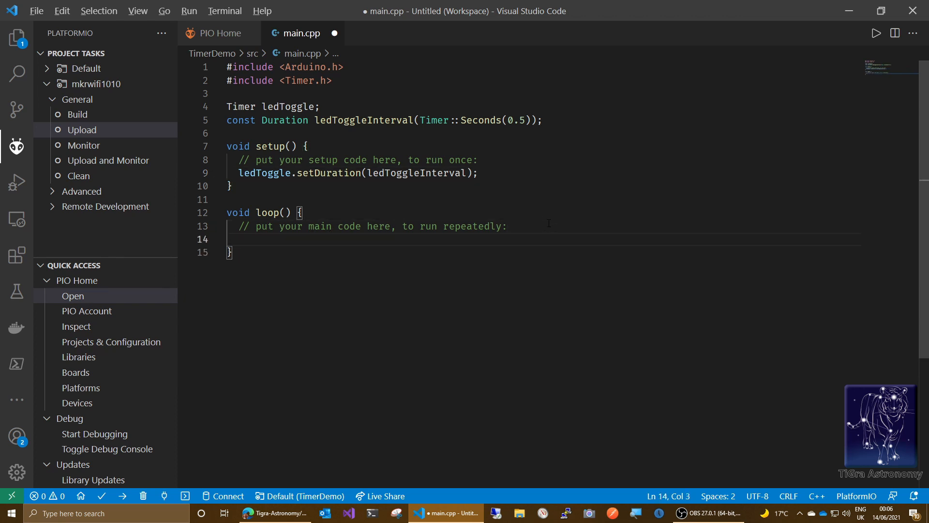
Step: Write if (ledToggle.expired()) in loop() and start its brace block
text(if ()
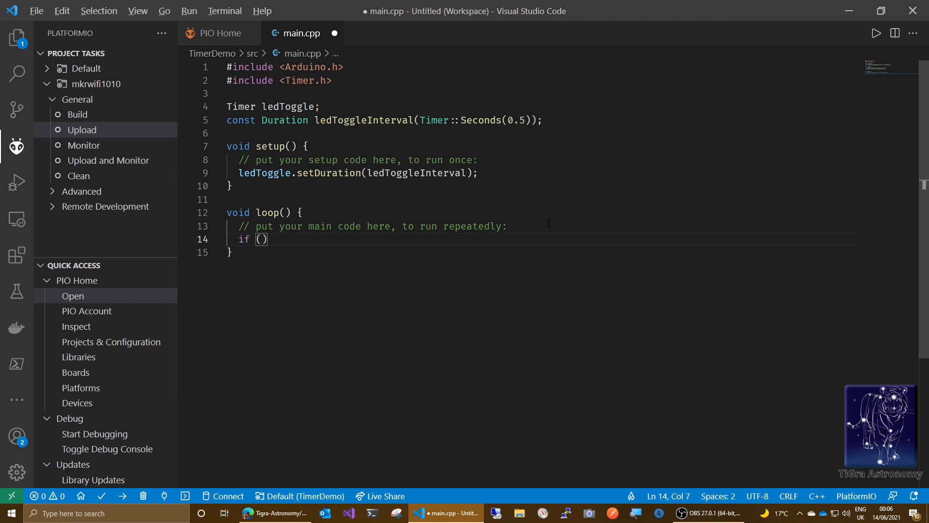
text(le)
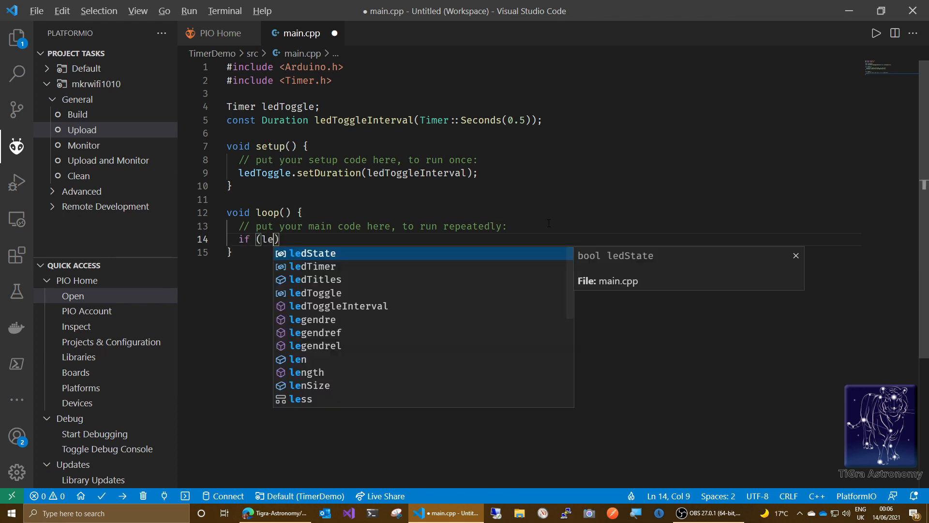
text(d)
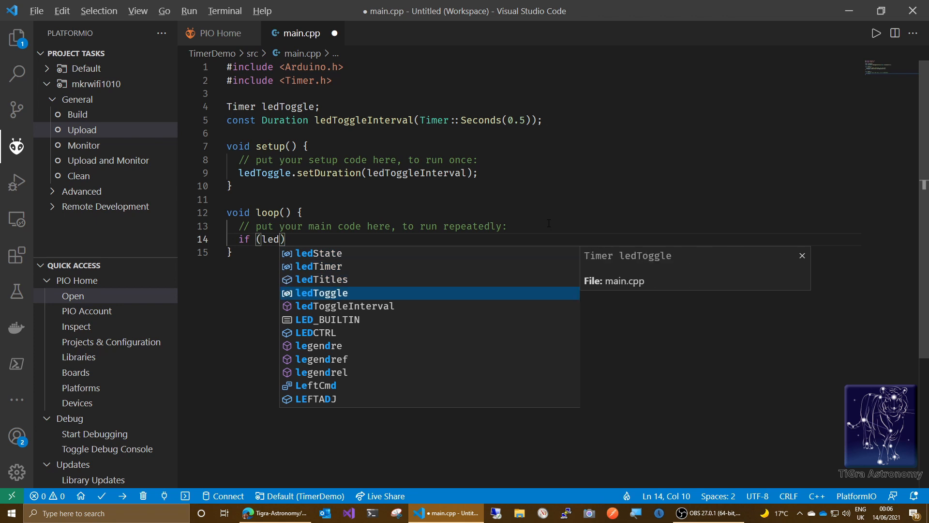
text(Toggle.e)
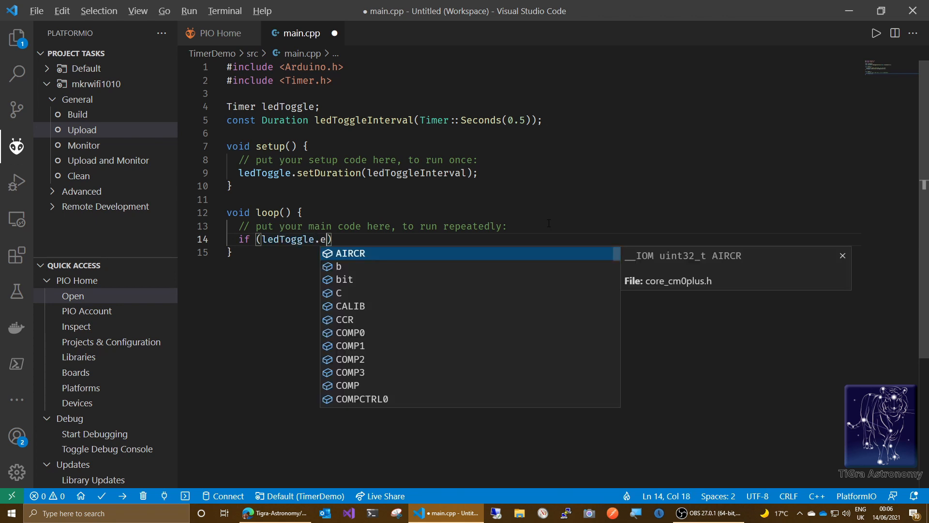
text(xpired)
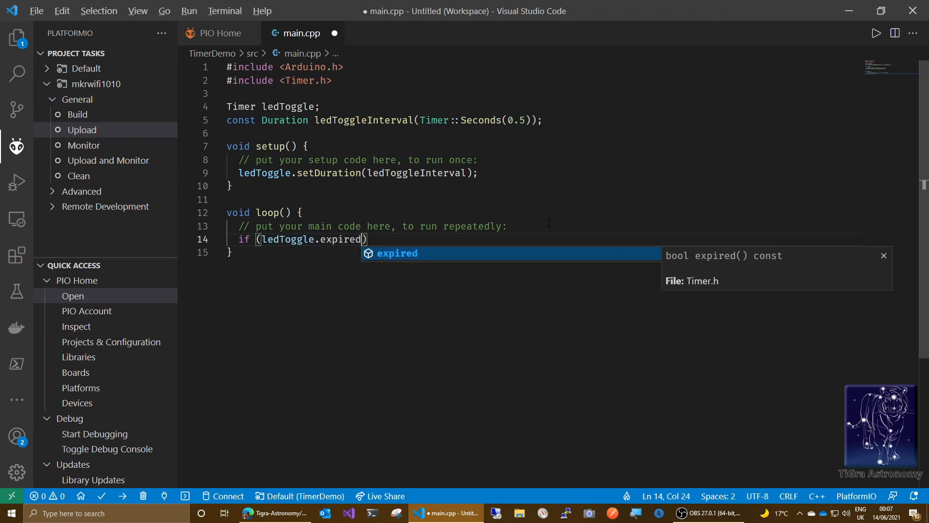
text(()
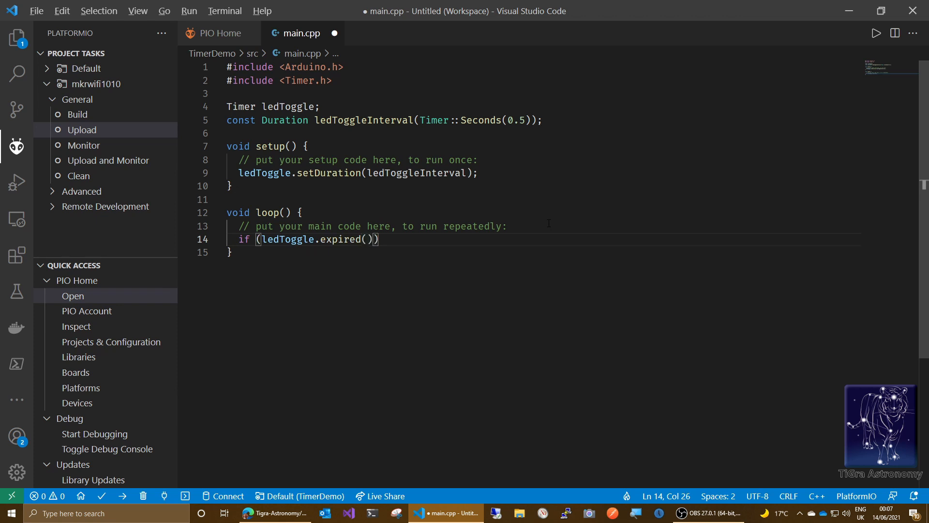
key(enter)
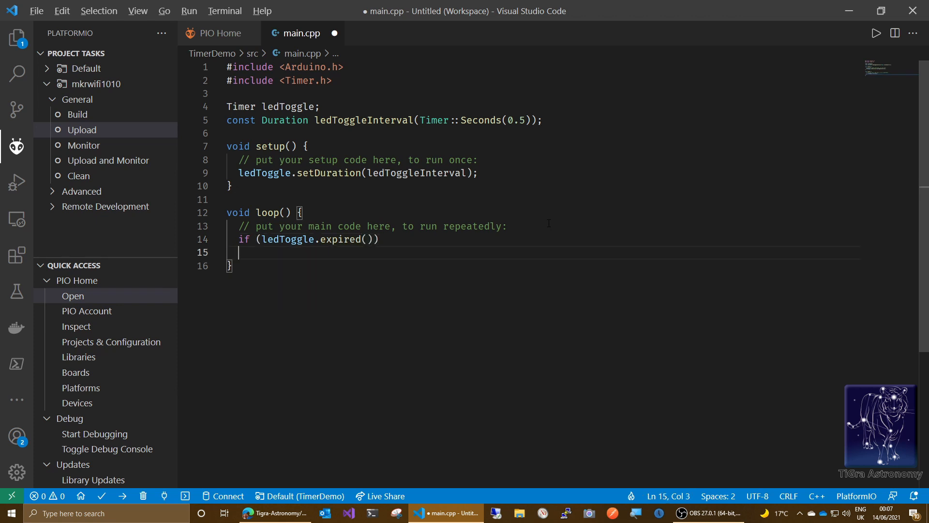
text({)
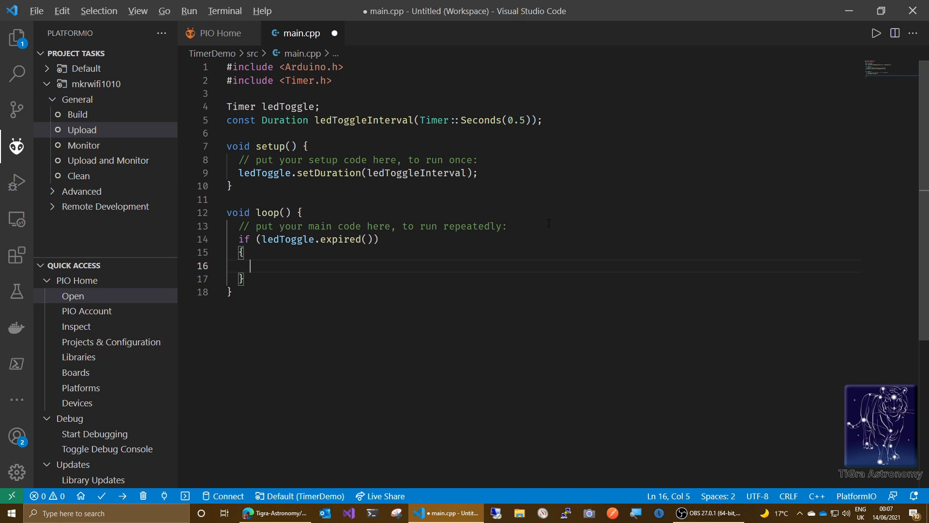
Step: Inside the expired block, call ledToggle.setDuration(ledToggleInterval); to restart the timer
text(ledT)
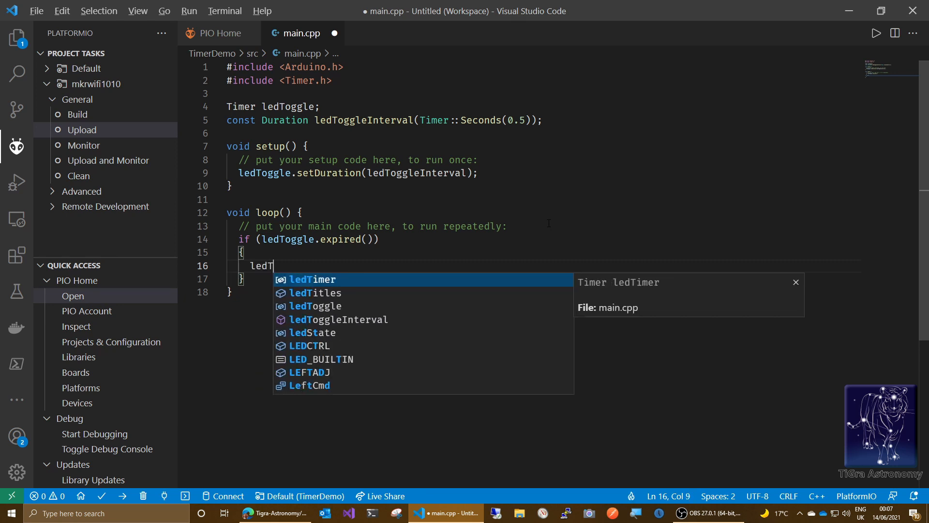
text(oggle)
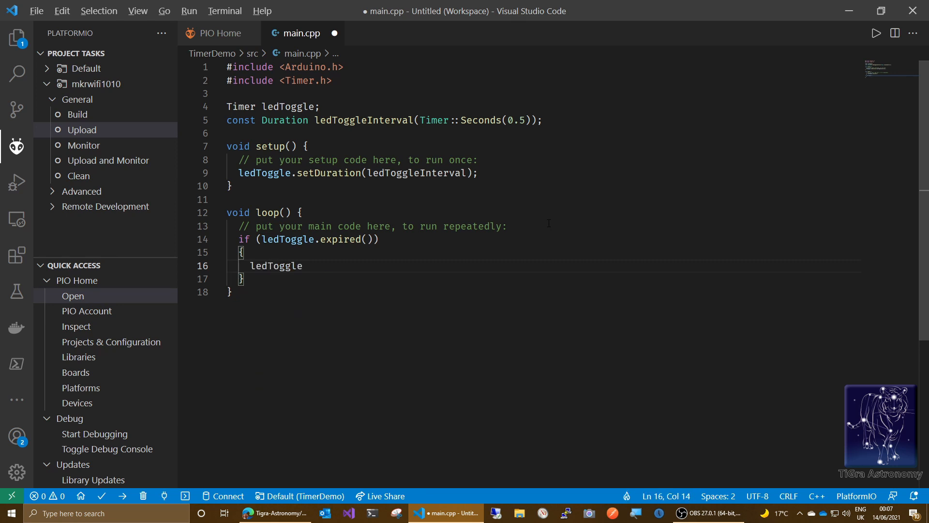
text(.s)
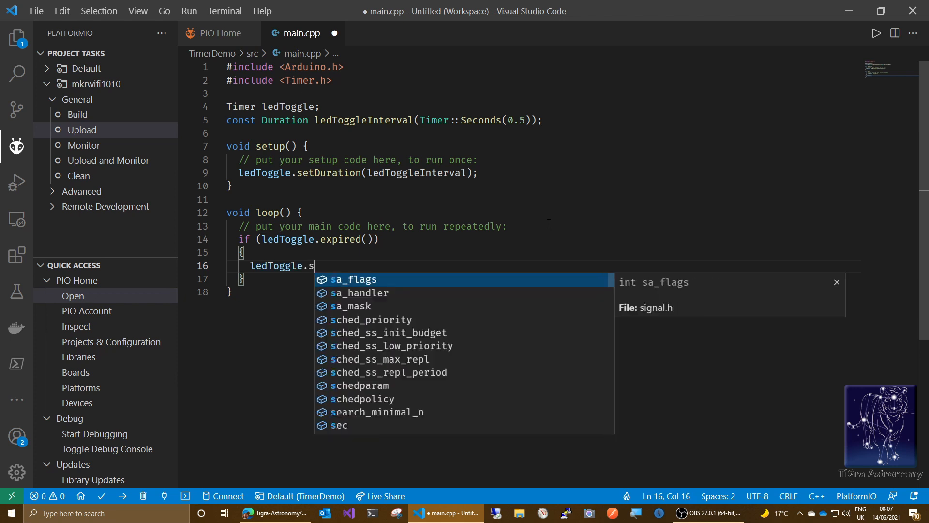
text(etD)
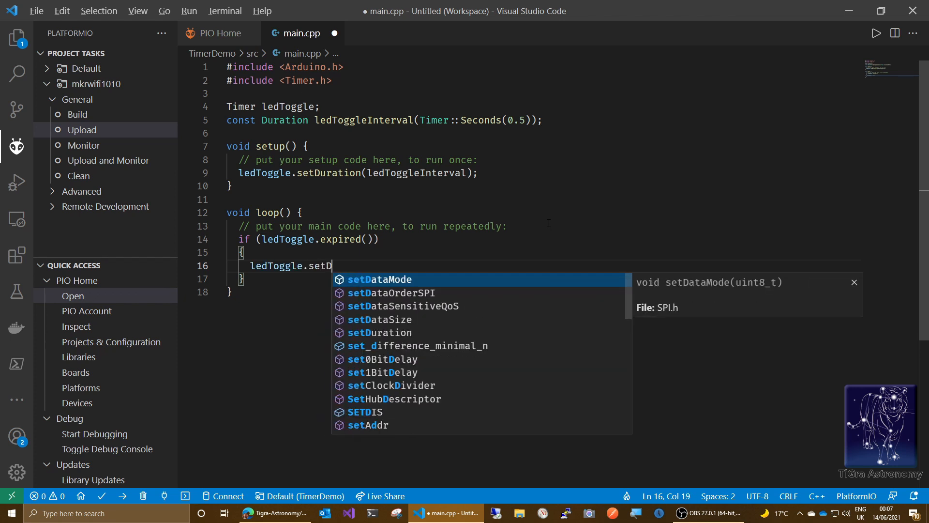
text(uration)
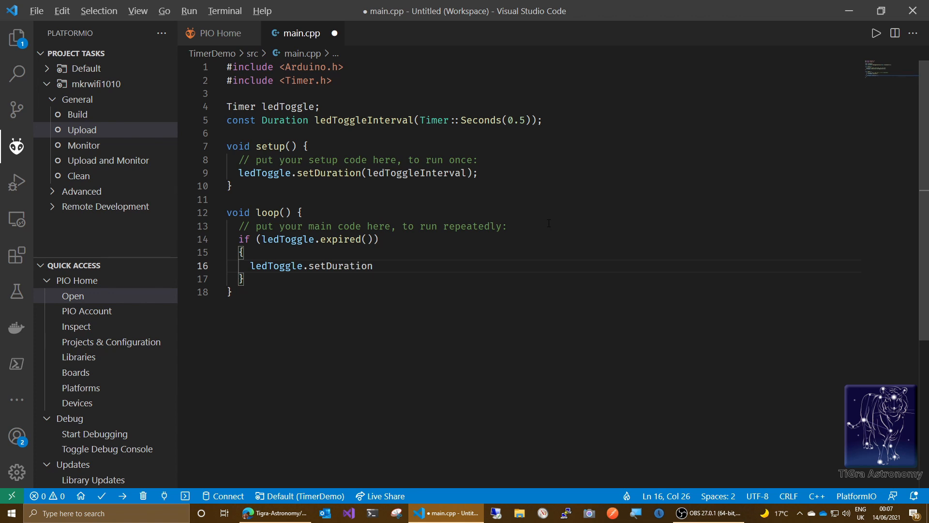
text(()
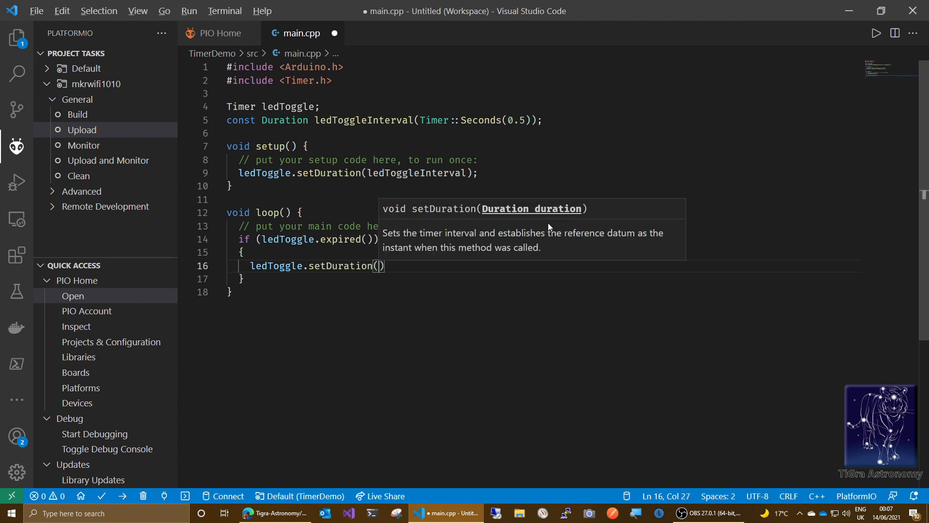
text(ledToggleInterval)
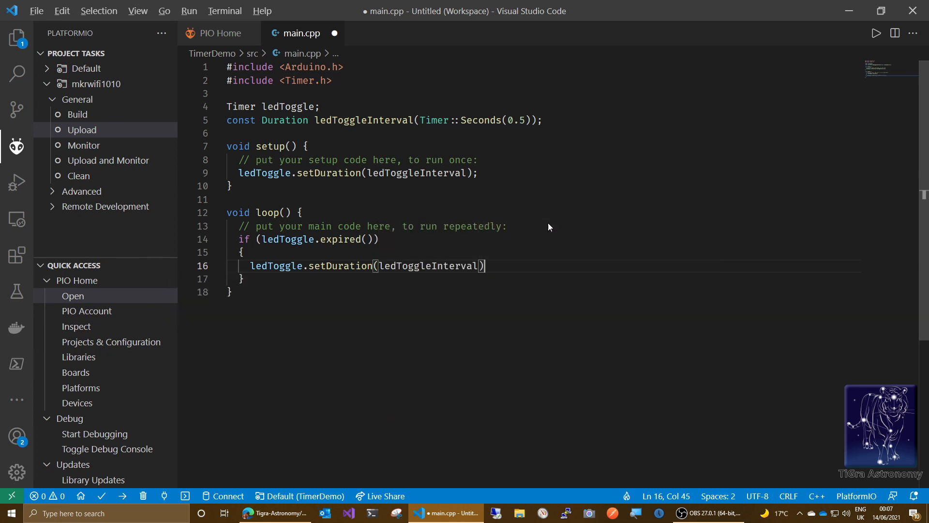
text(;)
key(enter)
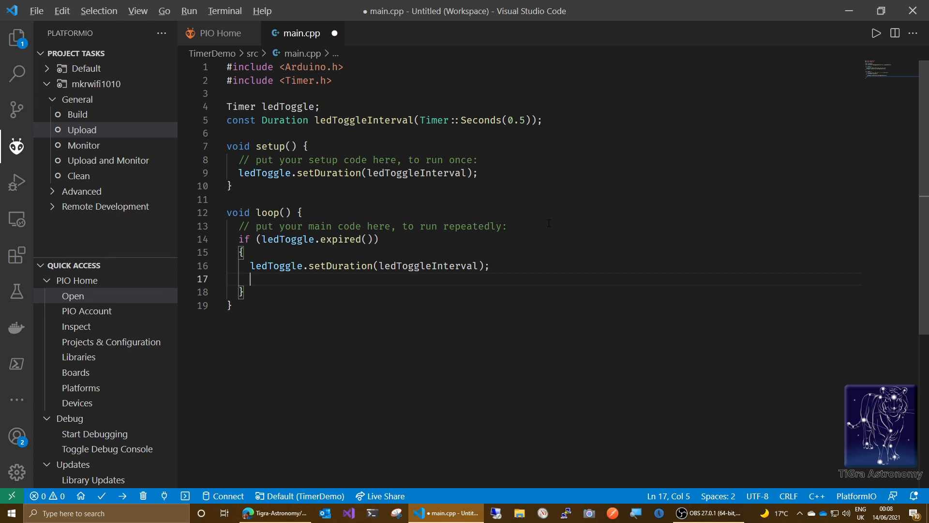
mouse_move(320, 282)
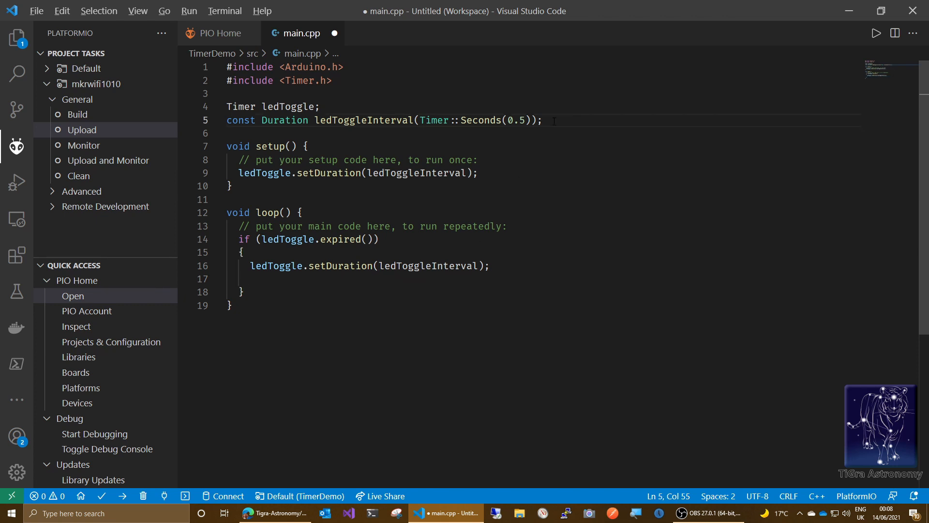
Step: Declare global bool ledState = false; on a new line below ledToggleInterval
key(Enter)
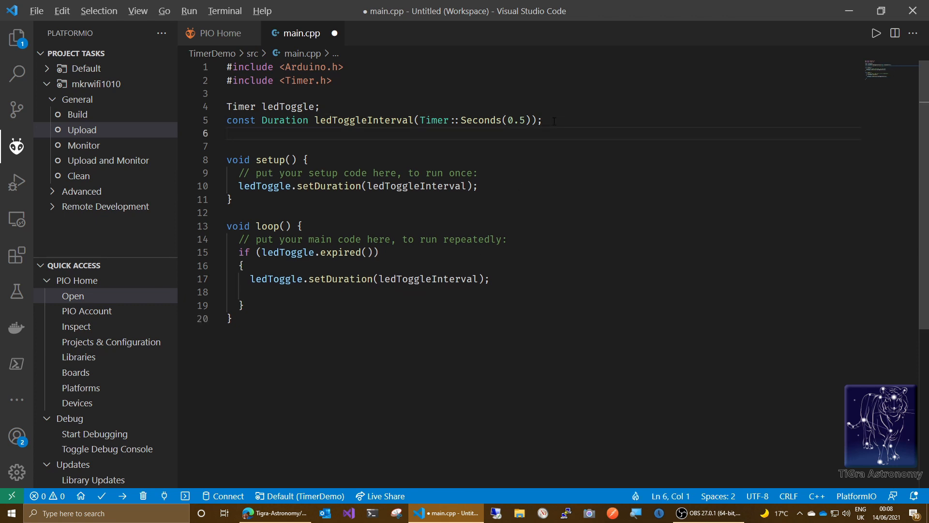
text(boo)
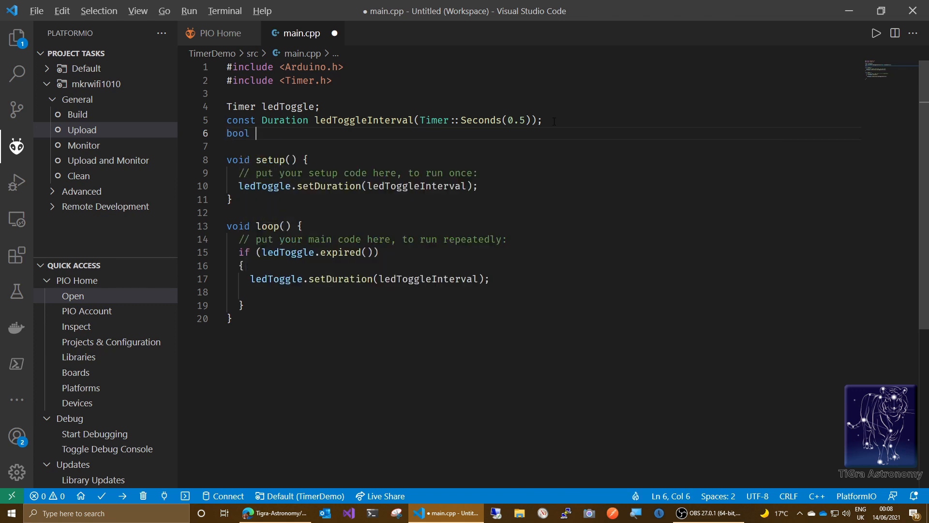
text(ledState)
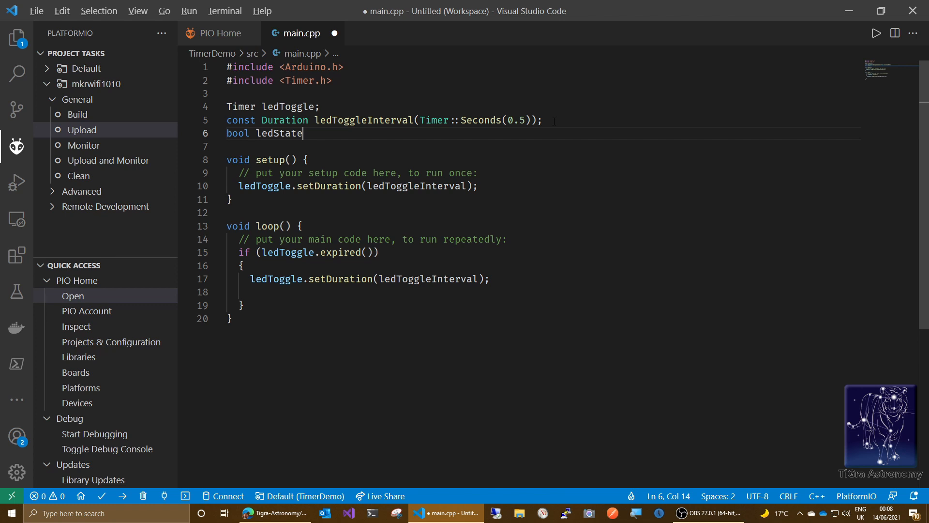
text(=)
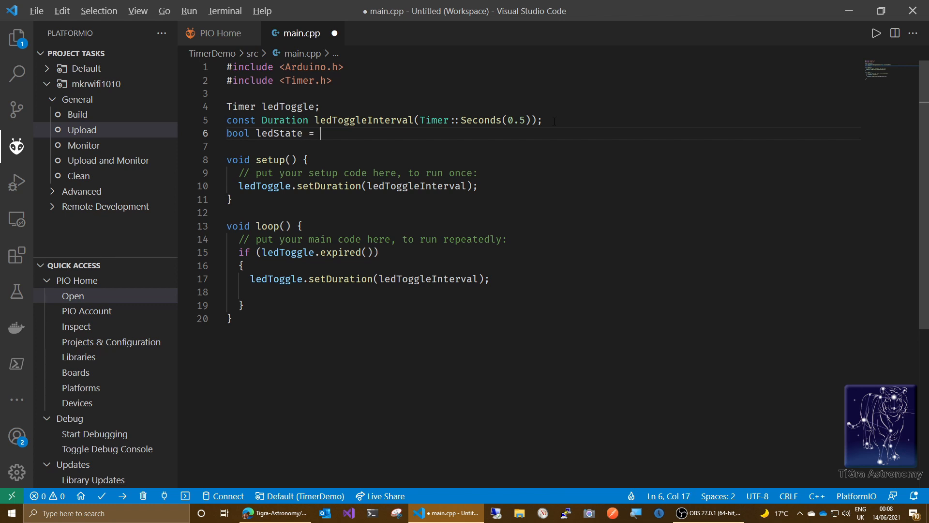
text(false;)
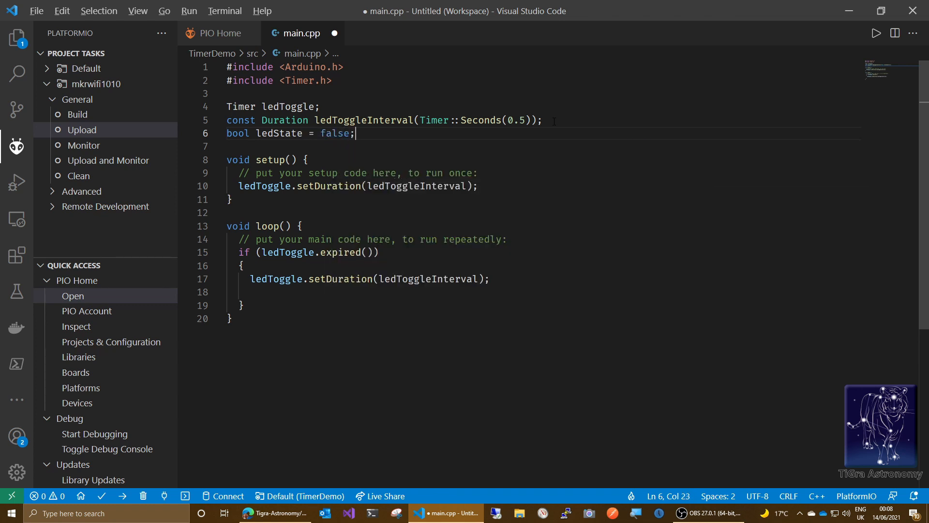
mouse_move(558, 149)
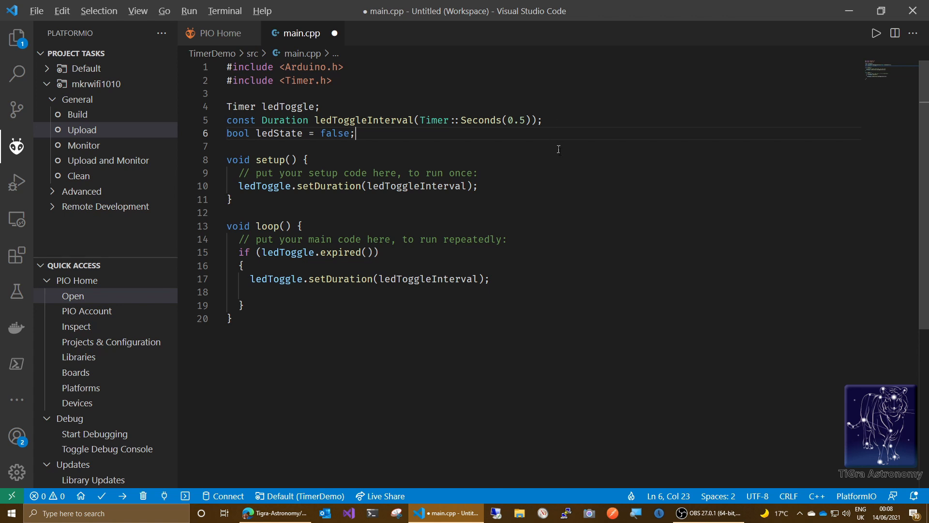
mouse_move(254, 295)
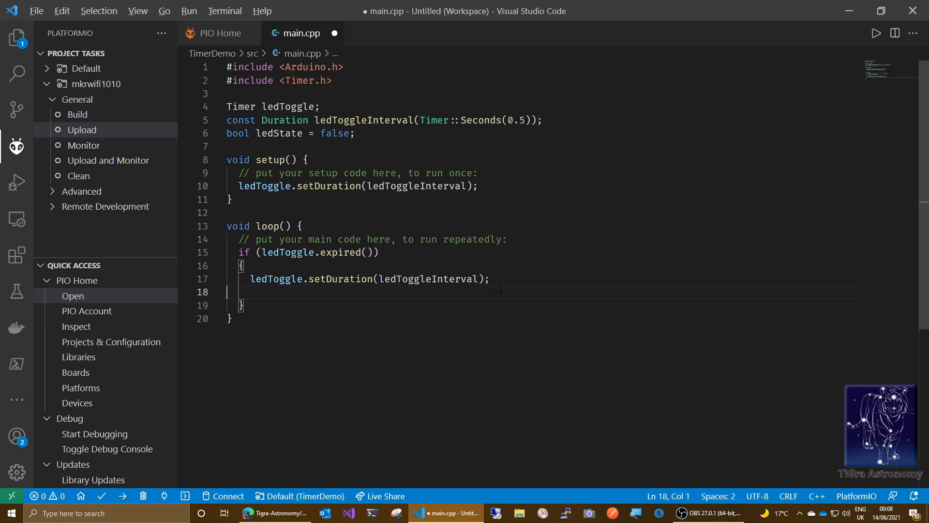
Step: Add ledState = !ledState; in the expired block to flip the LED flag
key(Enter)
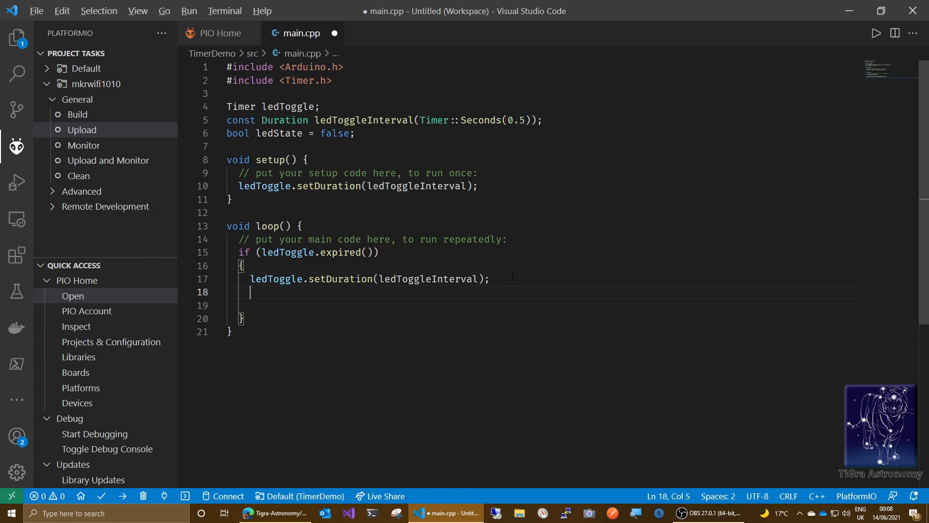
text(le)
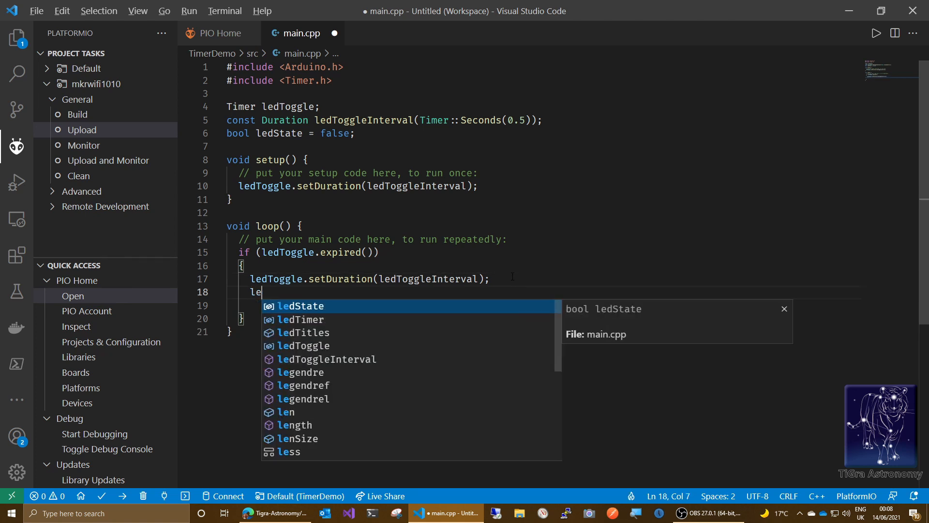
key(Tab)
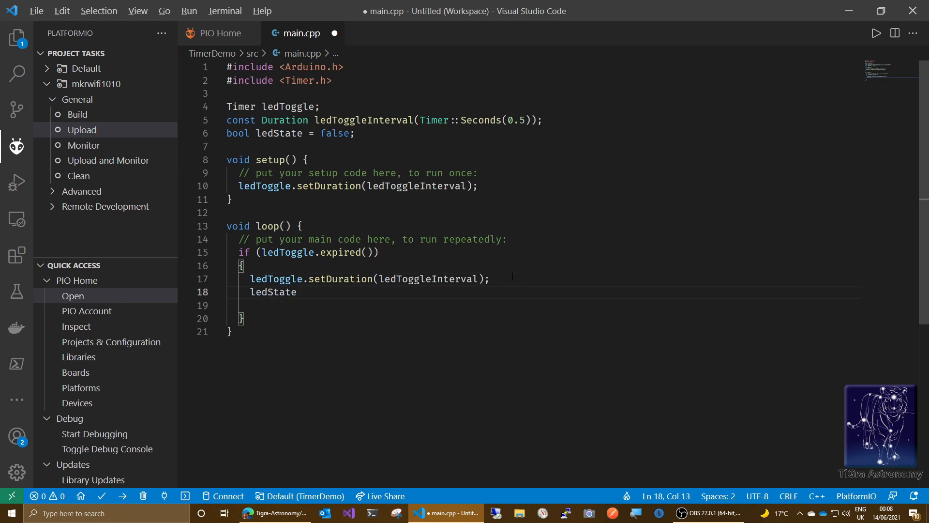
text(= !)
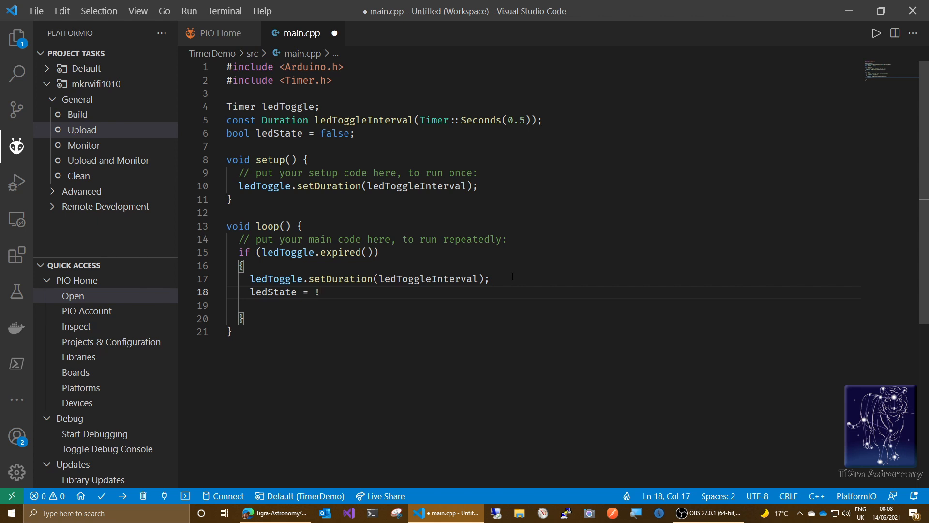
text(ledSta)
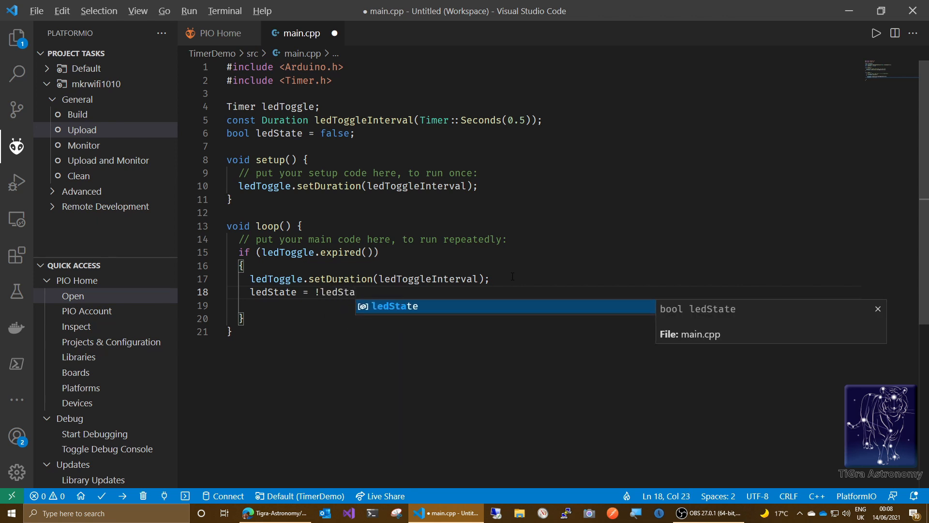
key(Tab)
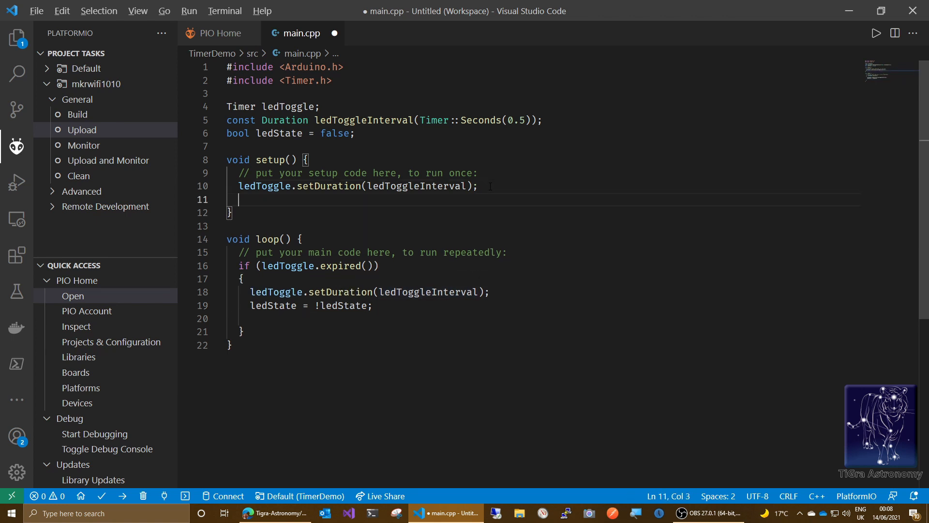
Step: Call pinMode(LED_BUILTIN, OUTPUT); in setup() with autocomplete for pinMode and OUTPUT
text(p)
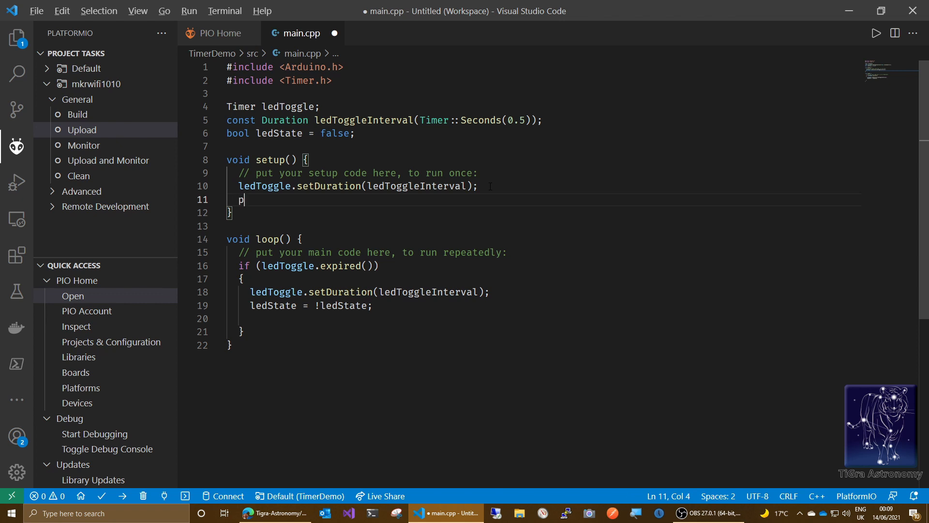
text(inM)
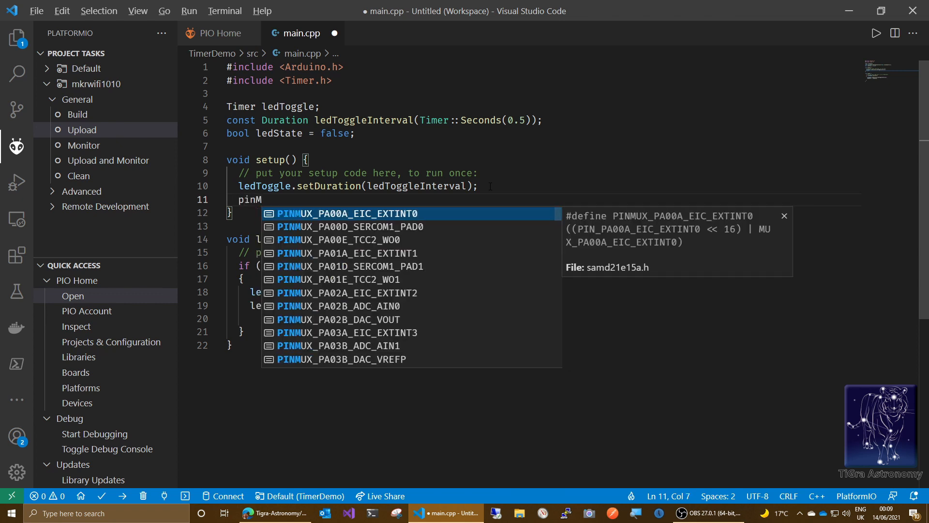
text(ode)
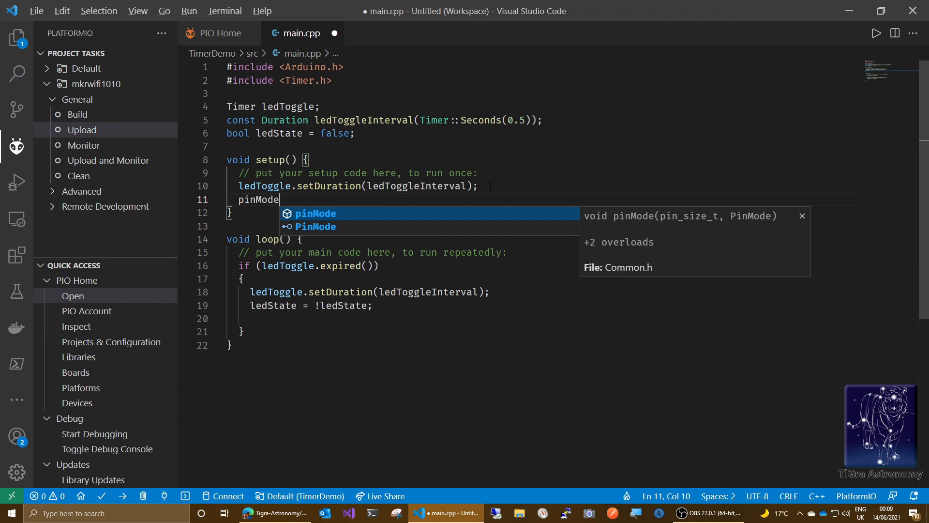
key(Escape)
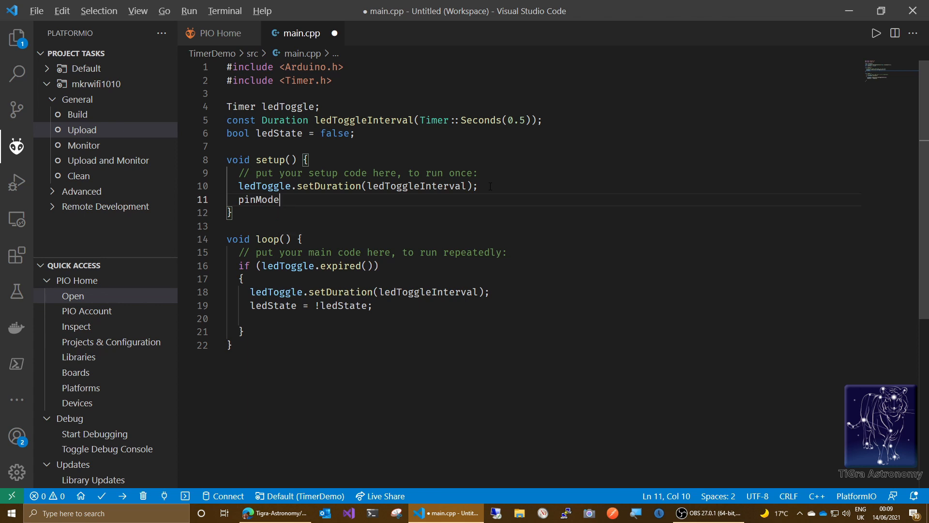
text(()
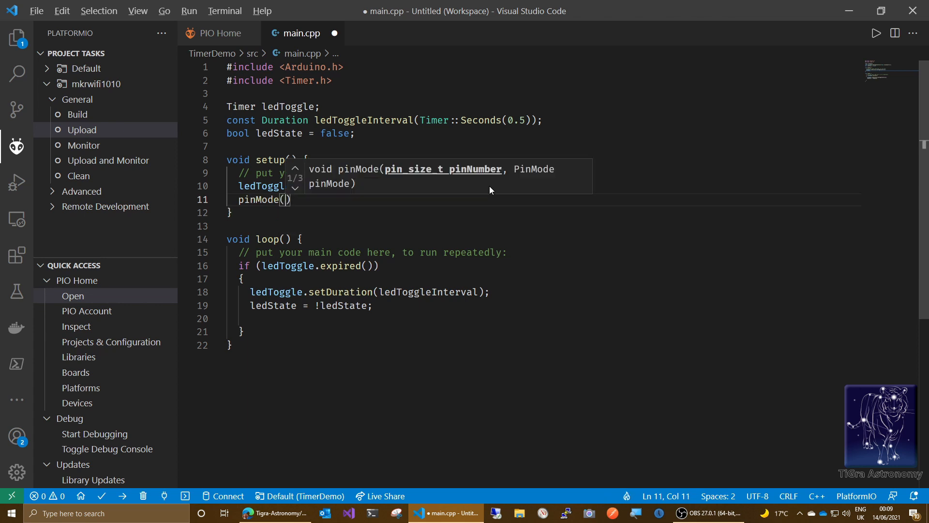
text(LED_BUILTIN,)
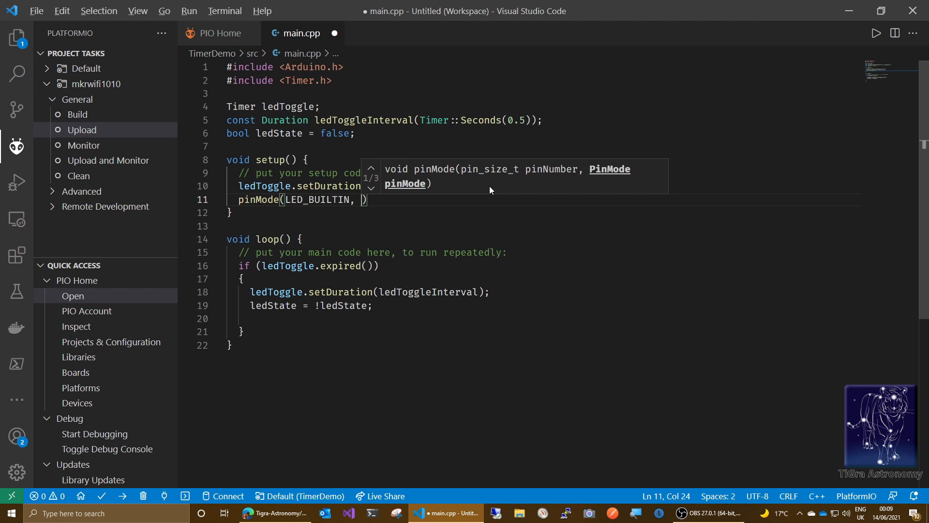
text(OUT)
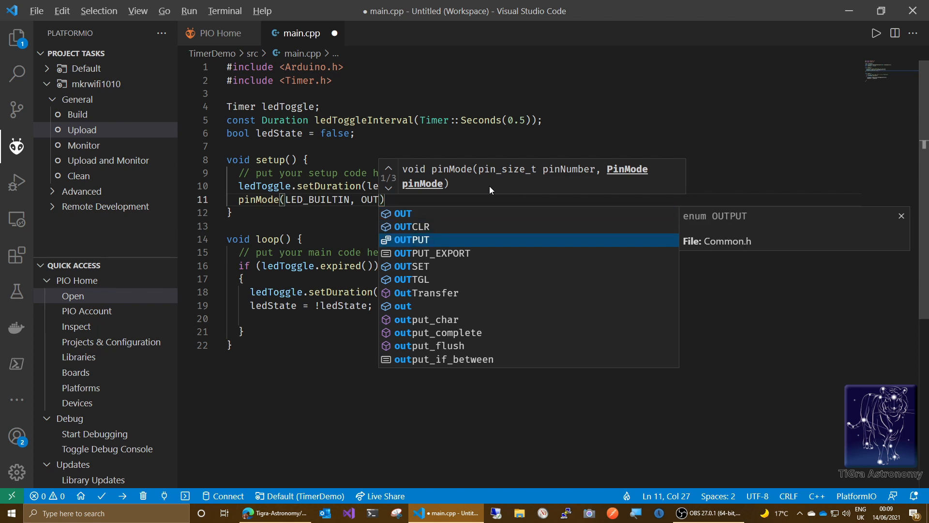
key(Tab)
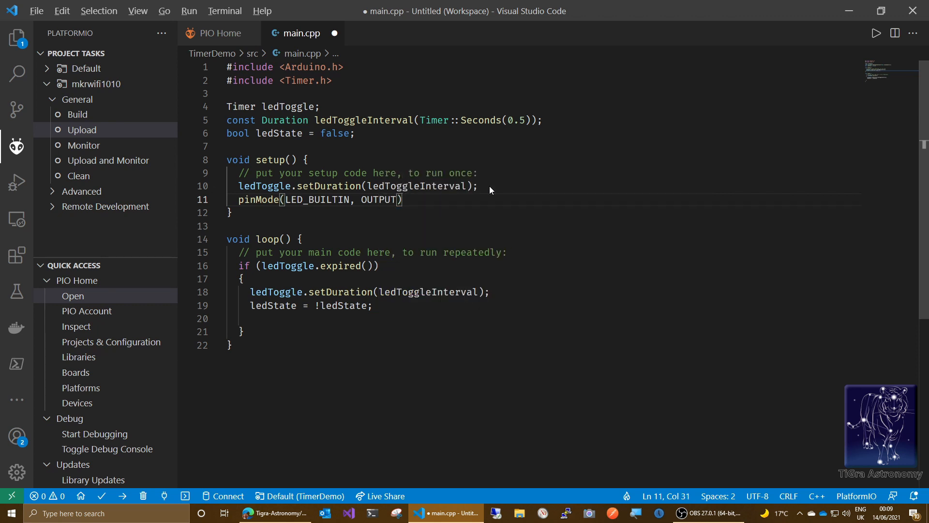
text(;)
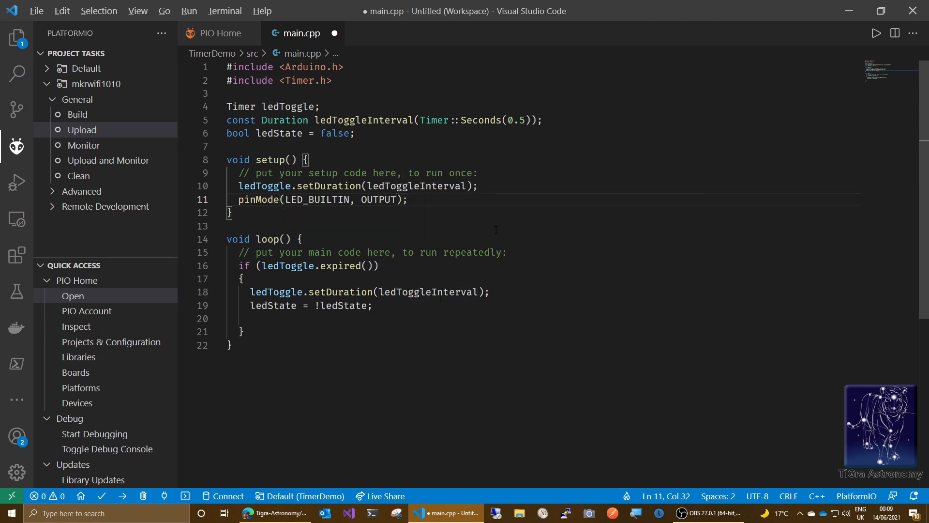
click(279, 319)
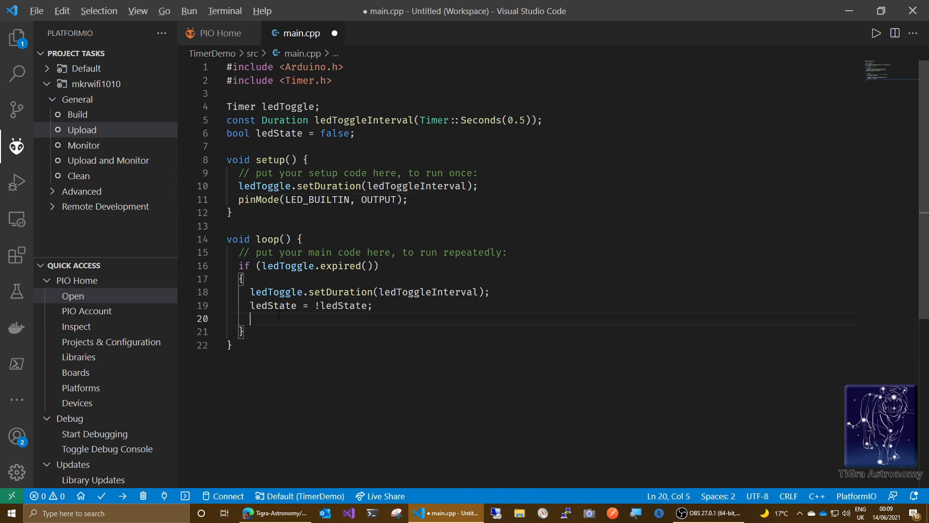
Step: Write digitalWrite(LED_BUILTIN, ledState ? HIGH : LOW); in the expired block
text(d)
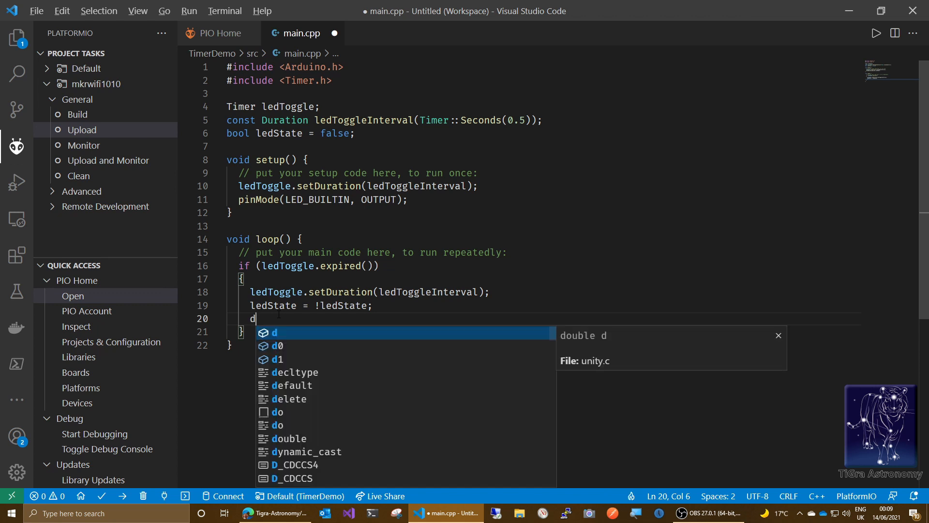
text(igit)
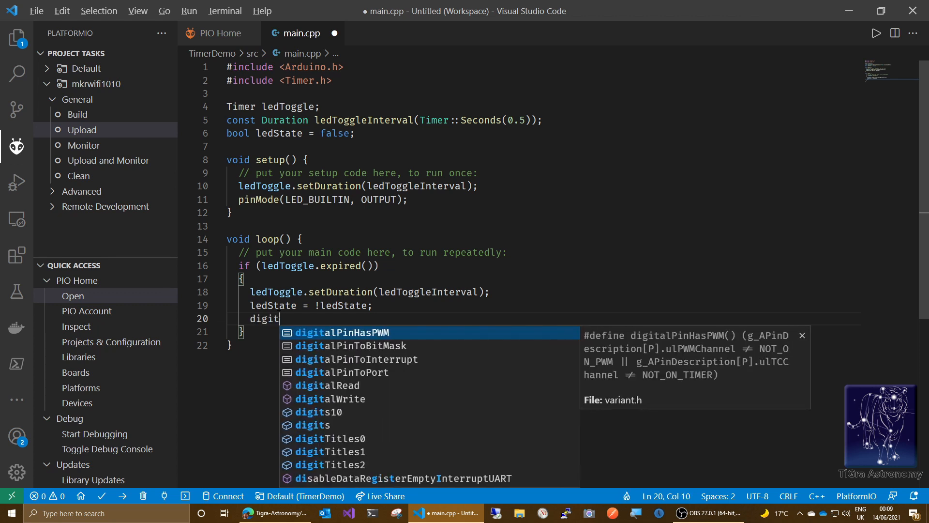
text(al)
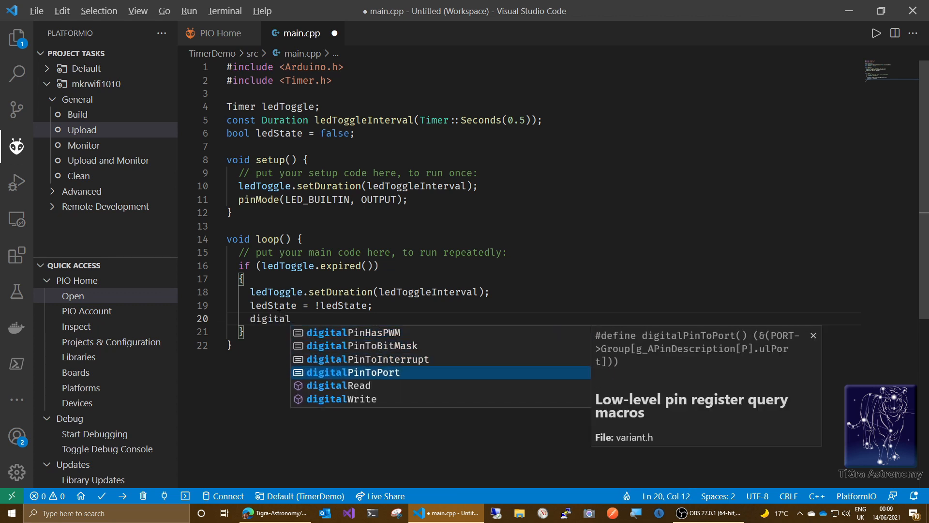
text(Write)
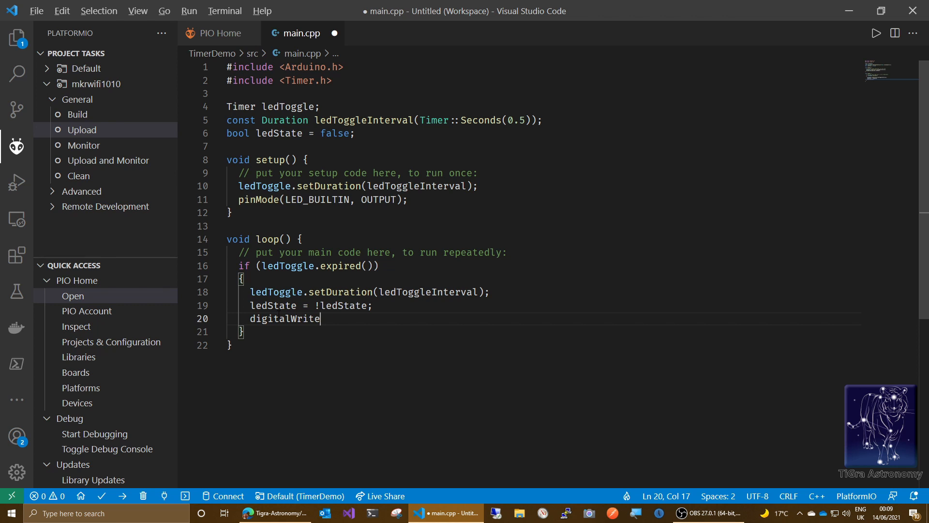
text((LED_BUILTIN,)
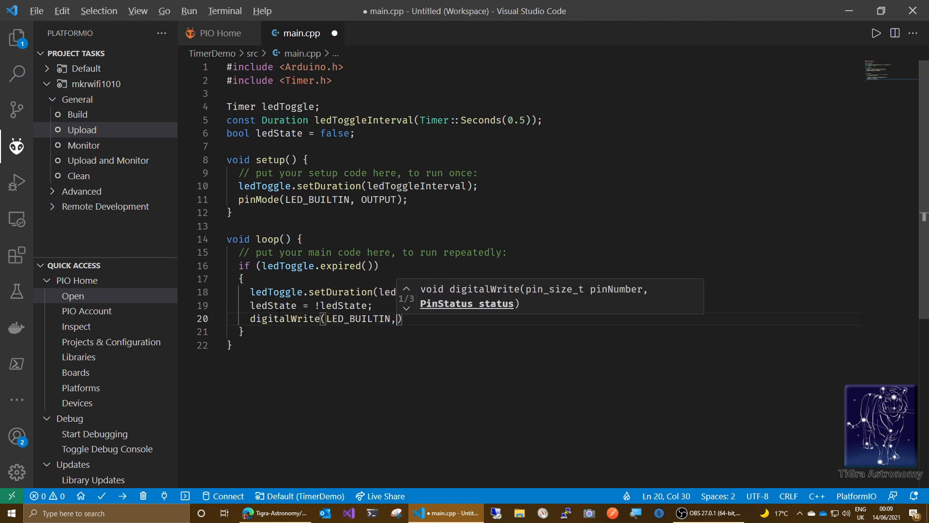
text(" ")
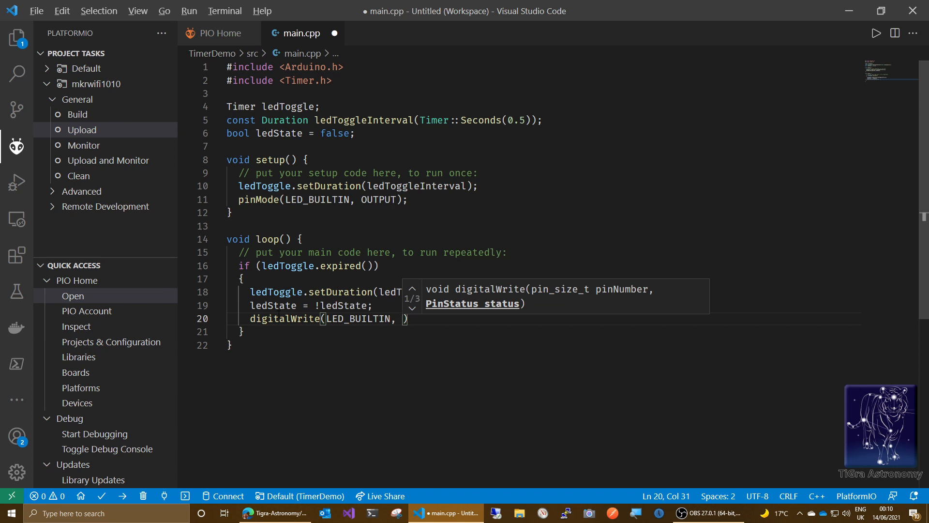
text(l)
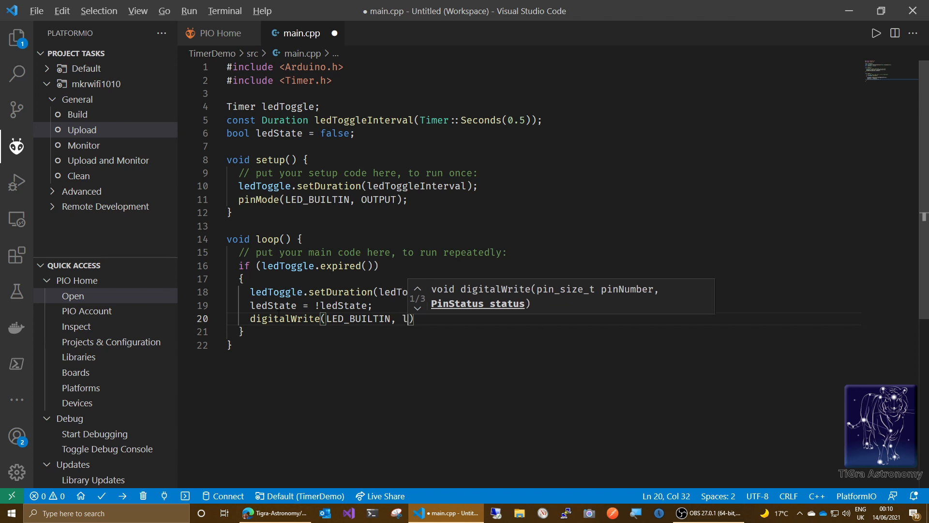
text(dState ?)
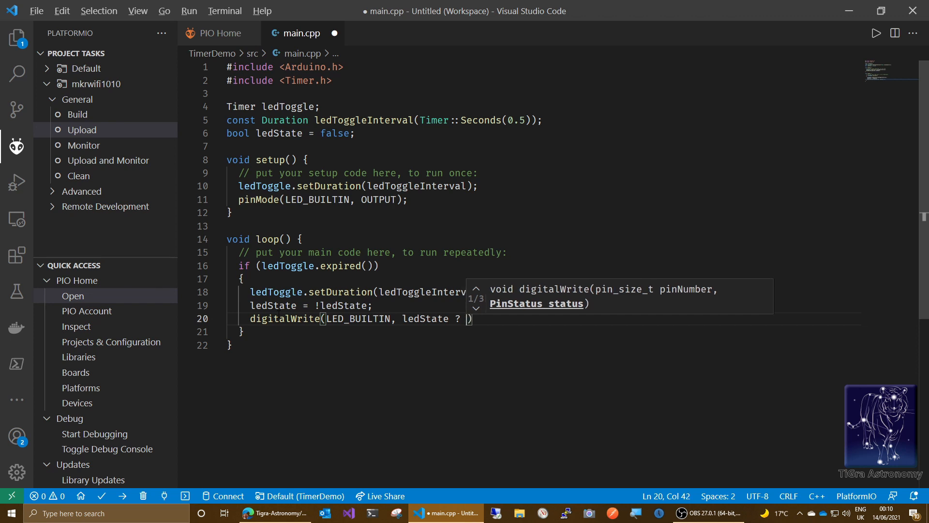
text(HIGH :)
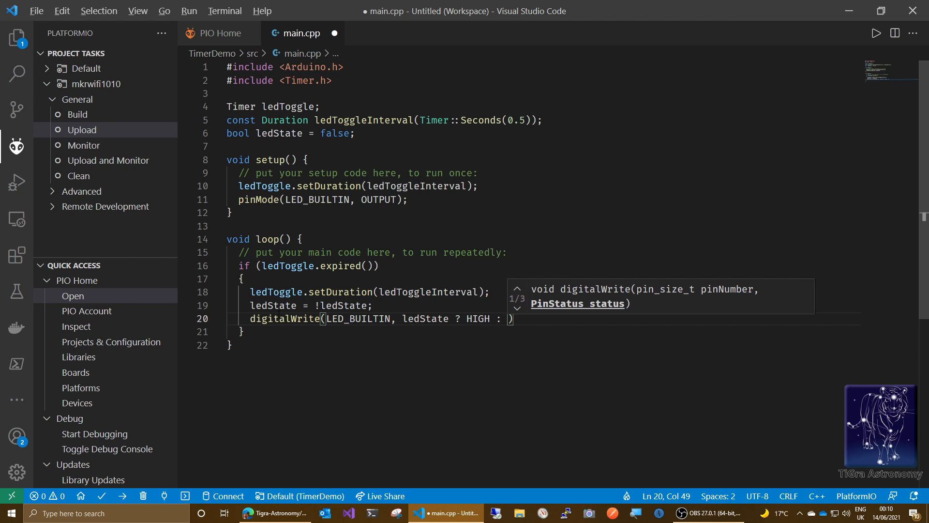
text(LO)
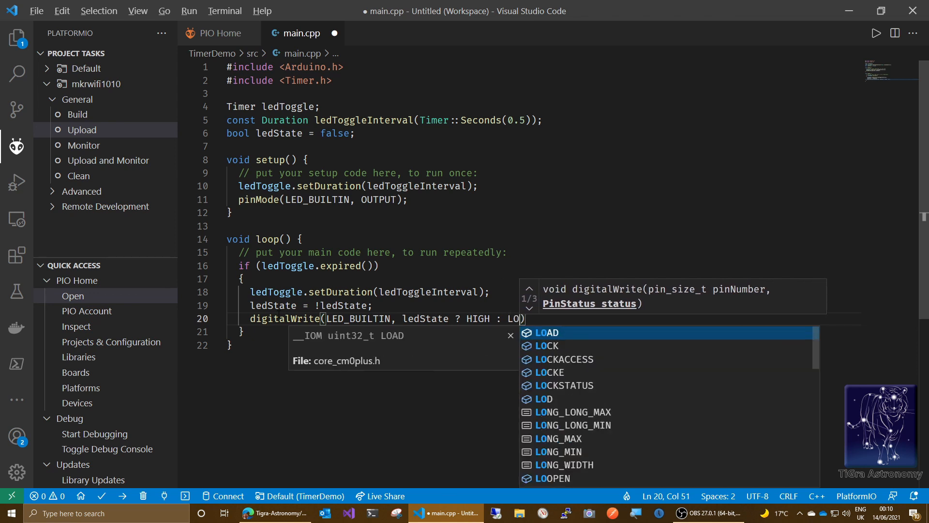
text(W)
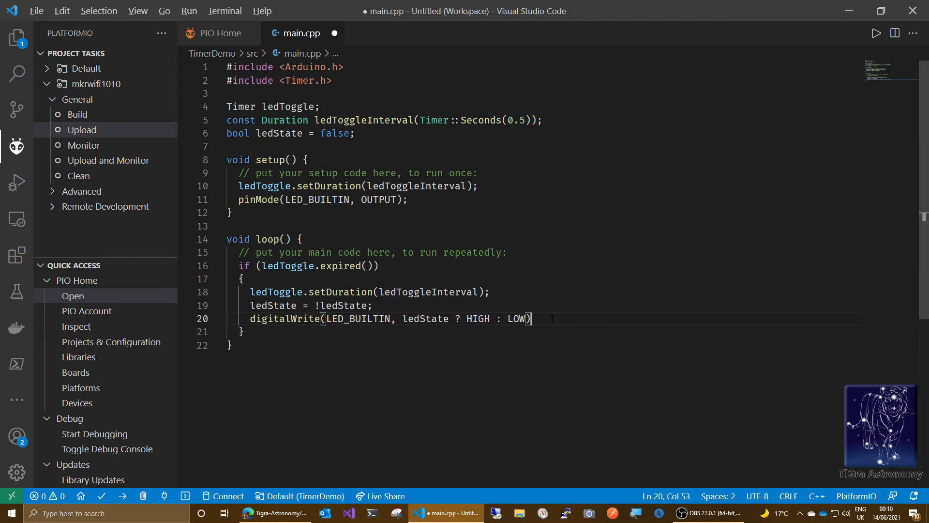
text(;)
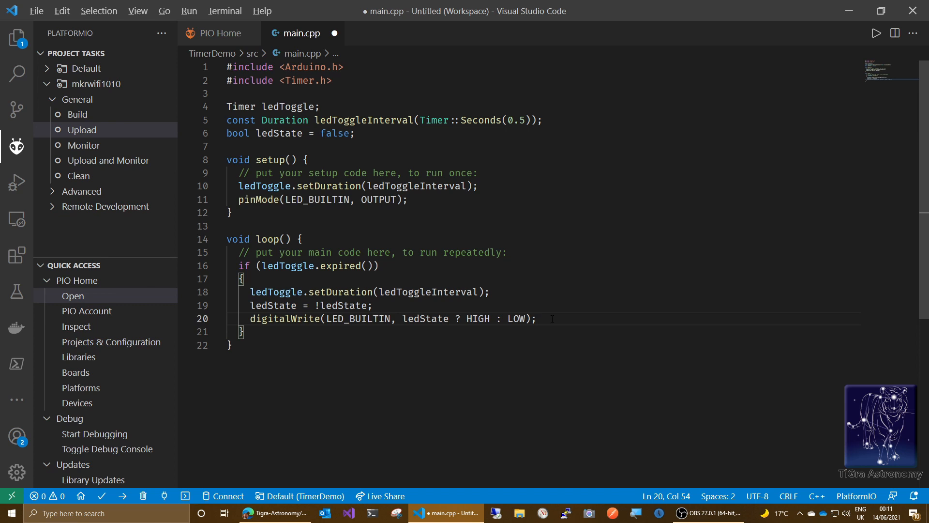
mouse_move(109, 142)
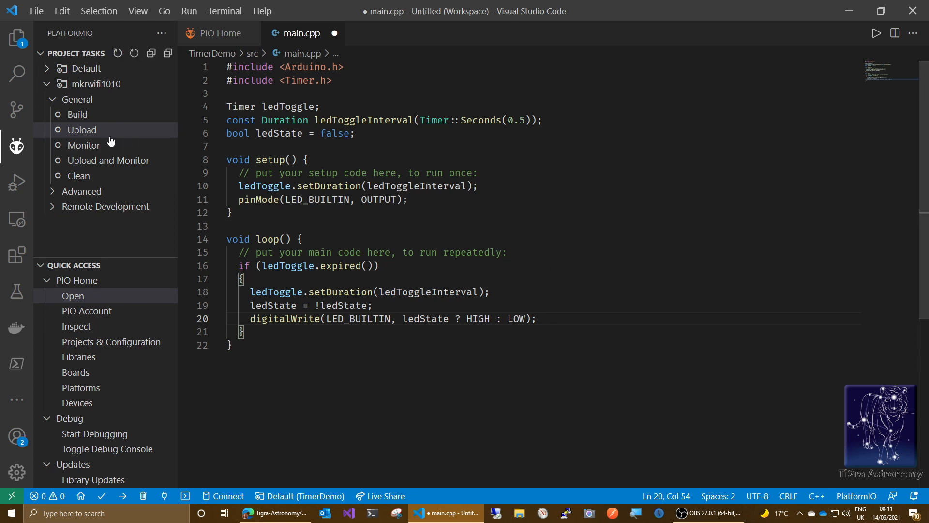
Step: Build TimerDemo for mkrwifi1010 until SUCCESS, then start the firmware upload
click(78, 114)
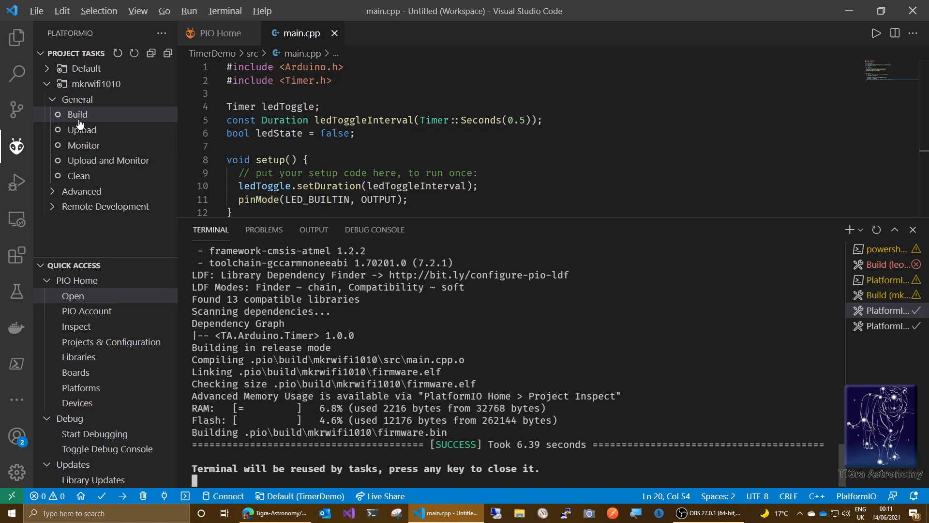
mouse_move(158, 144)
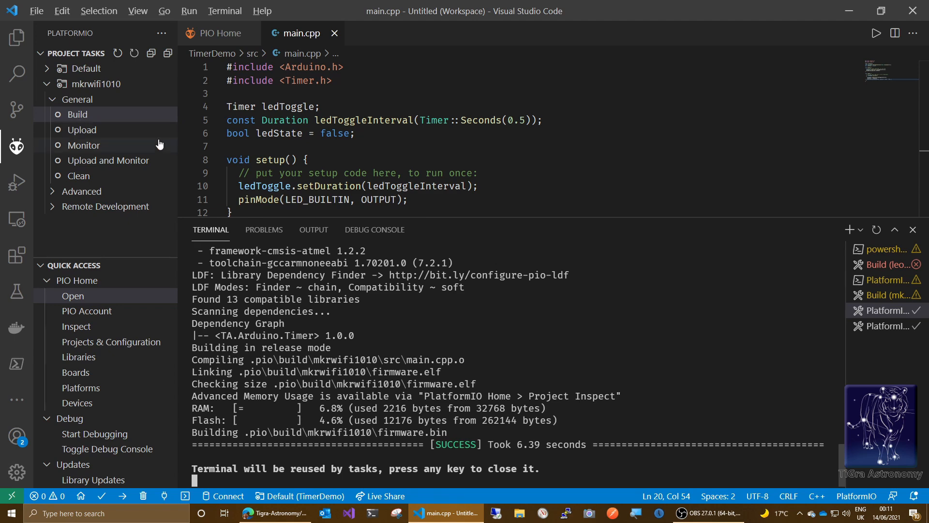
click(81, 129)
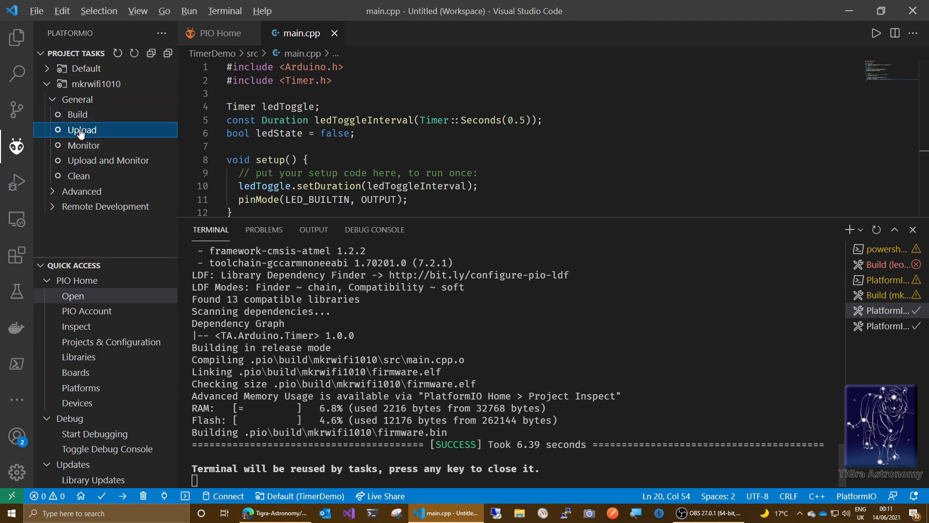